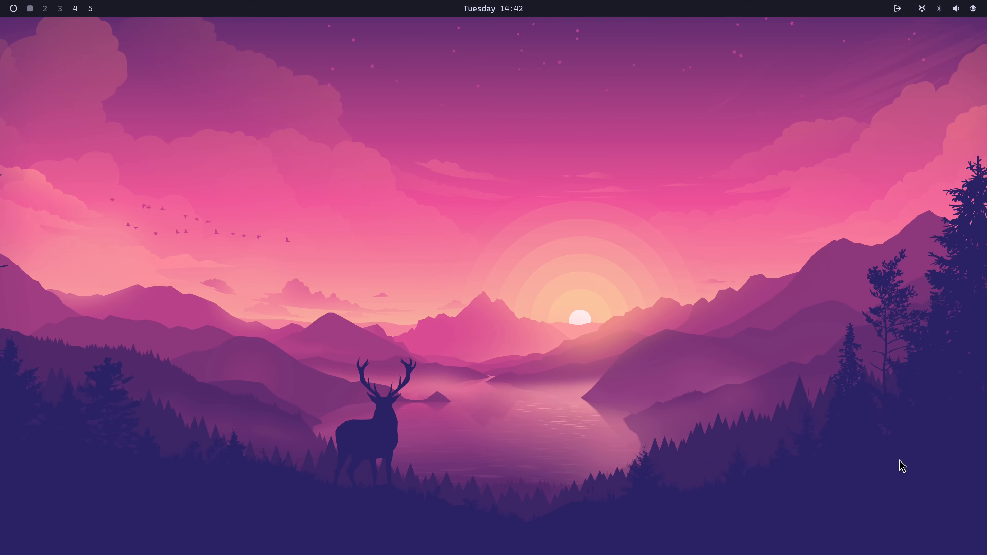
mouse_move(6, 93)
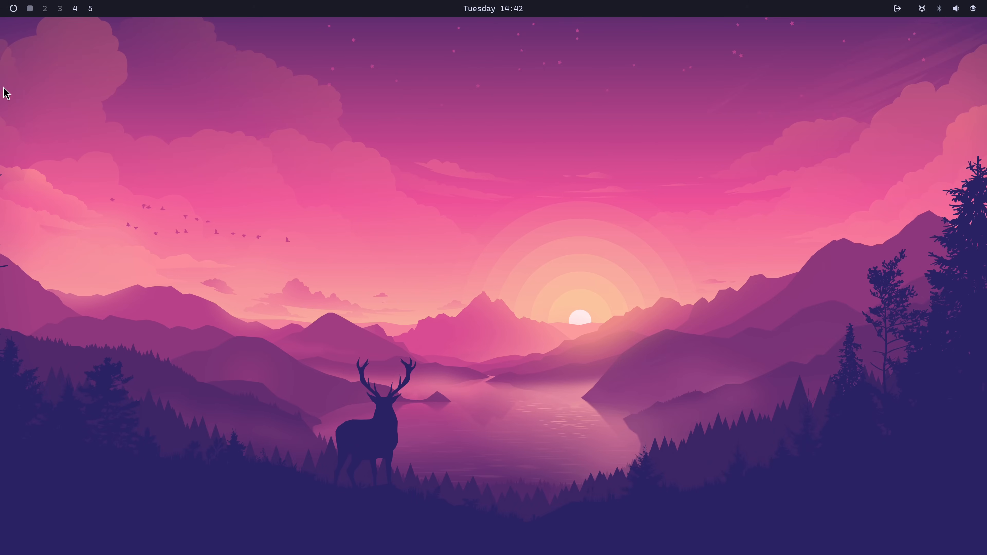
mouse_move(12, 8)
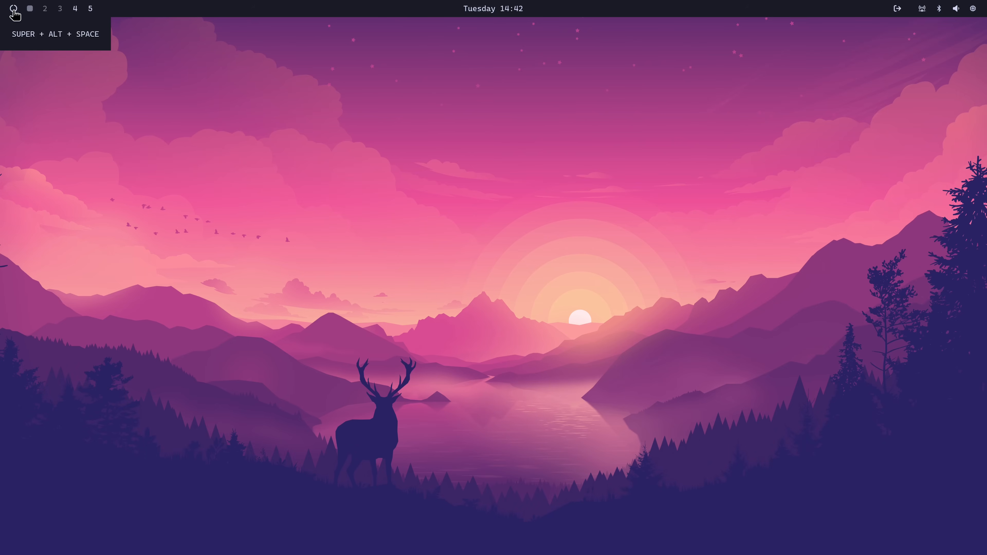
From the Omarchy menu search Apps for 'basecamp', then switch to the Learning list.
click(12, 9)
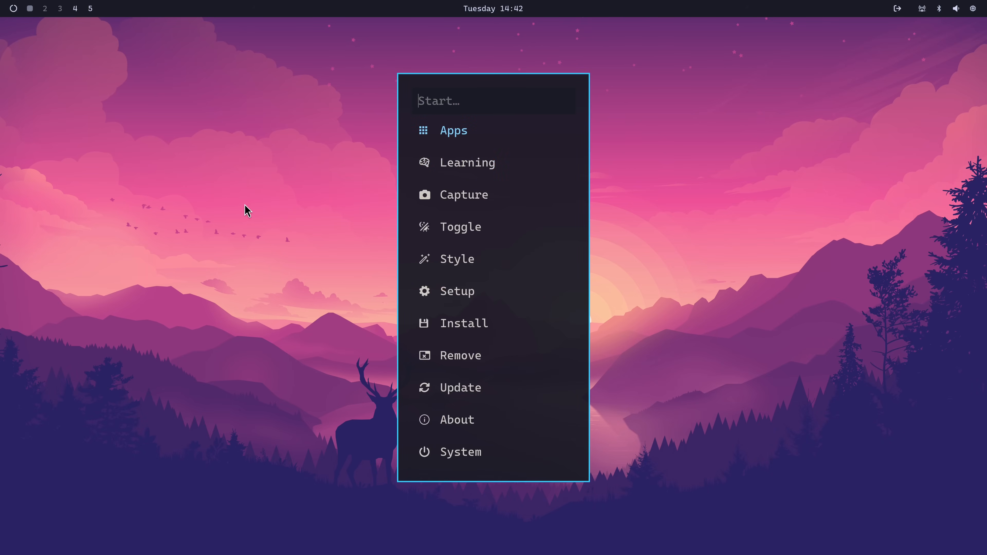
click(453, 130)
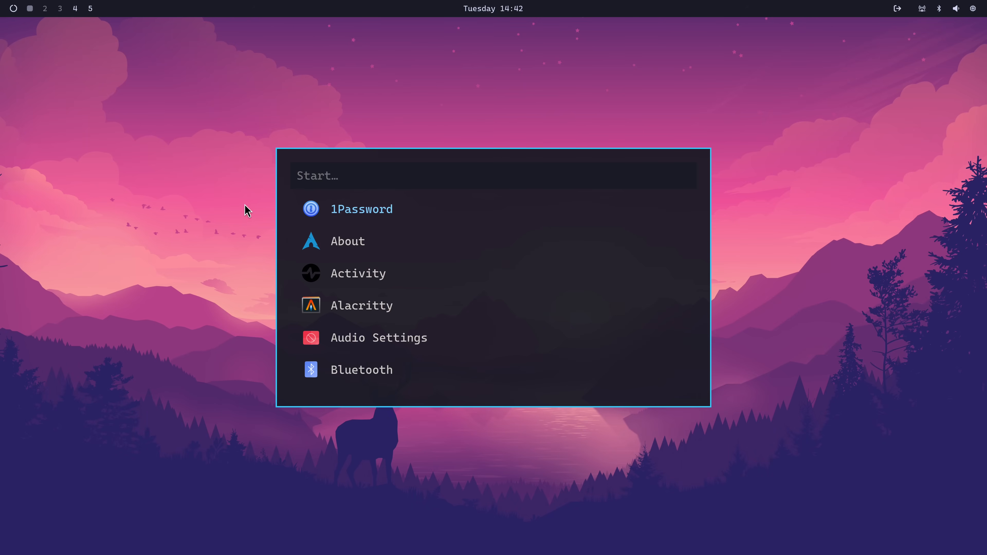
text(basecamp)
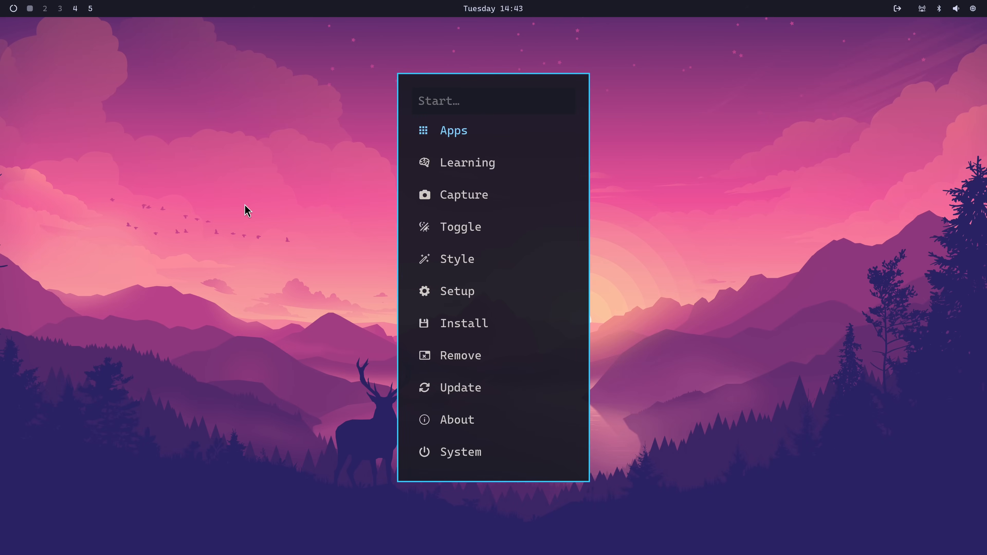
click(467, 162)
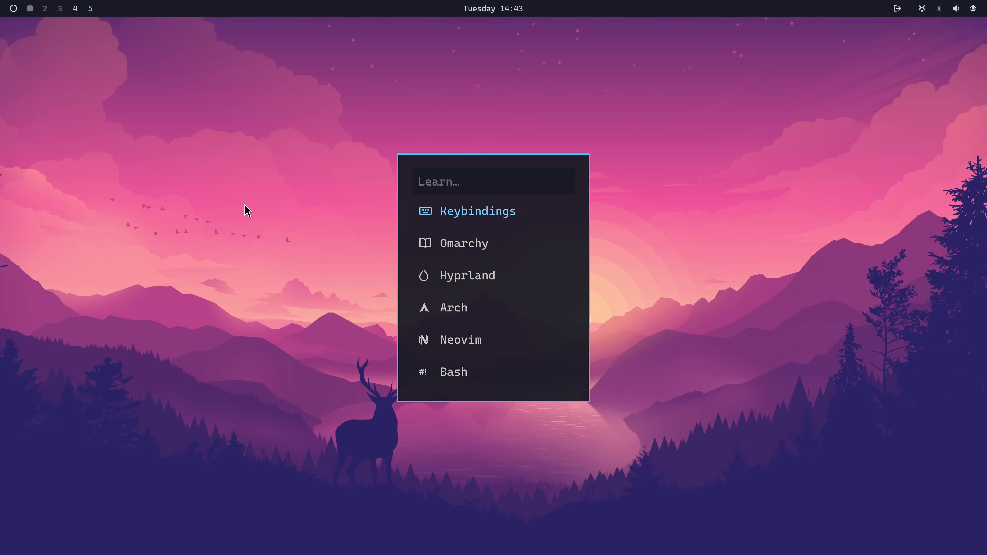
click(477, 210)
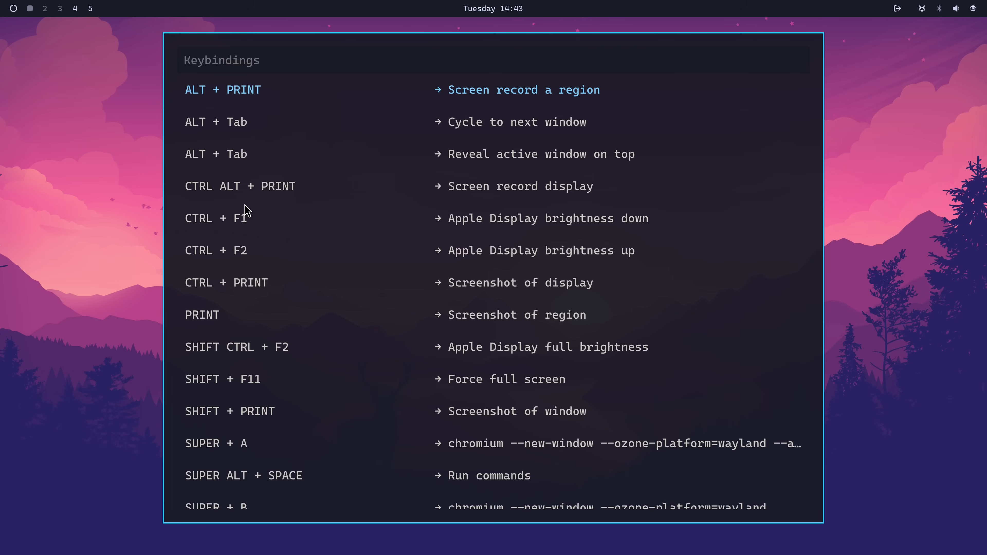
text(print)
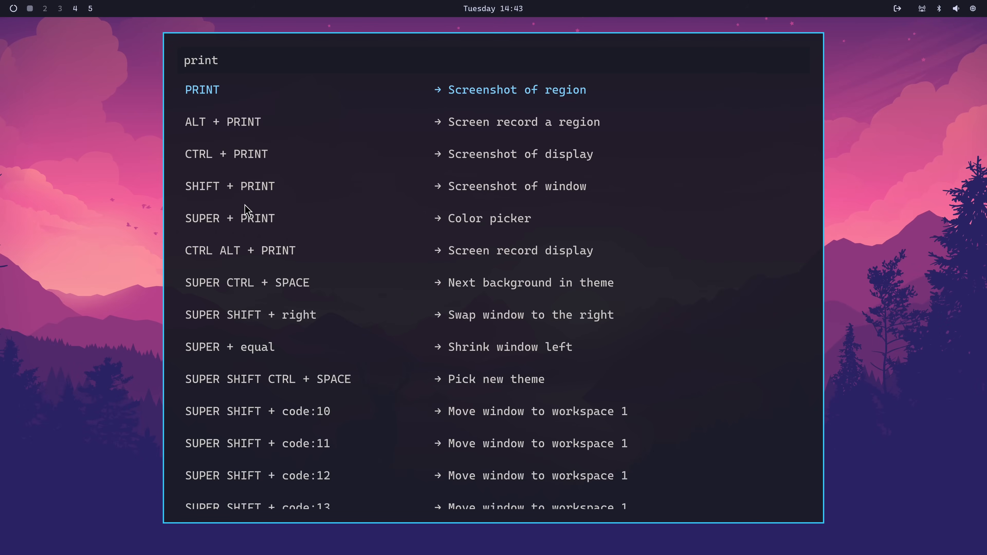
key(BackSpace)
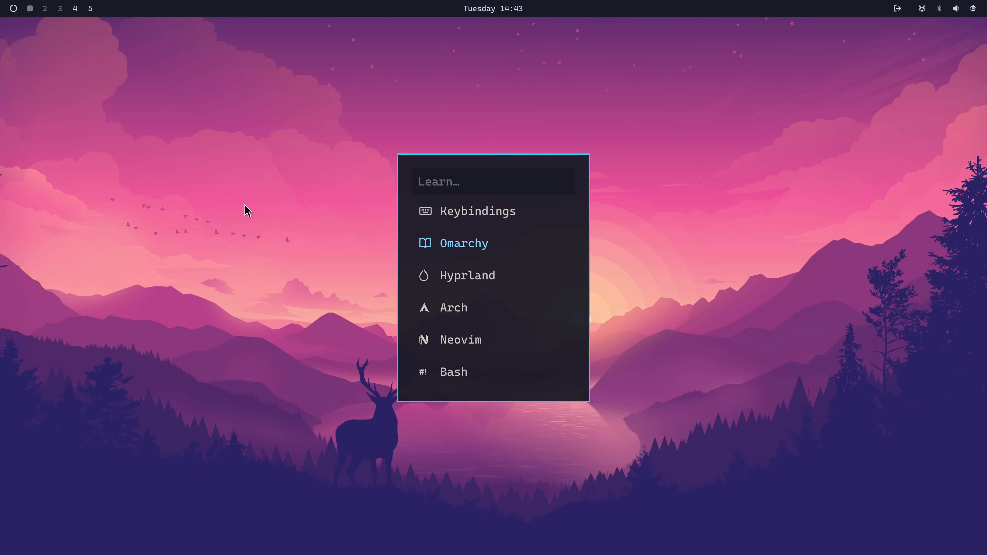
Open the Omarchy Manual from Learning and scroll through its chapters, including display scaling.
click(463, 243)
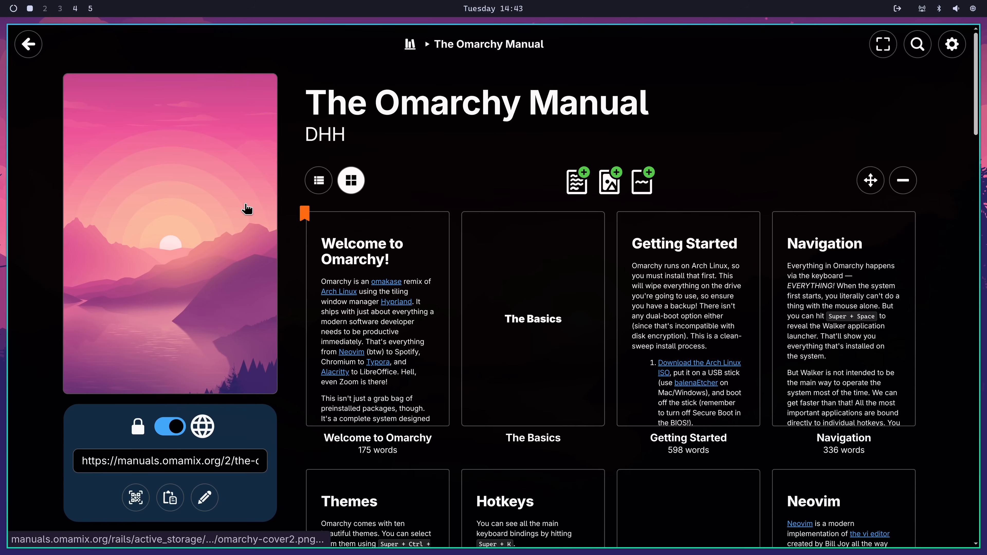
scroll(down, 3)
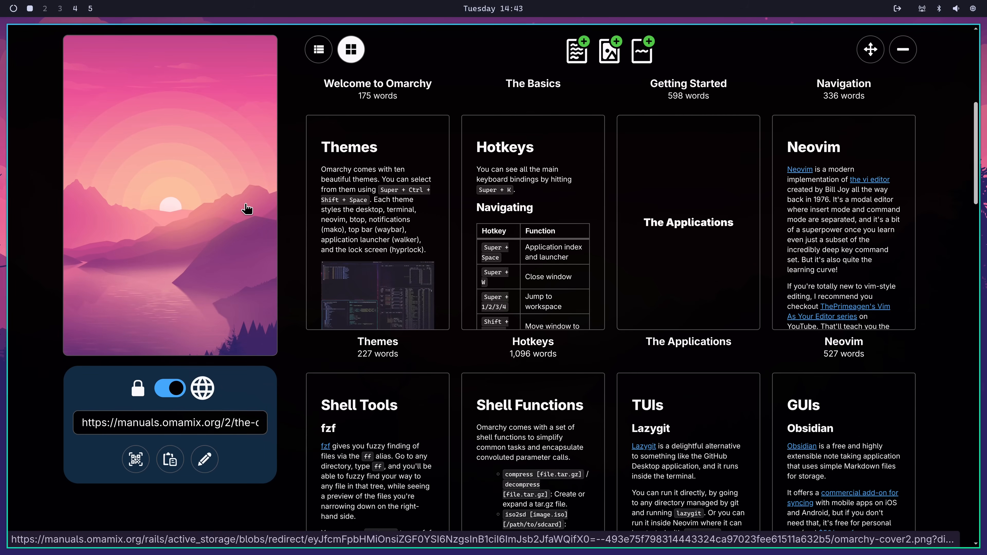
scroll(down, 3)
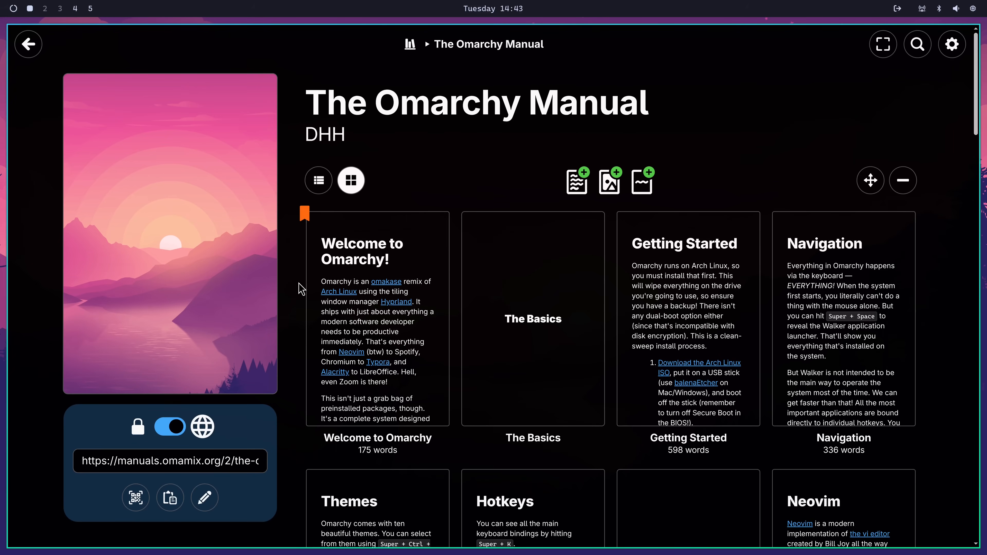
scroll(down, 3)
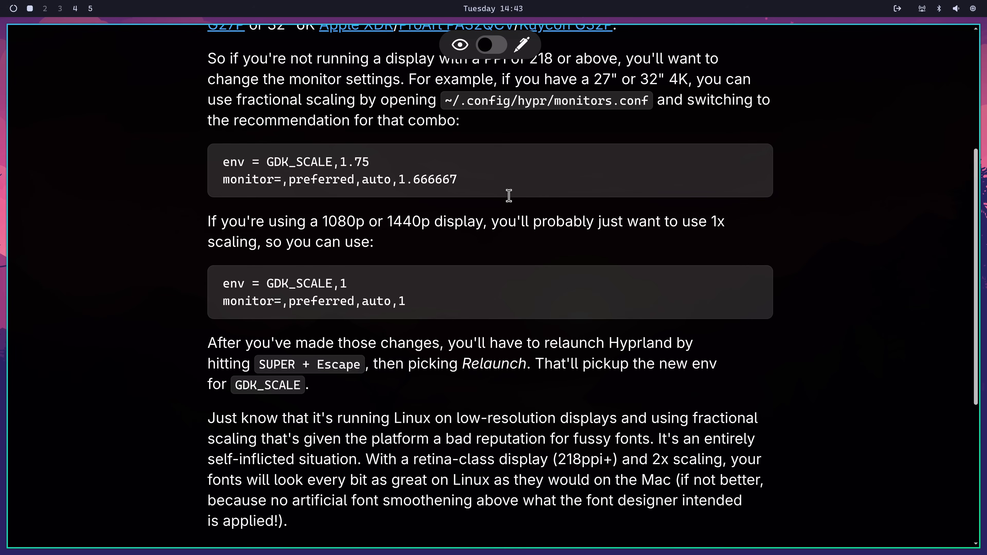
scroll(up, 3)
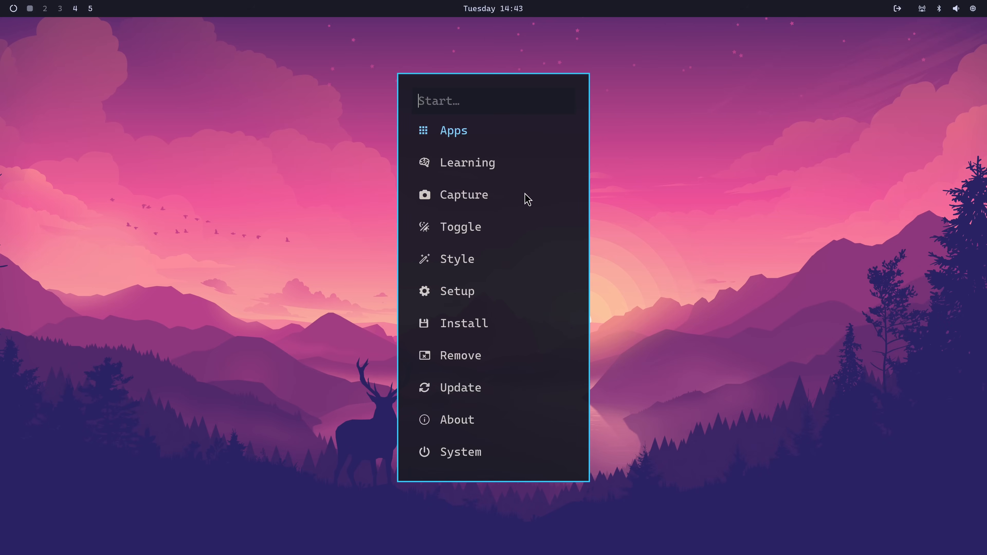
Open the Hyprland Wiki from Learning and read the Configuring > Variables page.
click(468, 162)
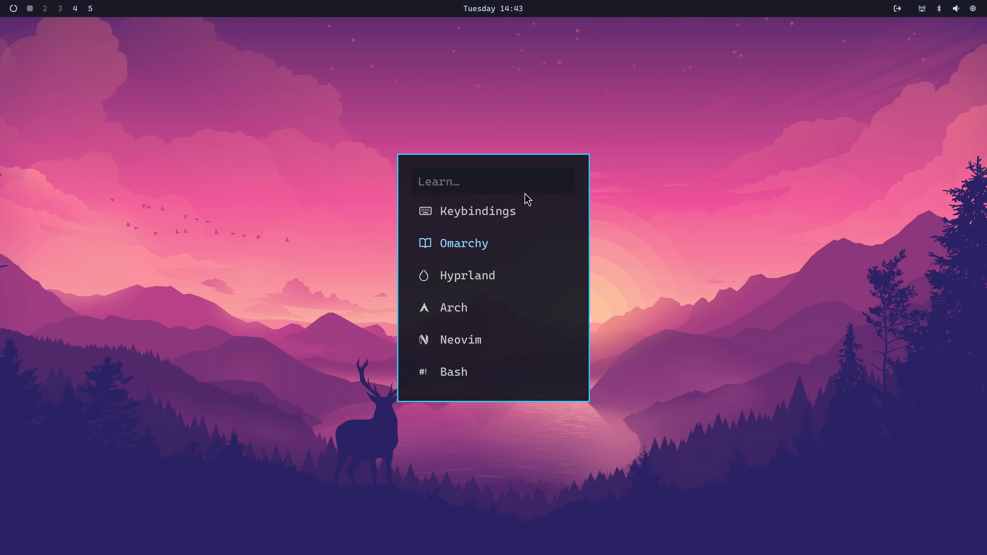
click(467, 275)
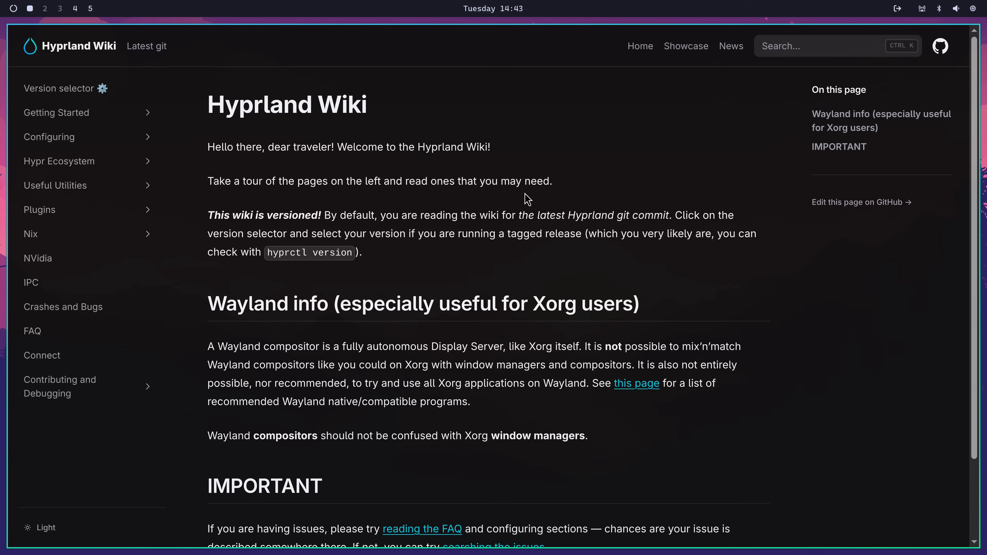
click(50, 137)
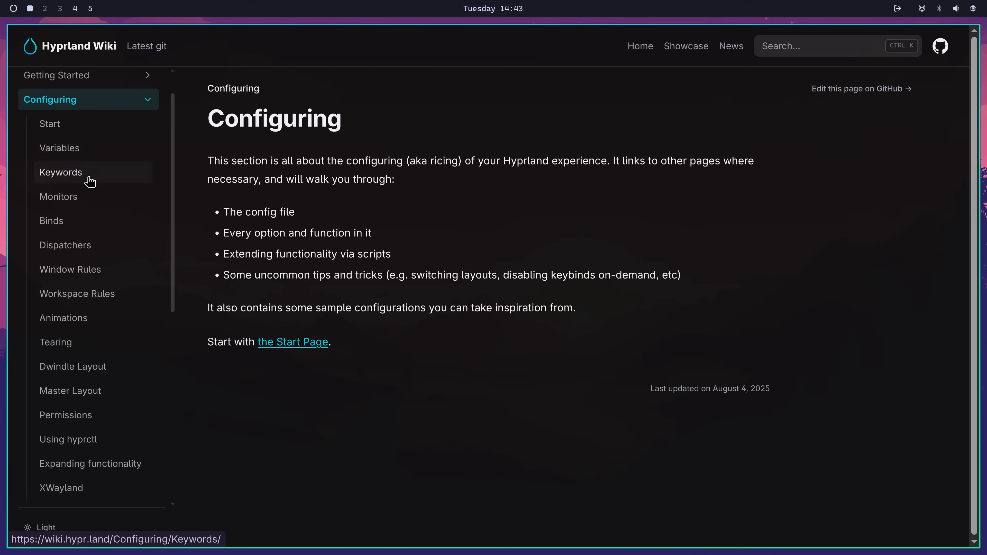
click(59, 148)
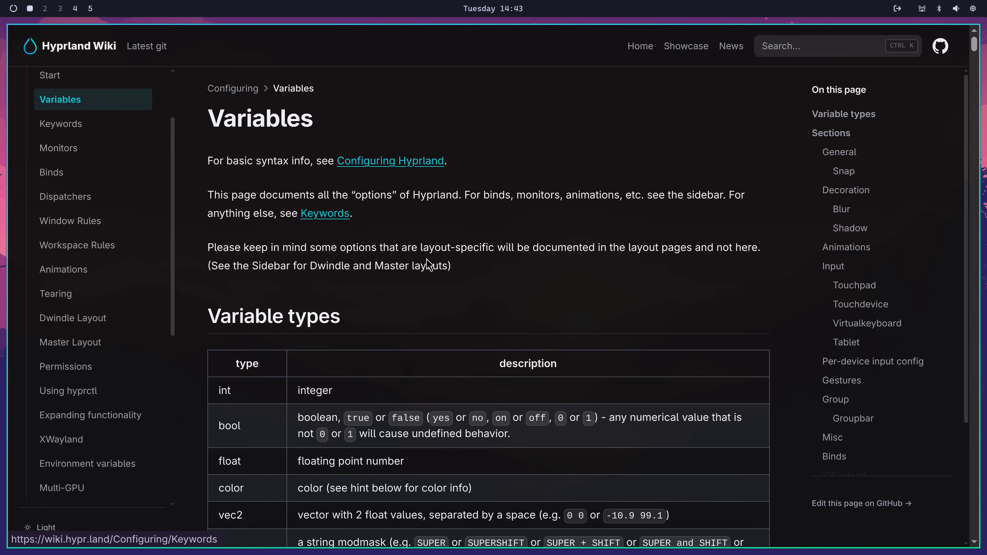
scroll(down, 3)
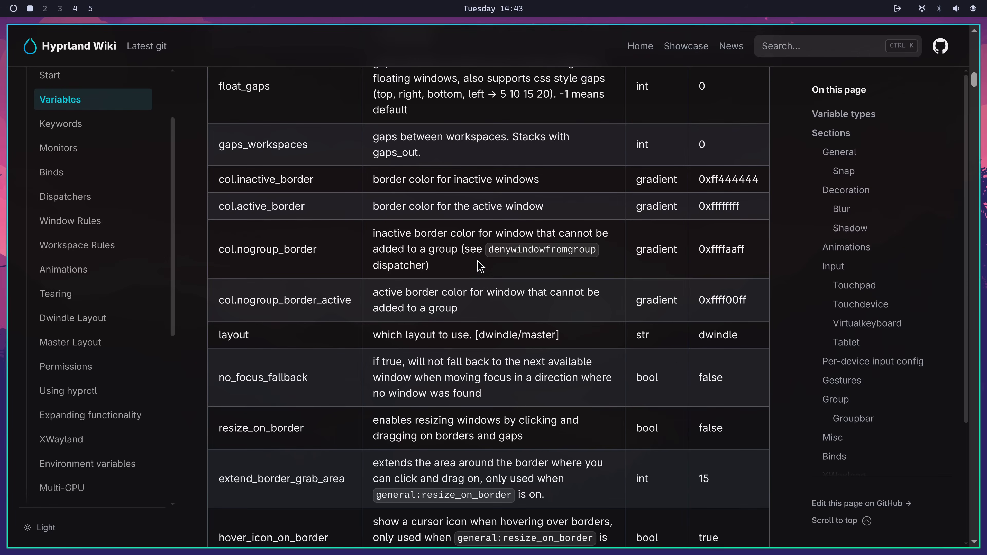
mouse_move(400, 207)
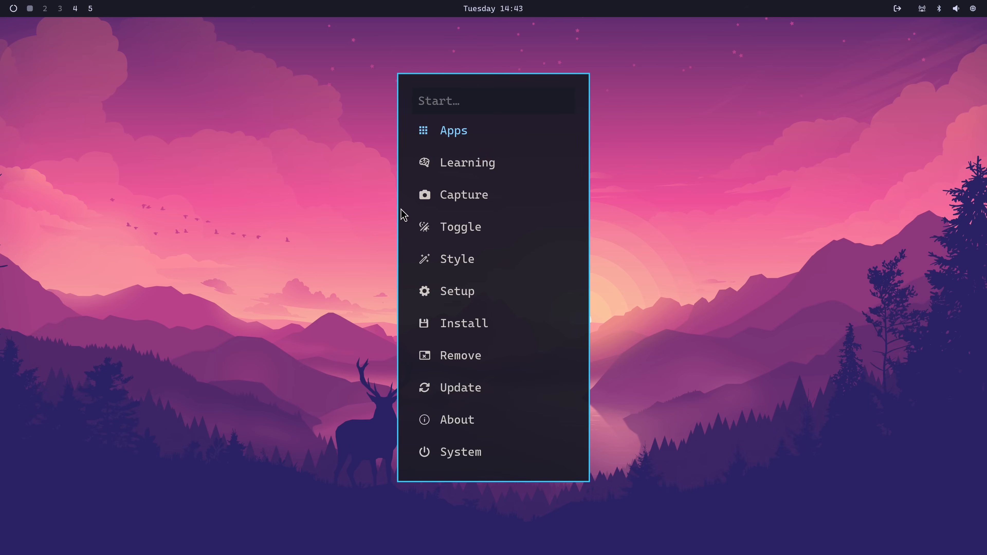
Open the Neovim entry under Learning and scroll through the LazyVim Keymaps page.
click(467, 162)
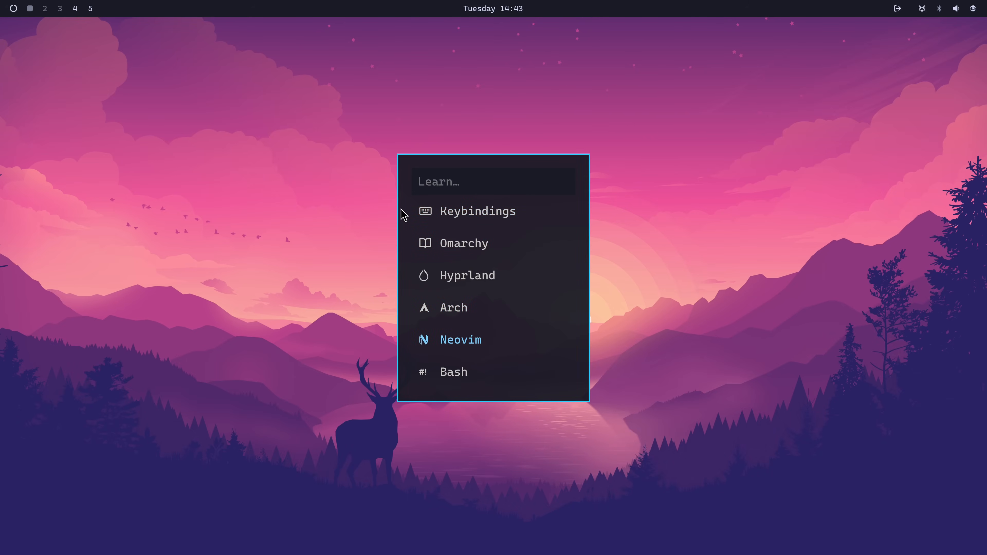
click(477, 211)
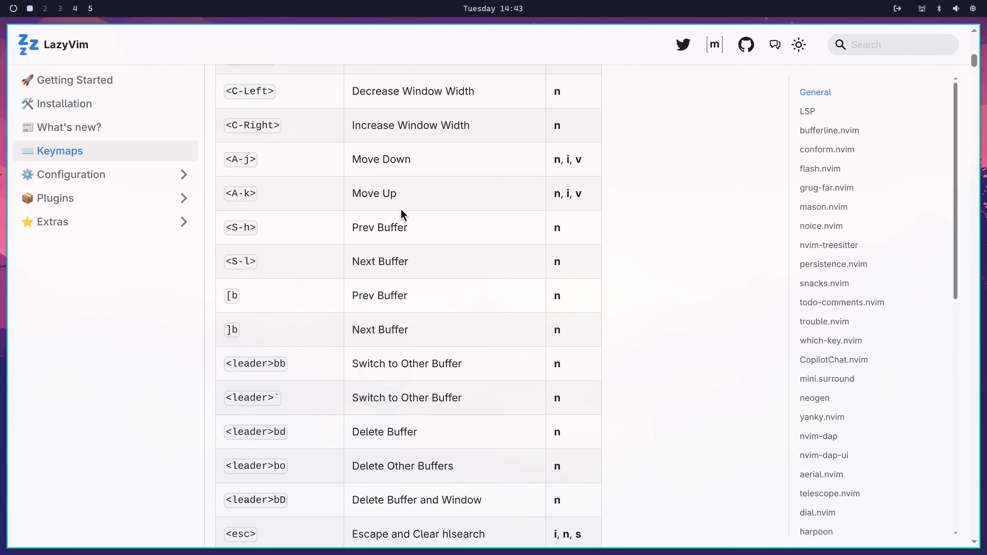
scroll(down, 3)
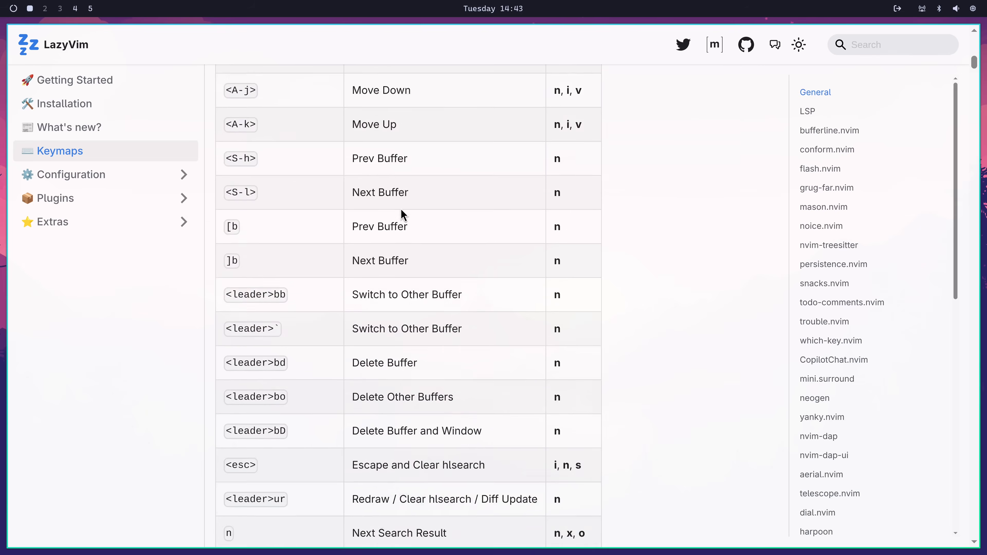
scroll(down, 3)
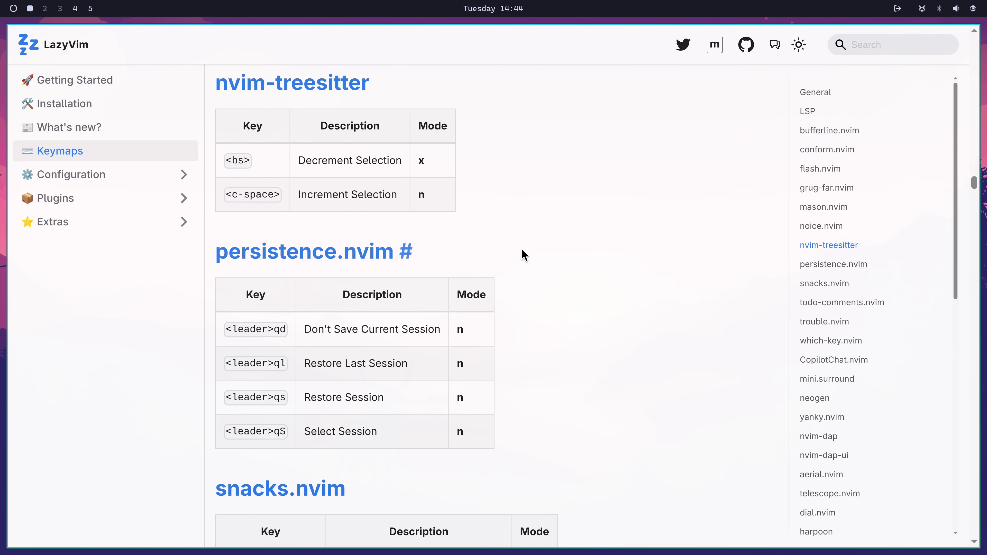
mouse_move(550, 271)
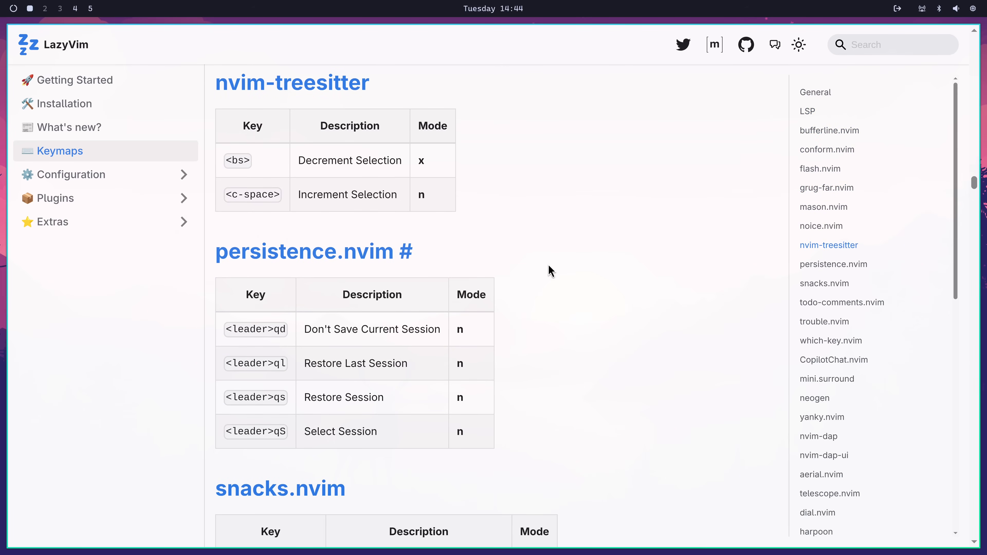
scroll(down, 3)
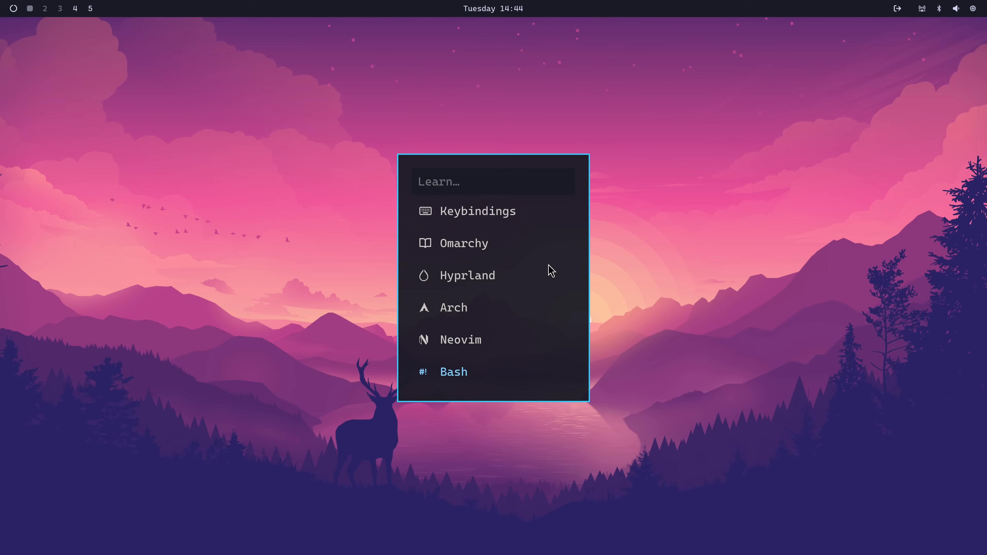
Open the Devhints Bash scripting cheatsheet from Learning and scroll through it.
click(453, 371)
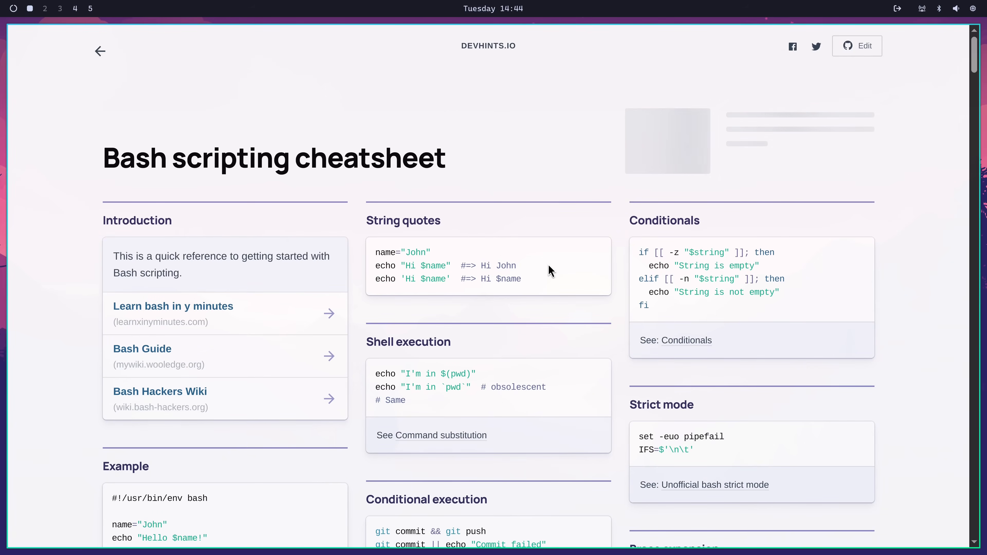
mouse_move(535, 263)
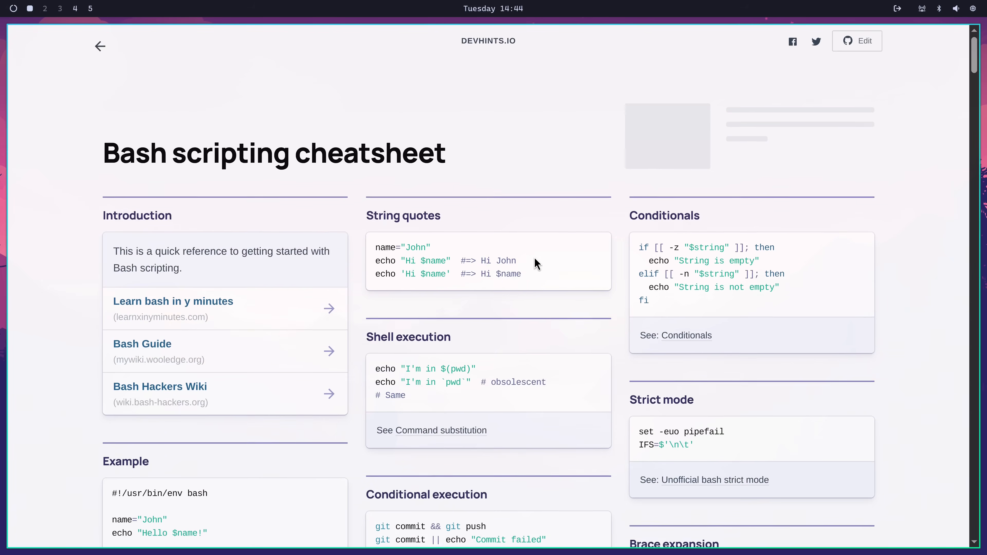
scroll(down, 3)
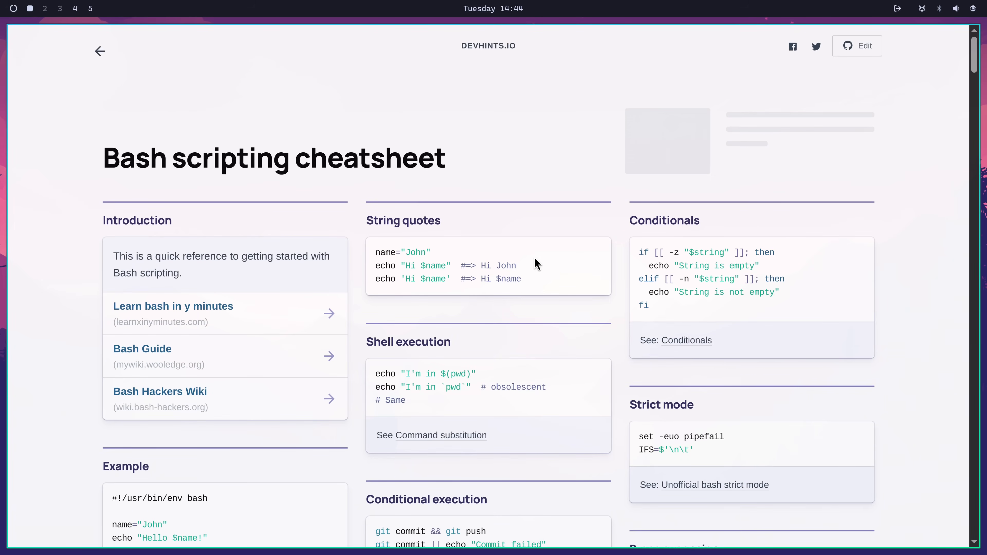
scroll(down, 3)
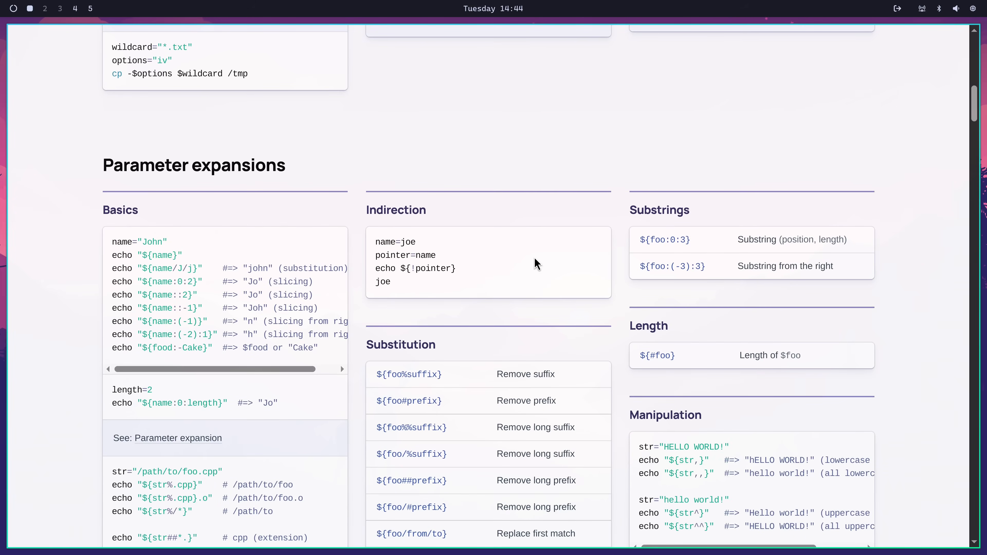
scroll(down, 3)
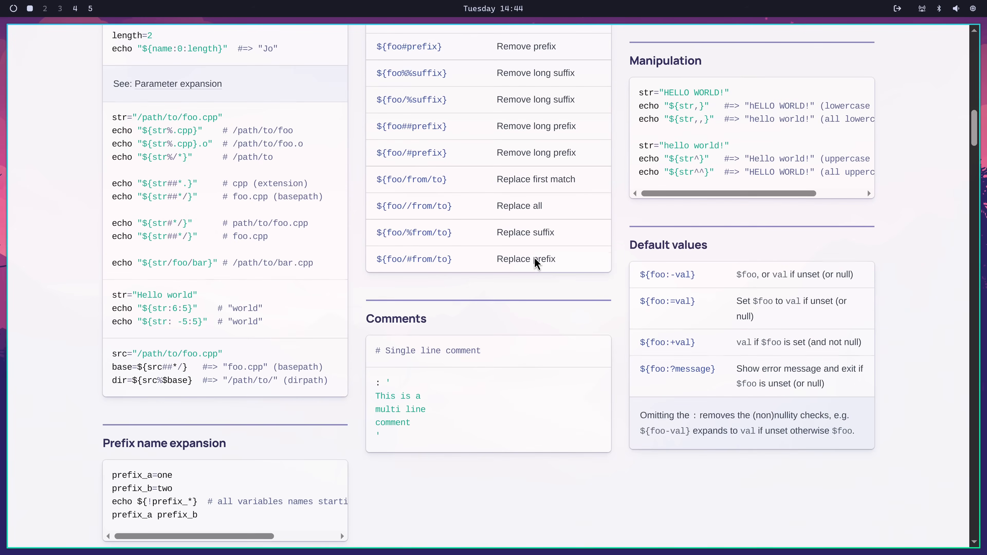
scroll(up, 3)
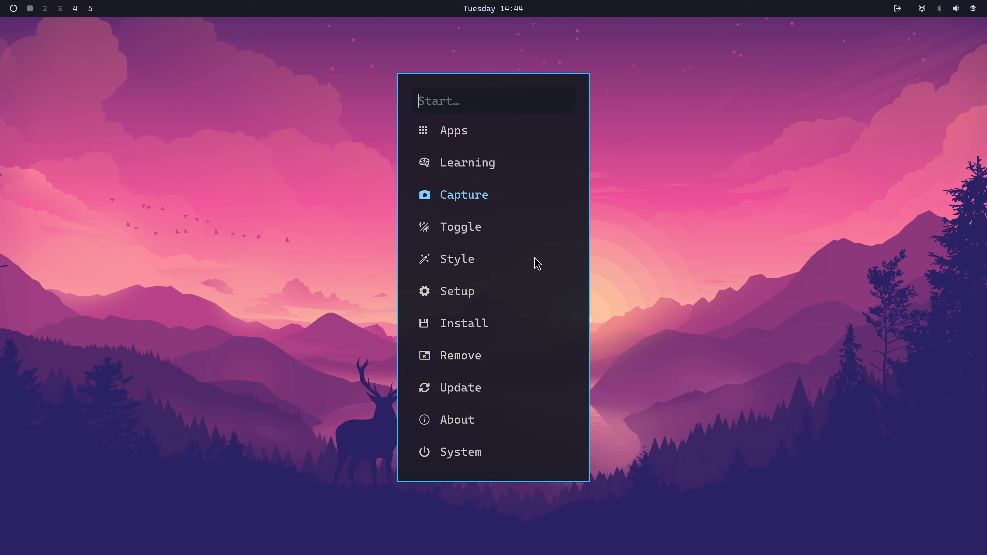
Choose Capture > Screenshot > Region to begin selecting an area around the sun.
click(463, 194)
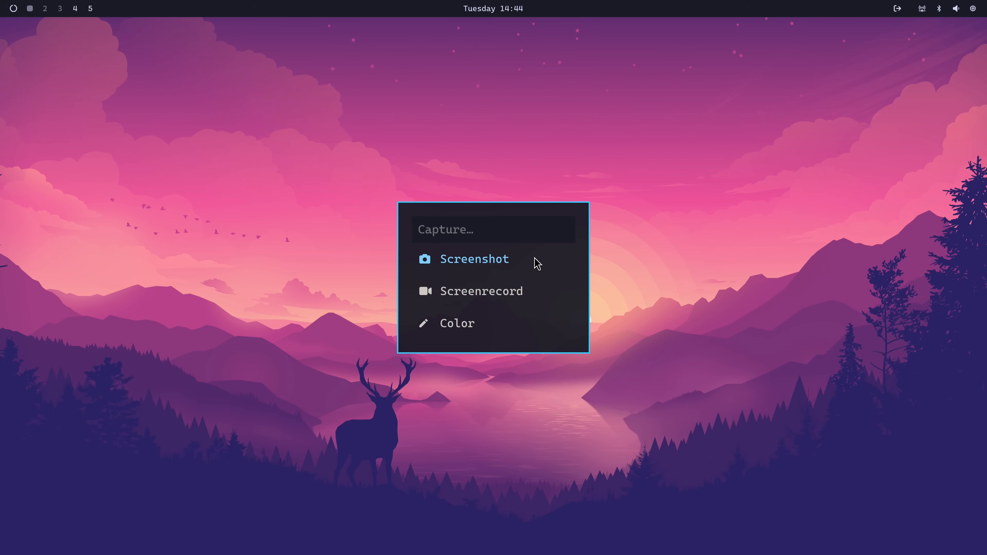
click(474, 258)
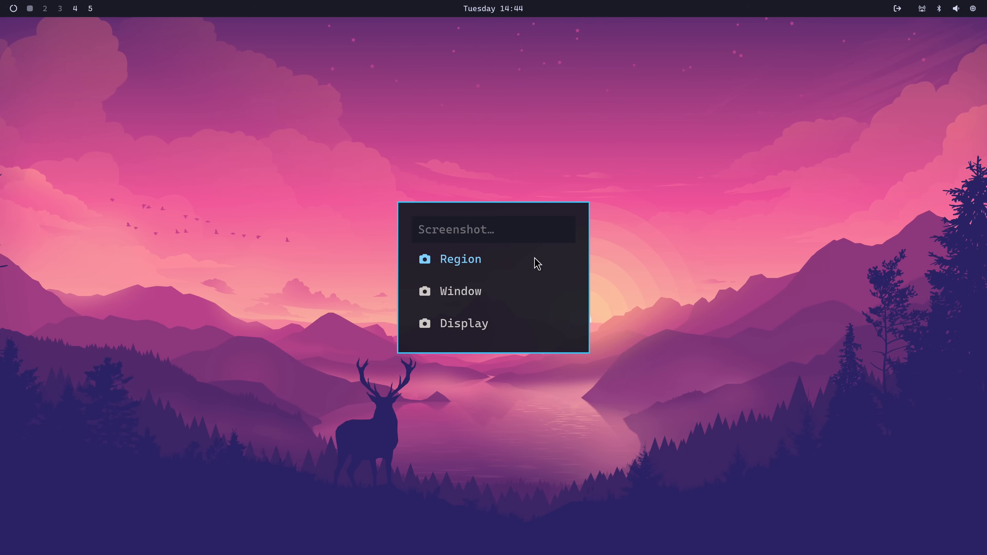
click(460, 258)
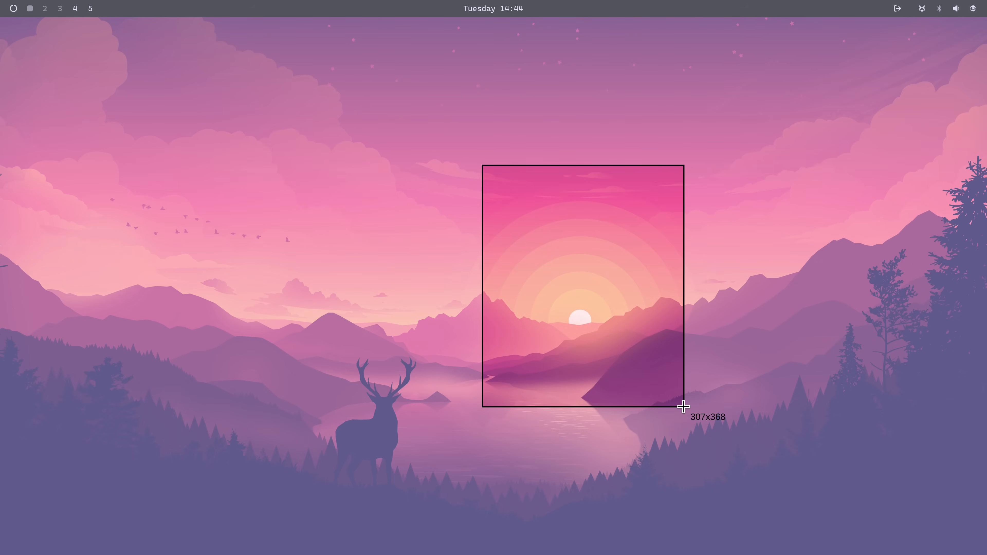
Finish the sun region selection, annotate it in Satty, then close the screenshot.
click(683, 407)
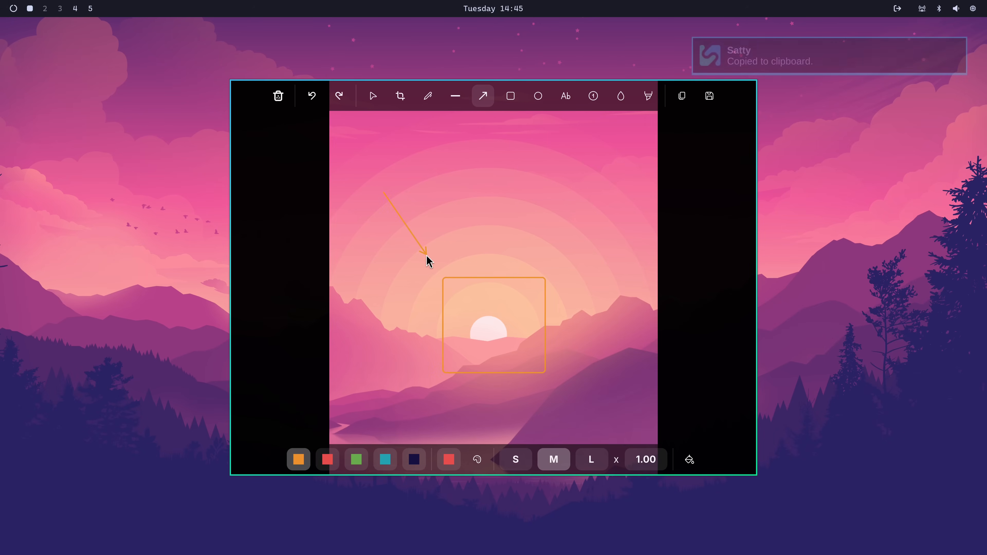
click(708, 95)
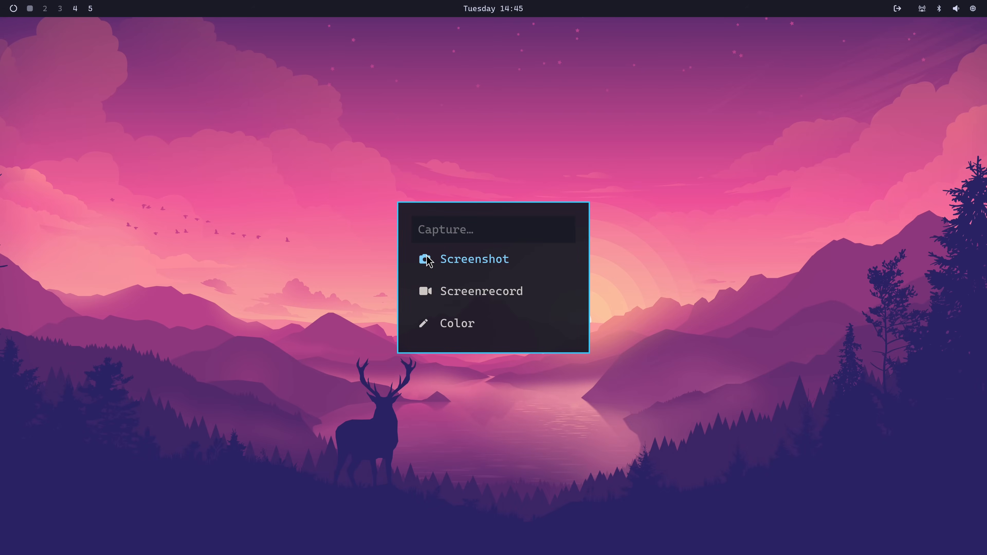
Start a second screenshot, cancel it, and return through the Capture menu to the main menu.
click(474, 259)
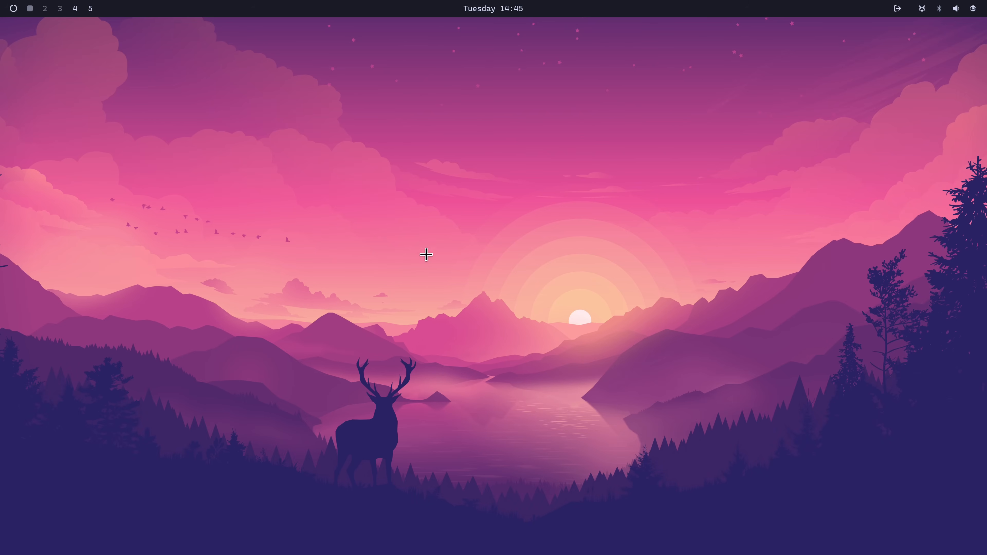
mouse_move(582, 303)
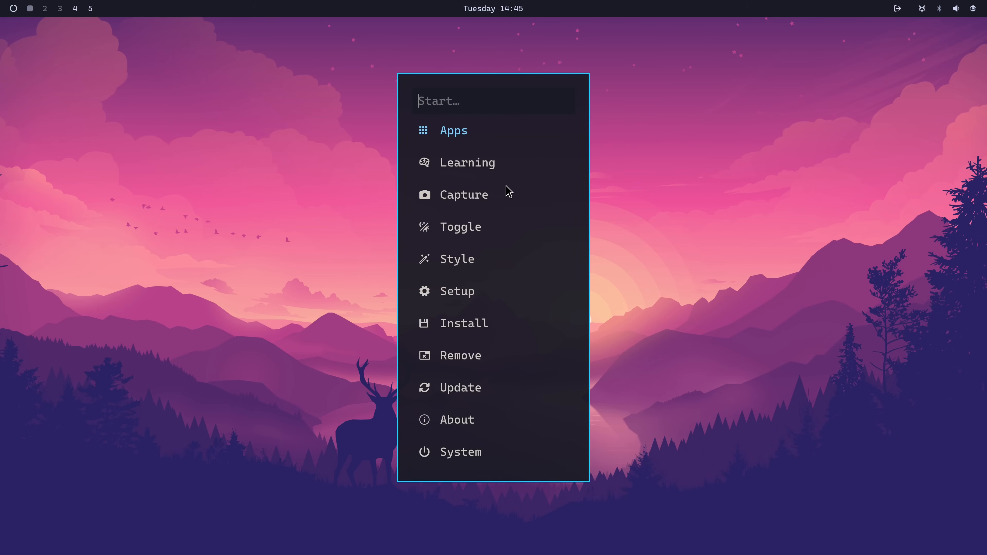
click(463, 194)
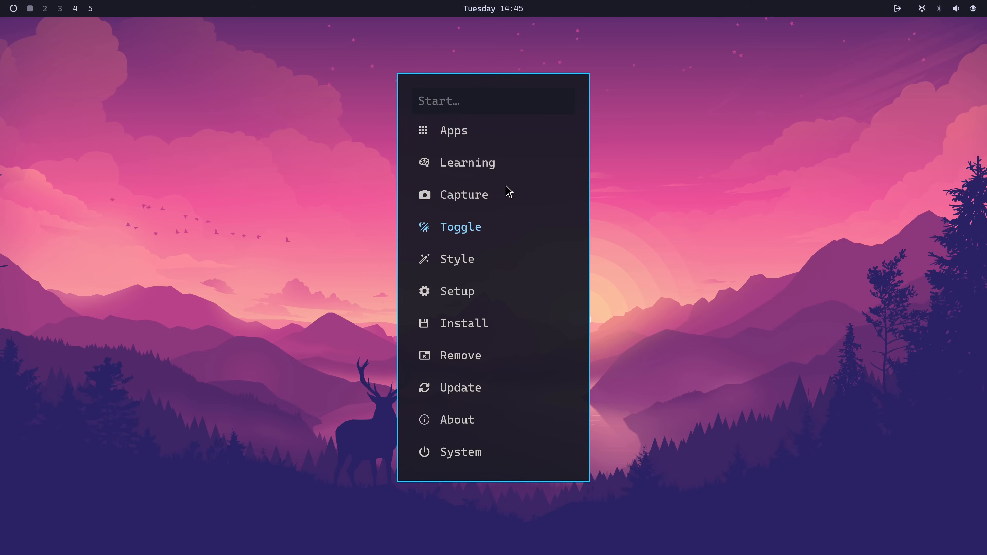
click(460, 226)
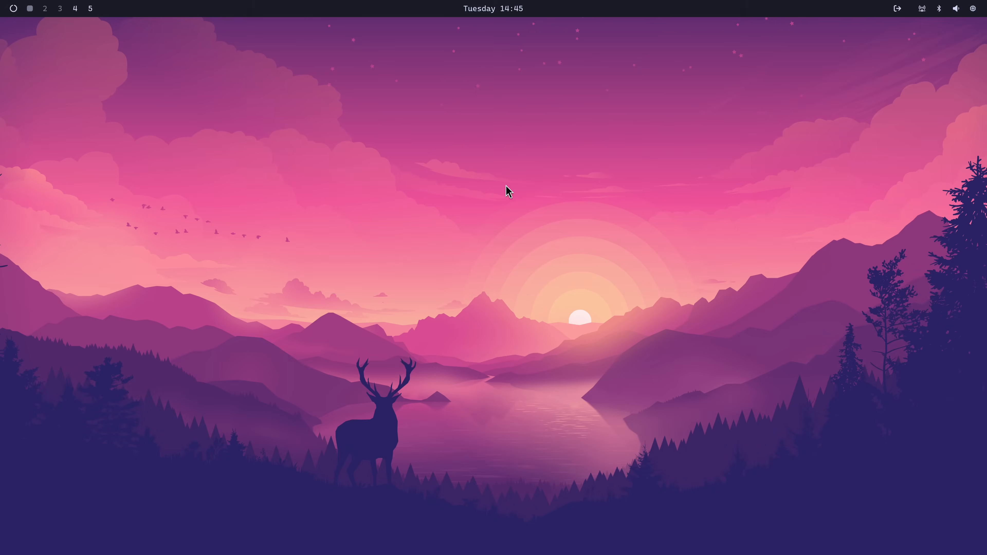
mouse_move(665, 478)
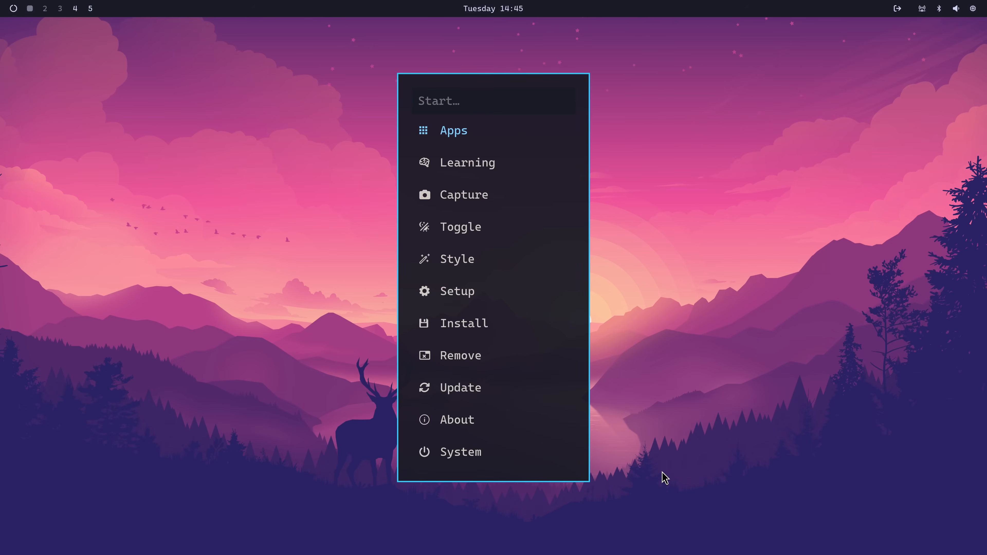
click(440, 101)
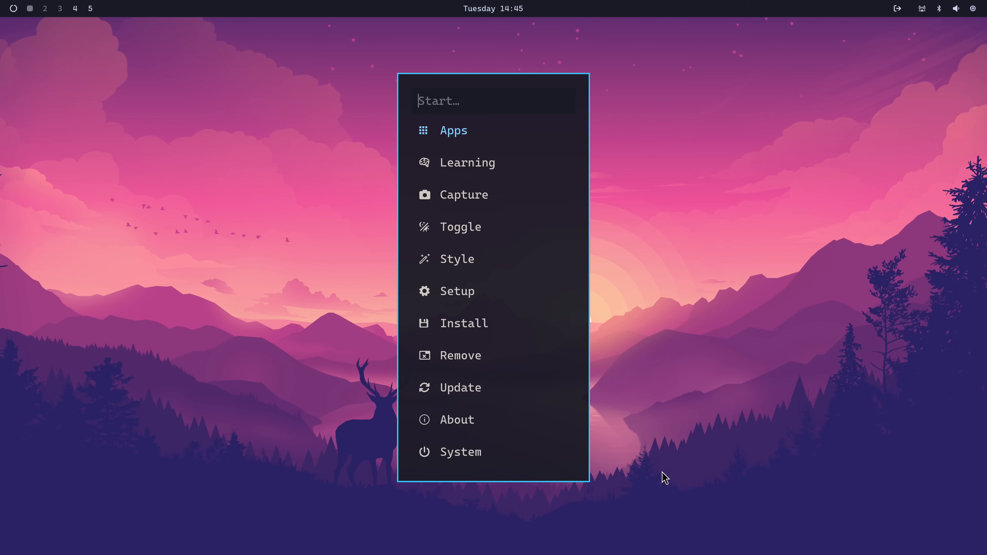
text(tog)
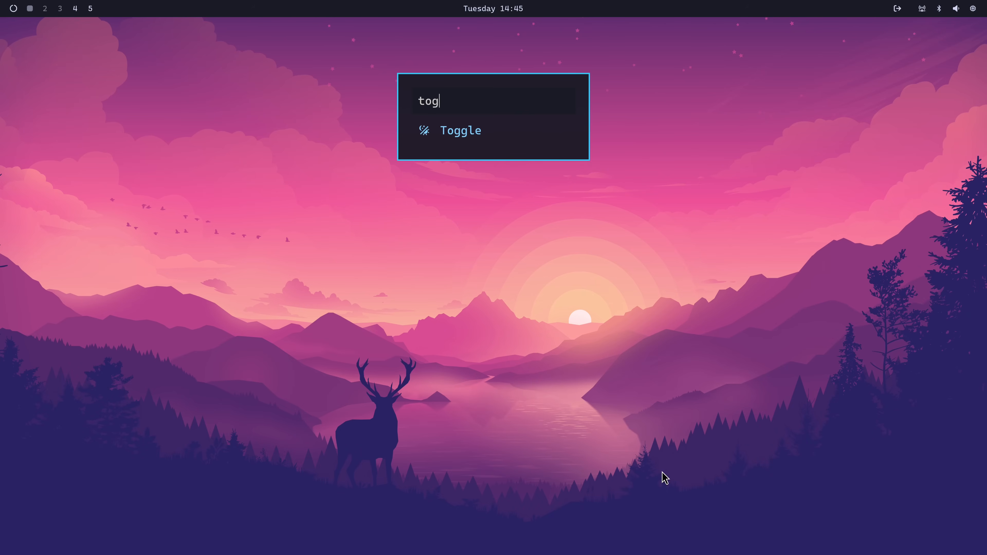
key(BackSpace)
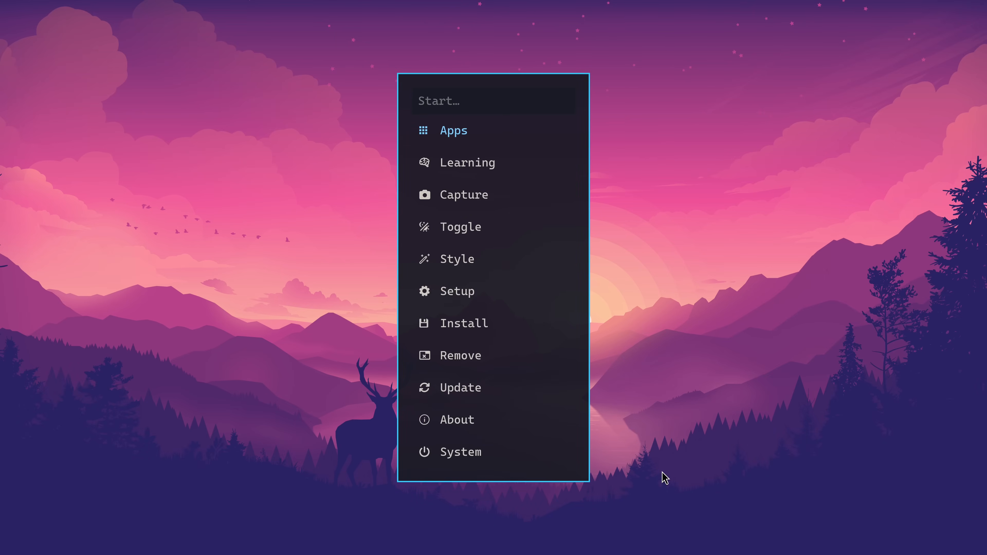
click(460, 227)
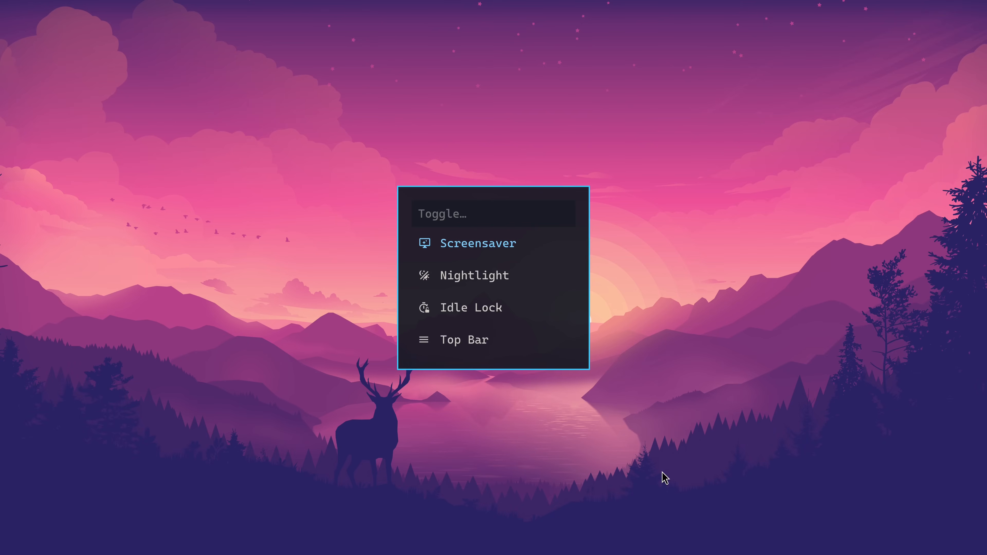
click(463, 339)
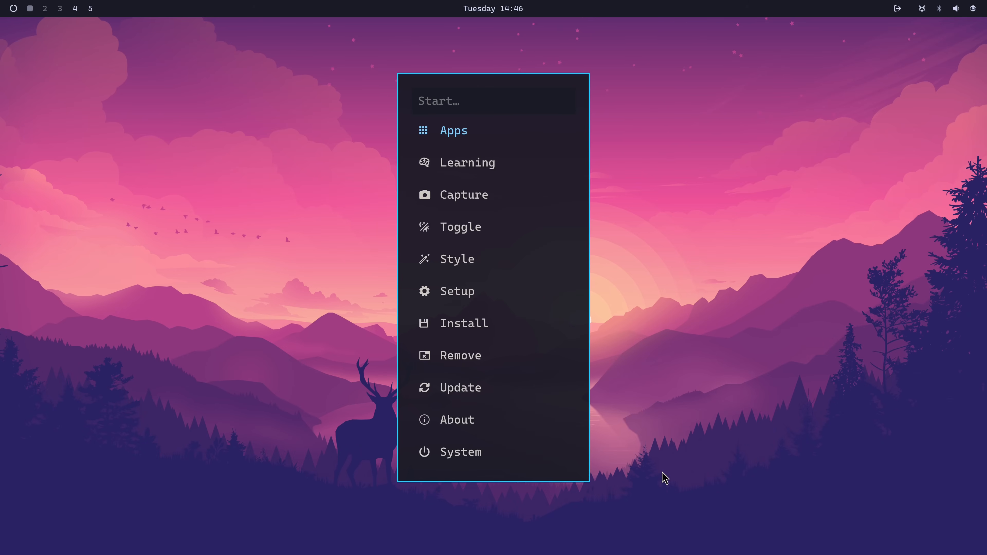
Under Style > Theme search 'rist' and apply the Ristretto theme.
click(456, 259)
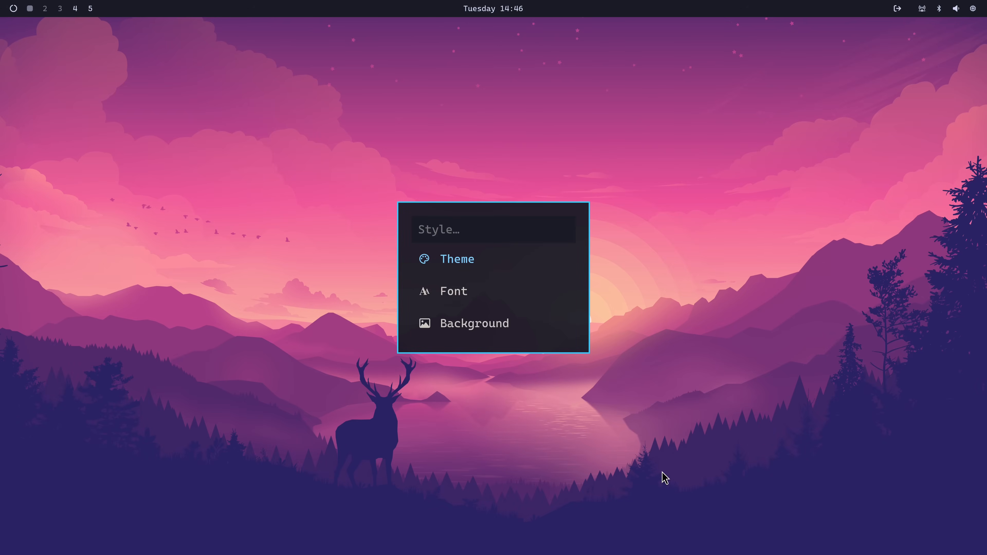
click(457, 258)
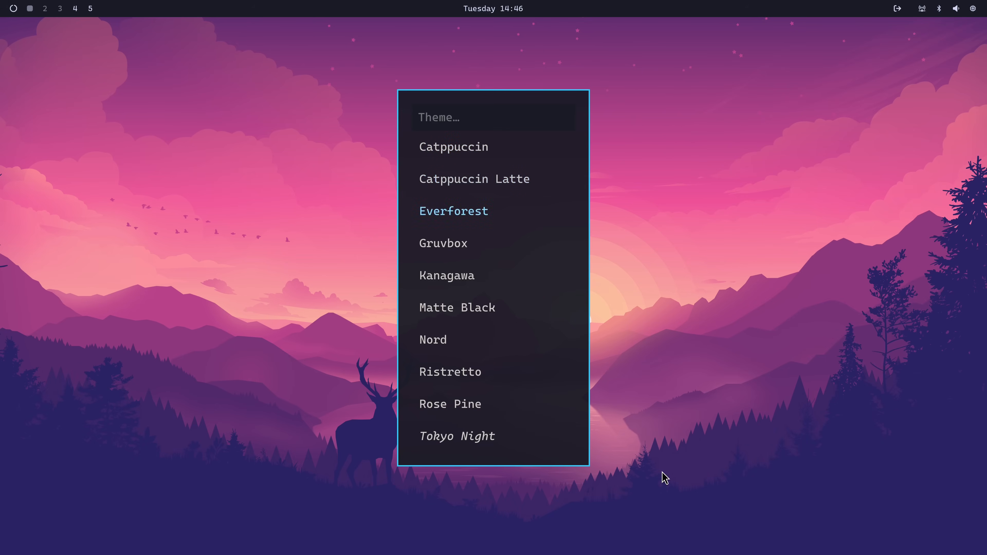
text(rist)
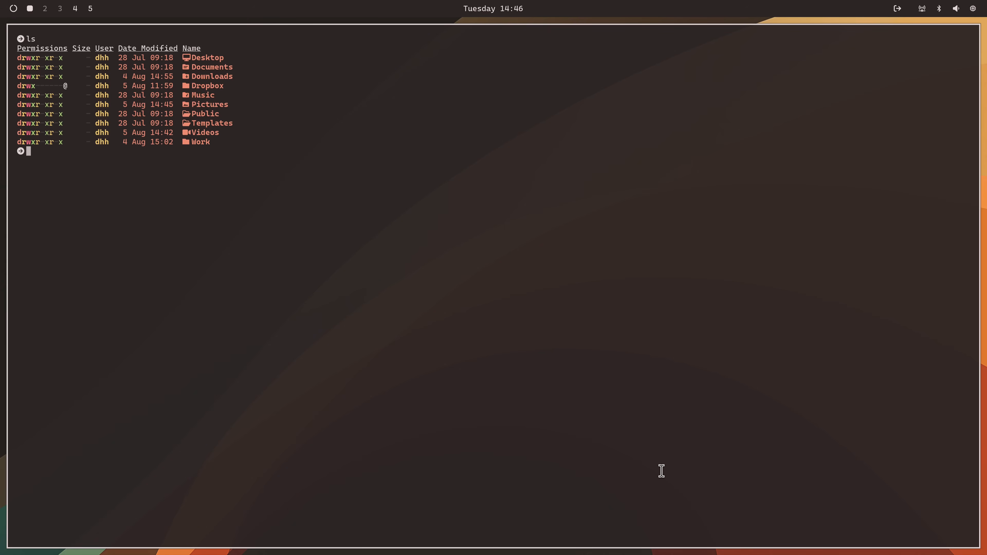
Under Style > Font choose Google Sans Code as the terminal font.
click(12, 9)
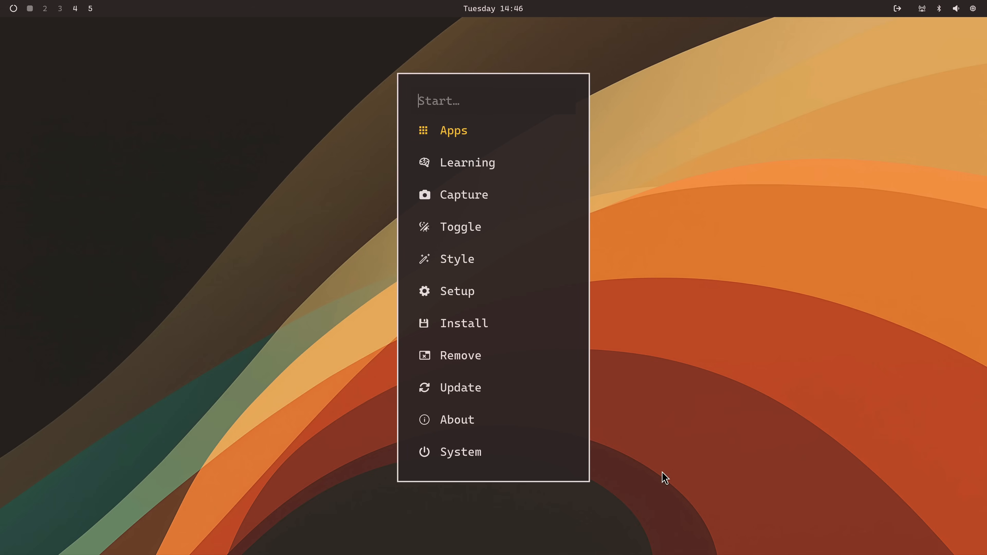
click(456, 258)
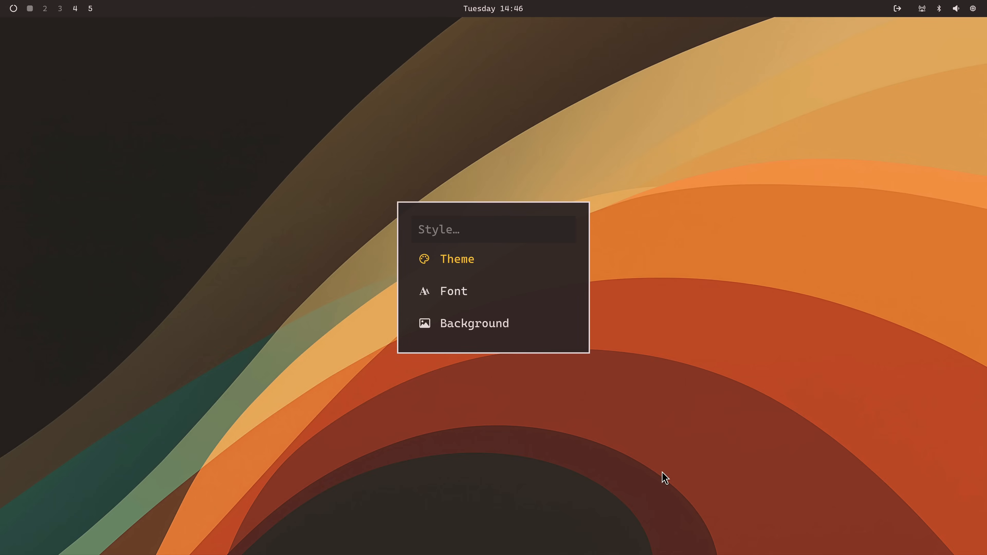
click(453, 290)
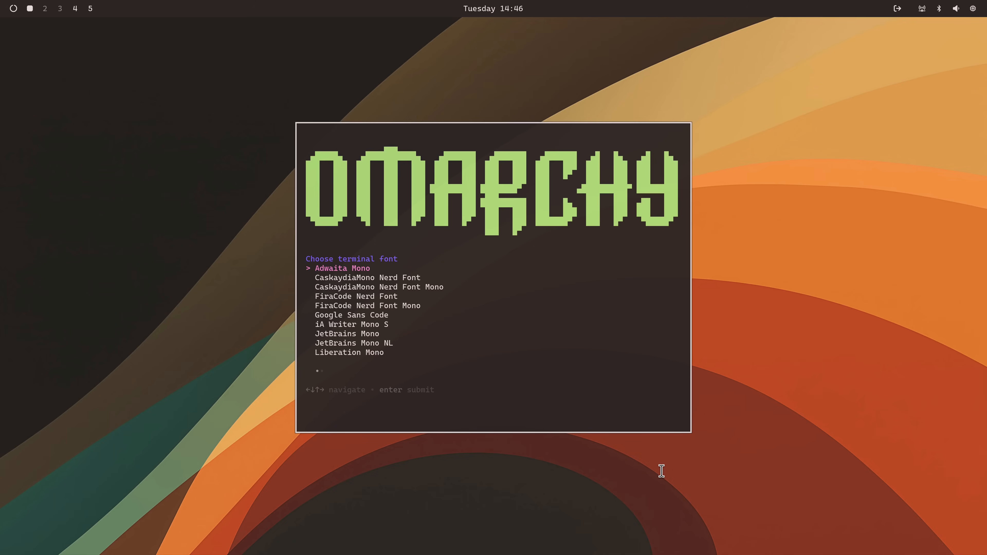
key(Down)
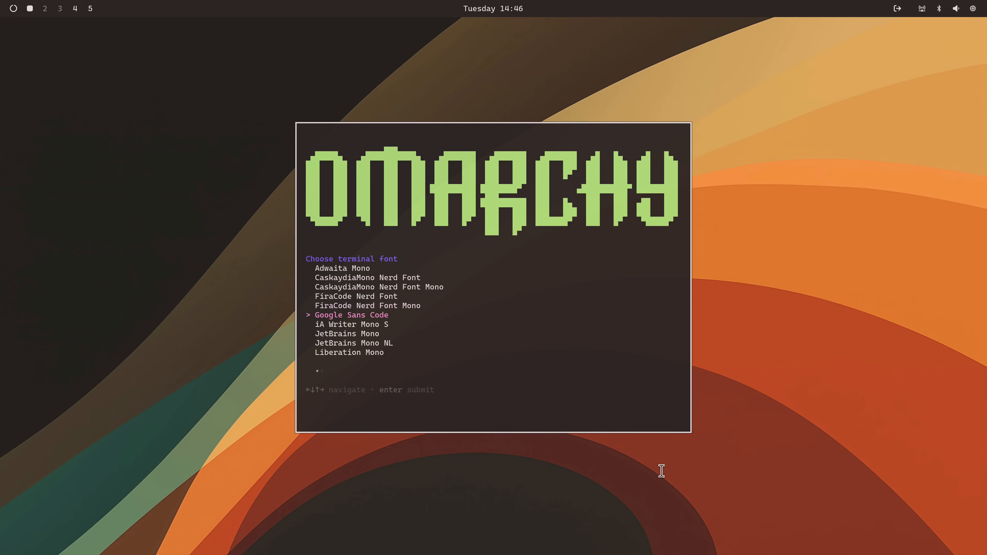
key(Return)
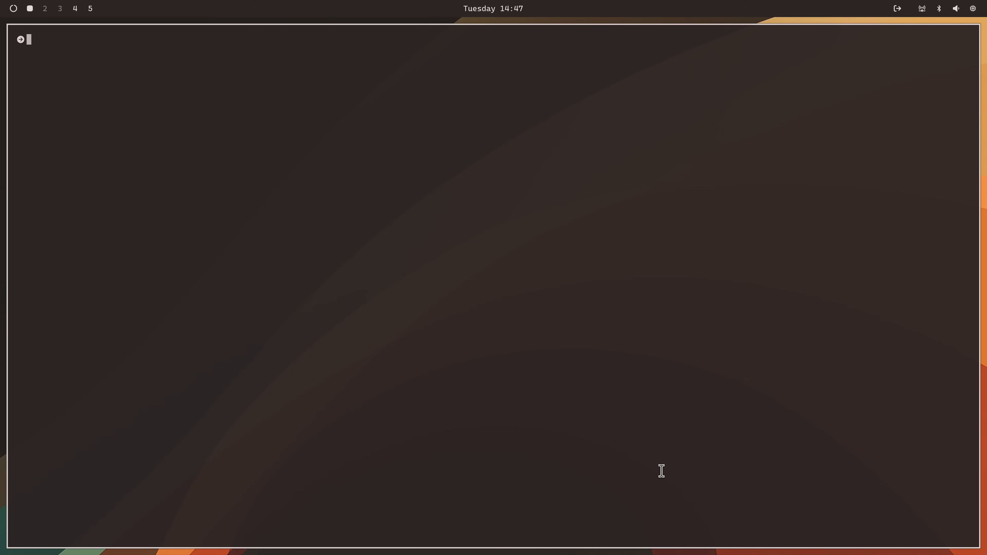
key(Return)
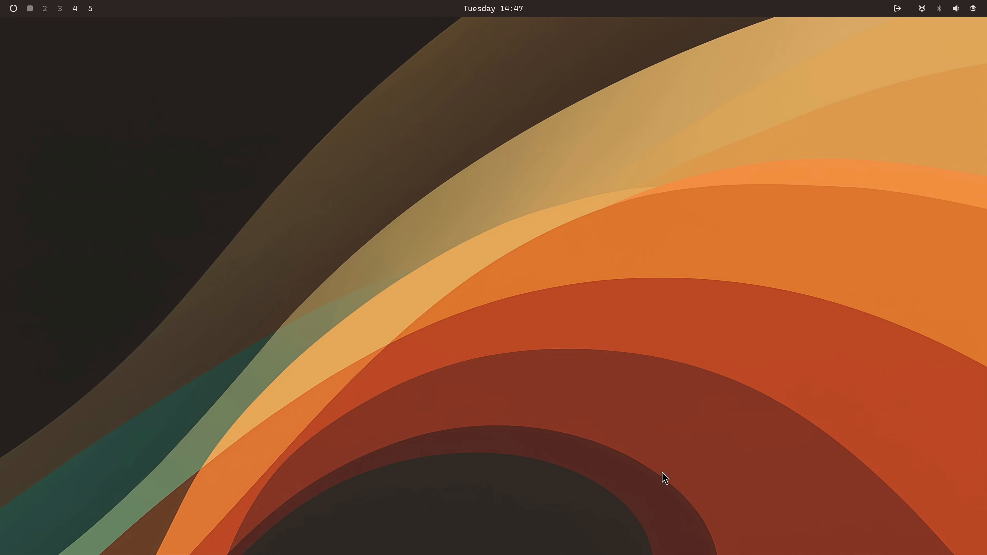
Reopen Style > Font and set the terminal font back to CaskaydiaMono Nerd Font.
text(st)
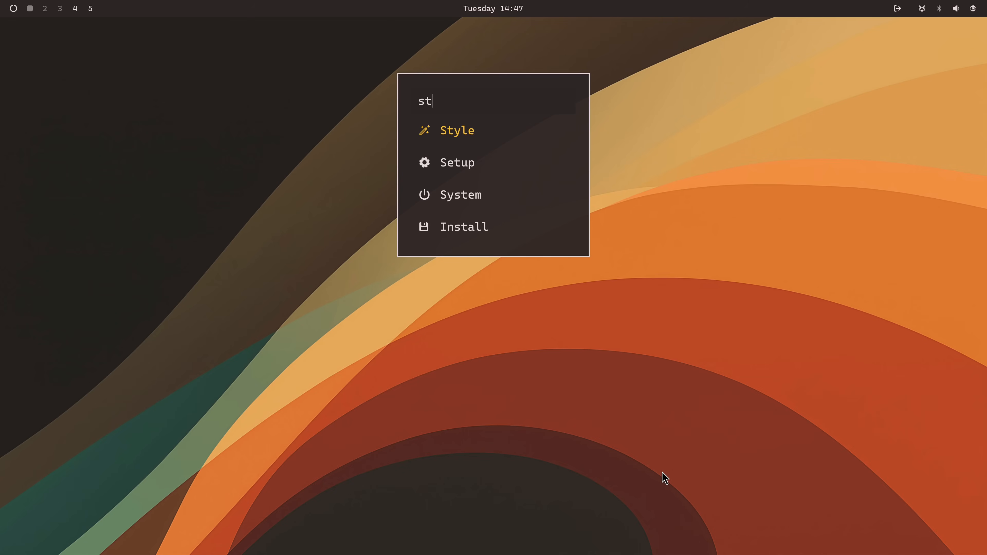
click(456, 130)
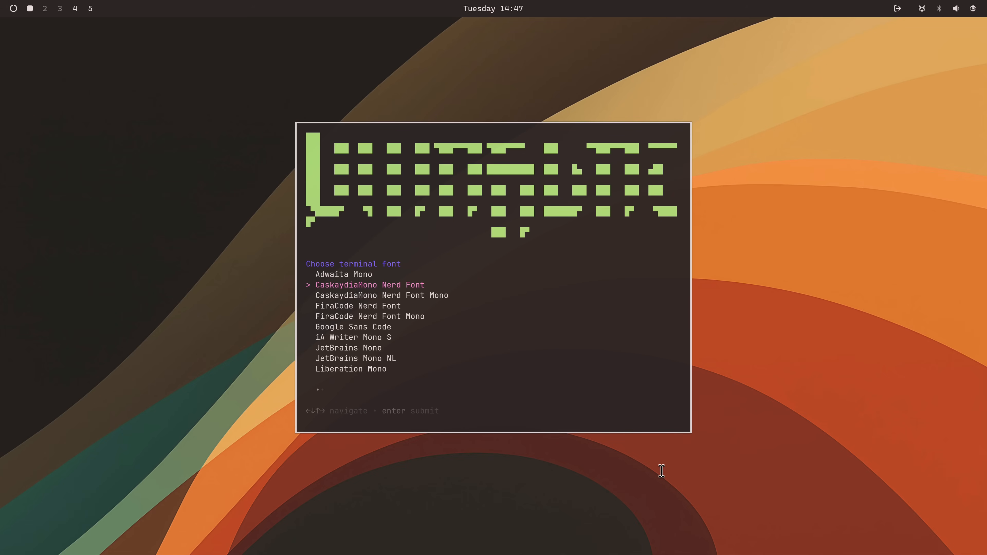
key(Return)
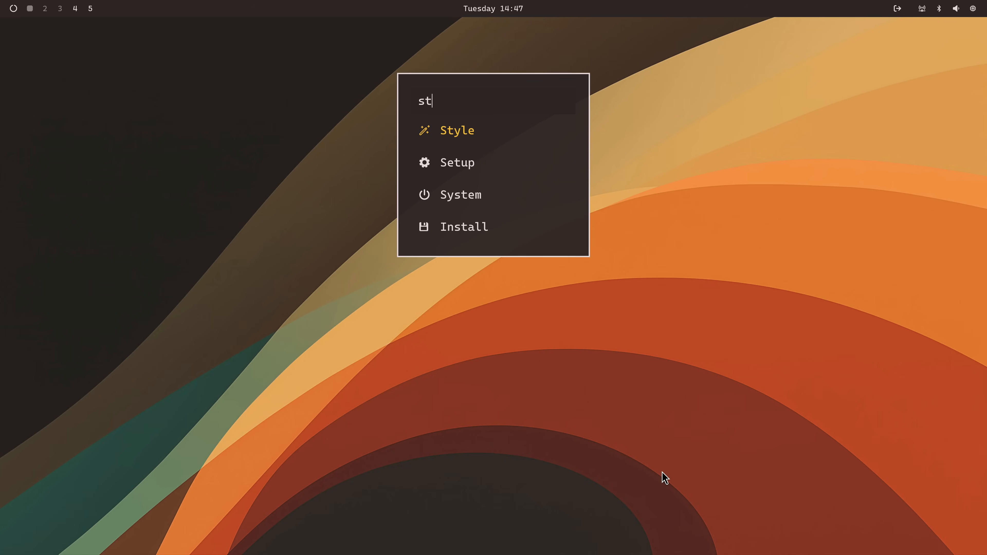
Cycle the wallpaper via Style → Background to the pink deer-and-lake mountain scene.
click(456, 130)
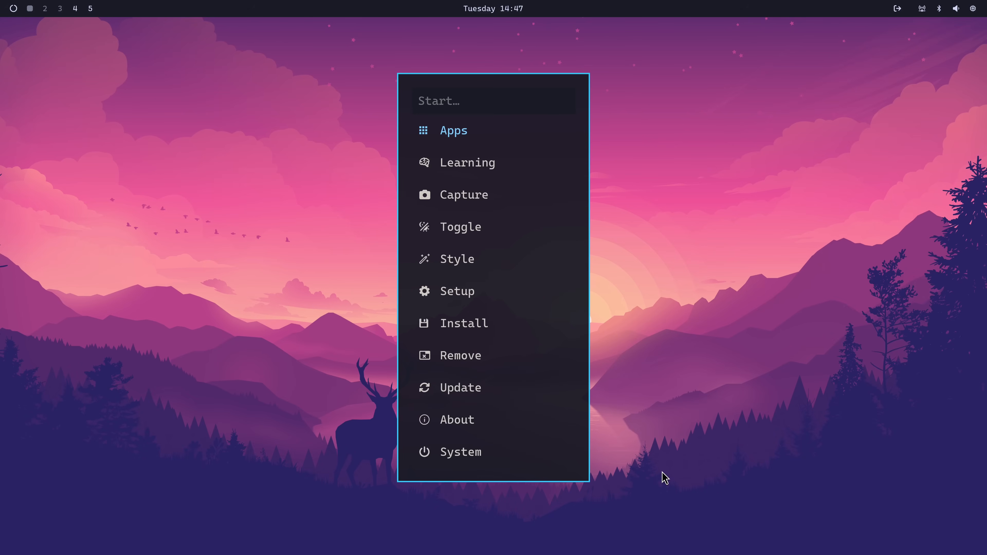
click(457, 259)
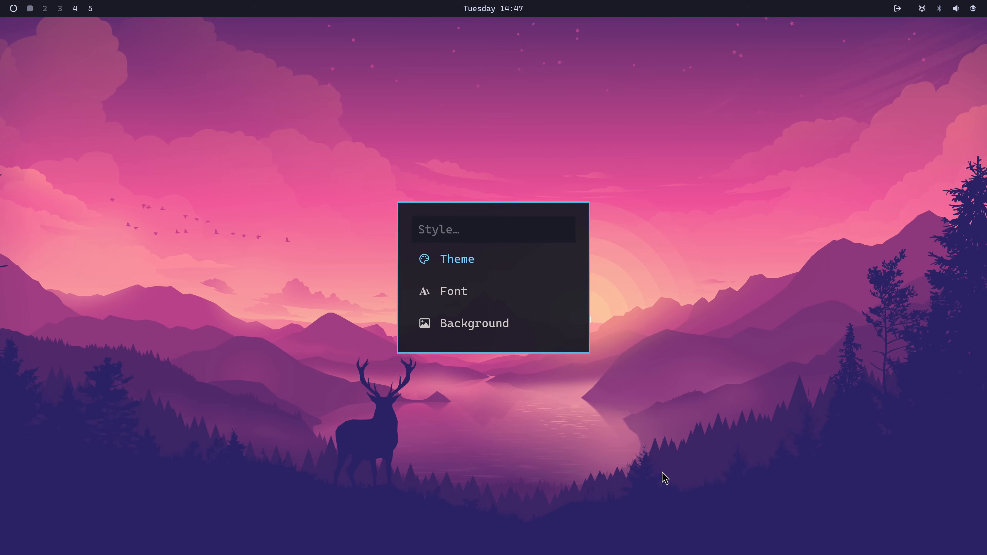
click(474, 322)
text(st)
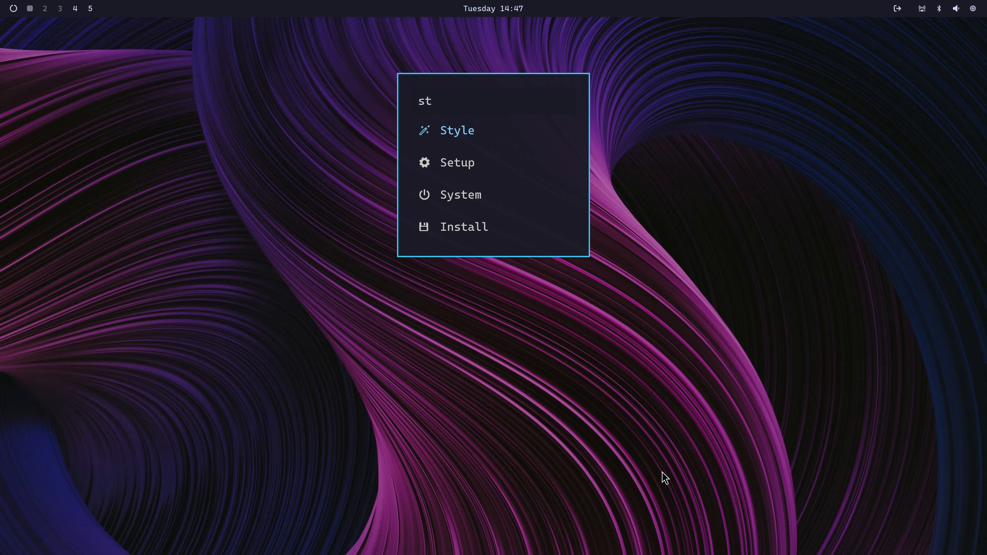
text(b)
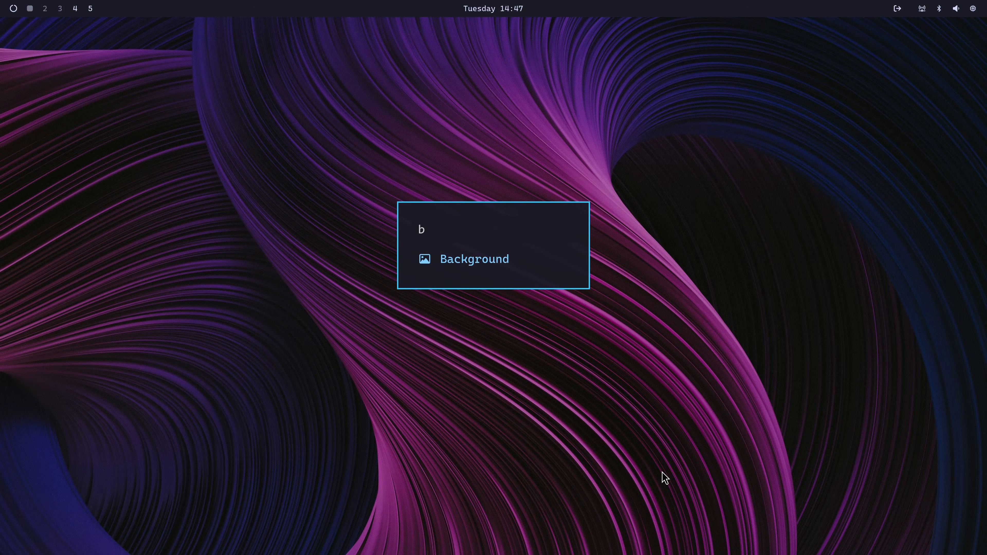
text(st)
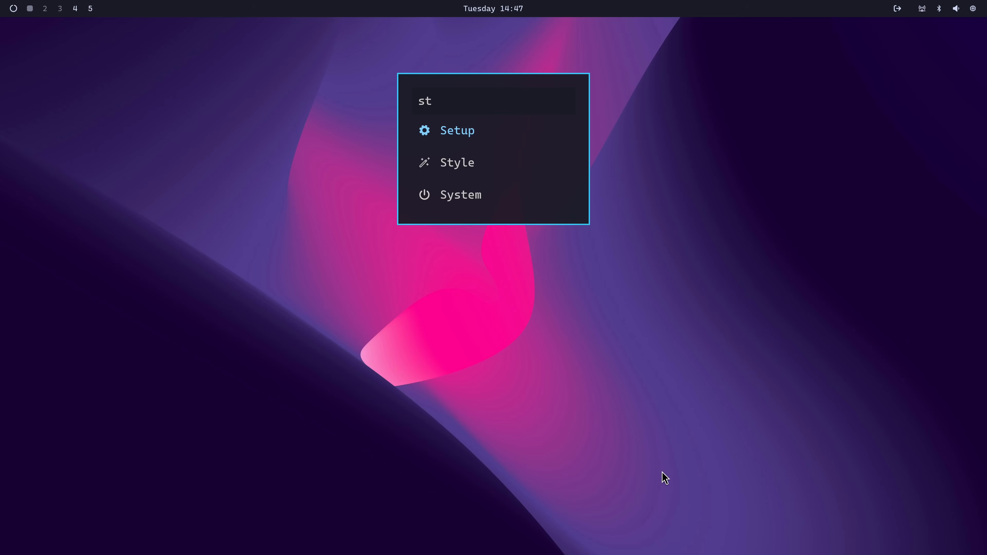
text(b)
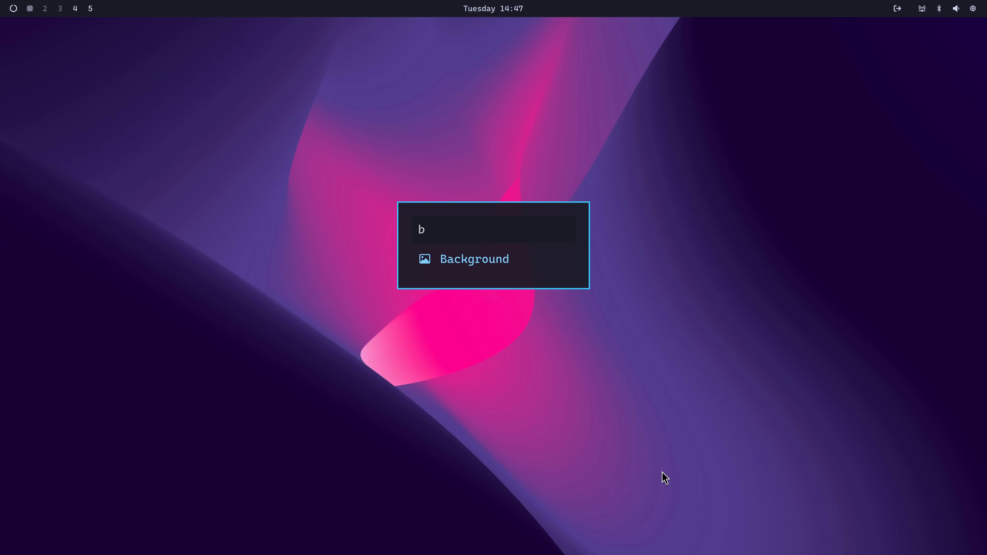
click(473, 258)
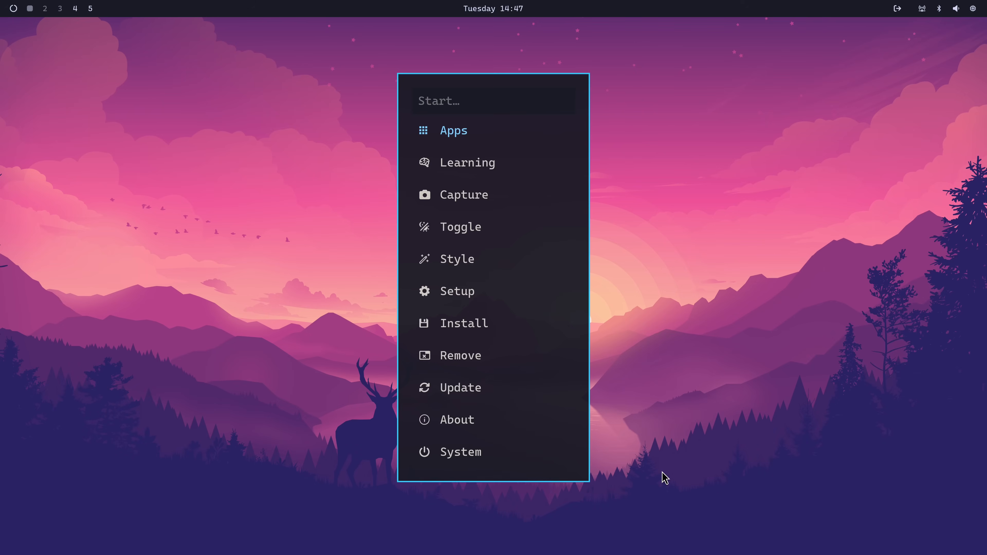
Review the mixer's output and input devices, then lower the LSX II LT output to 30%.
click(458, 291)
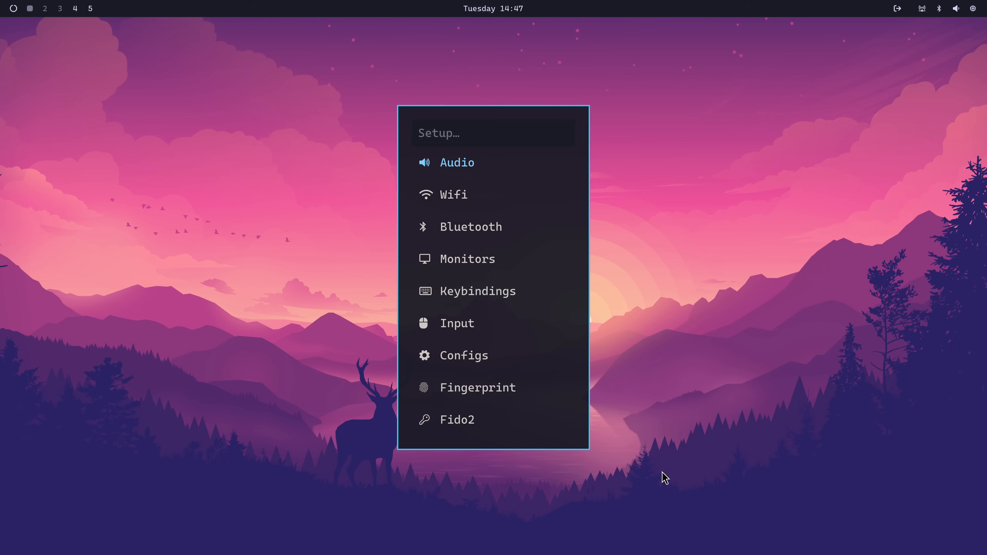
click(457, 163)
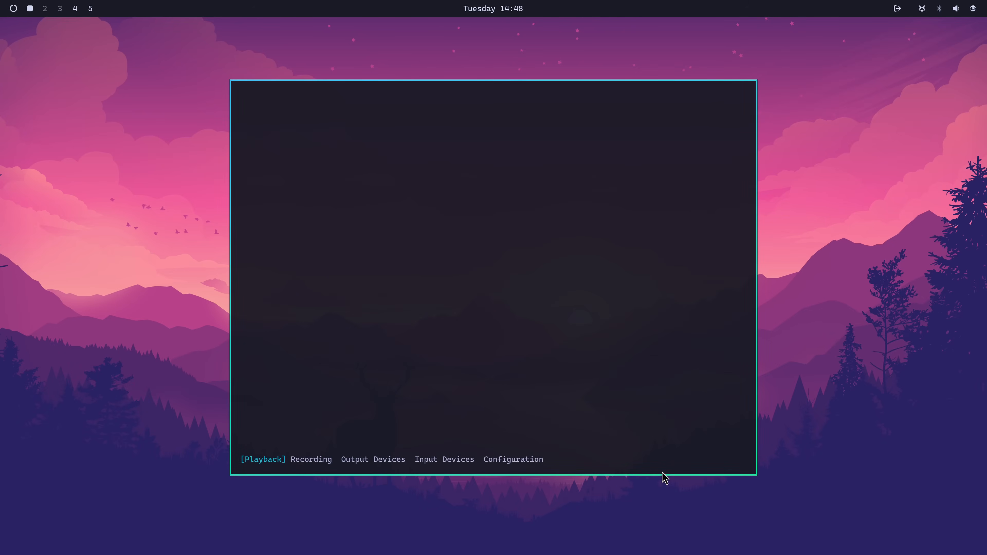
click(373, 459)
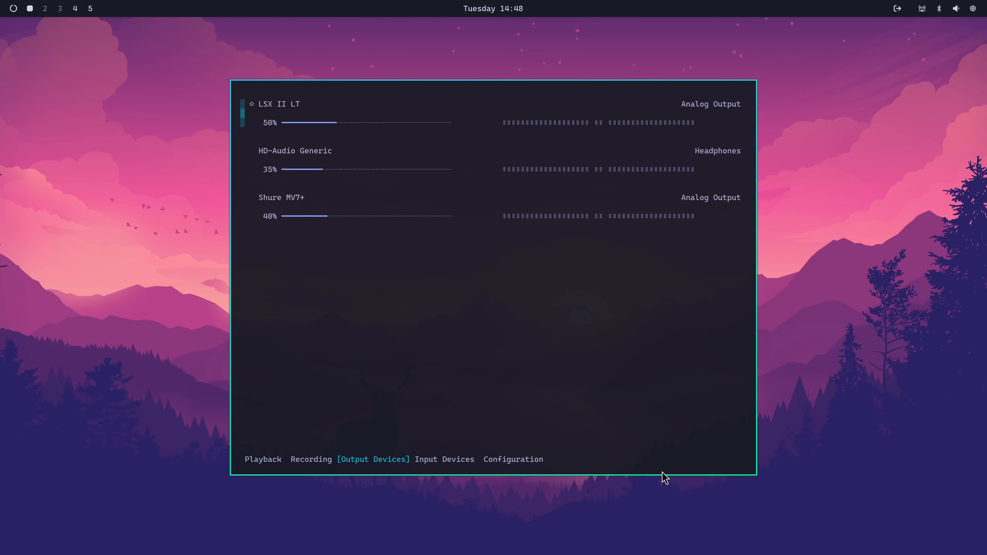
mouse_move(661, 470)
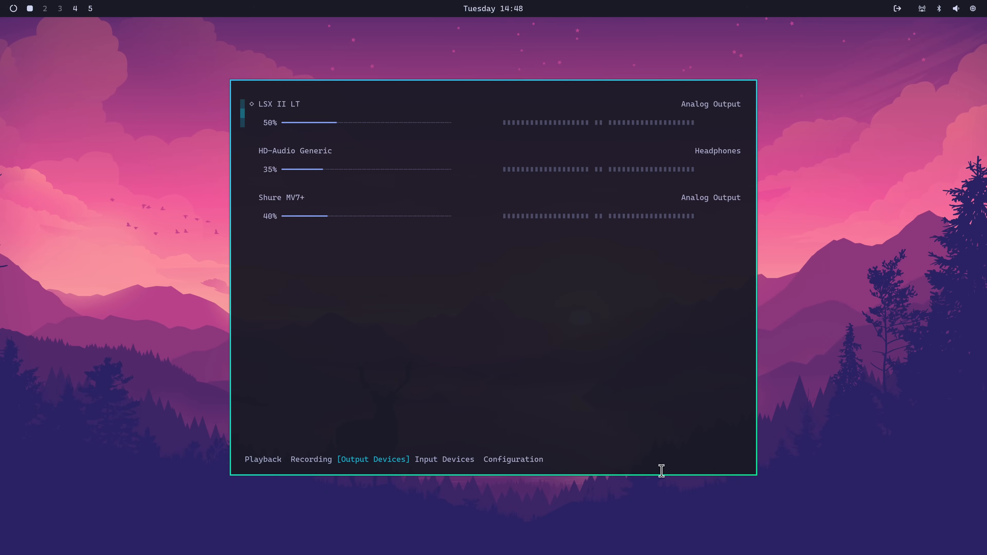
click(444, 459)
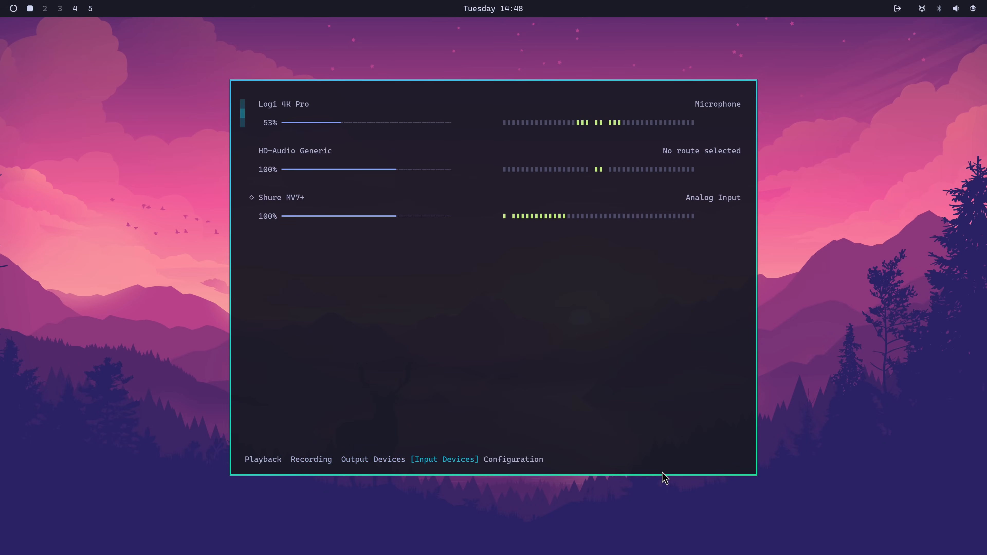
click(280, 197)
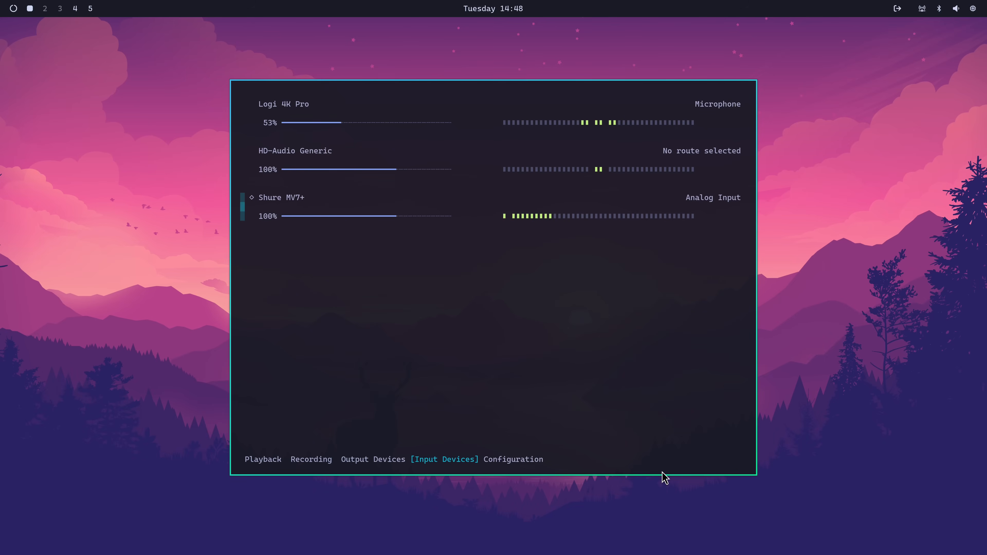
click(372, 459)
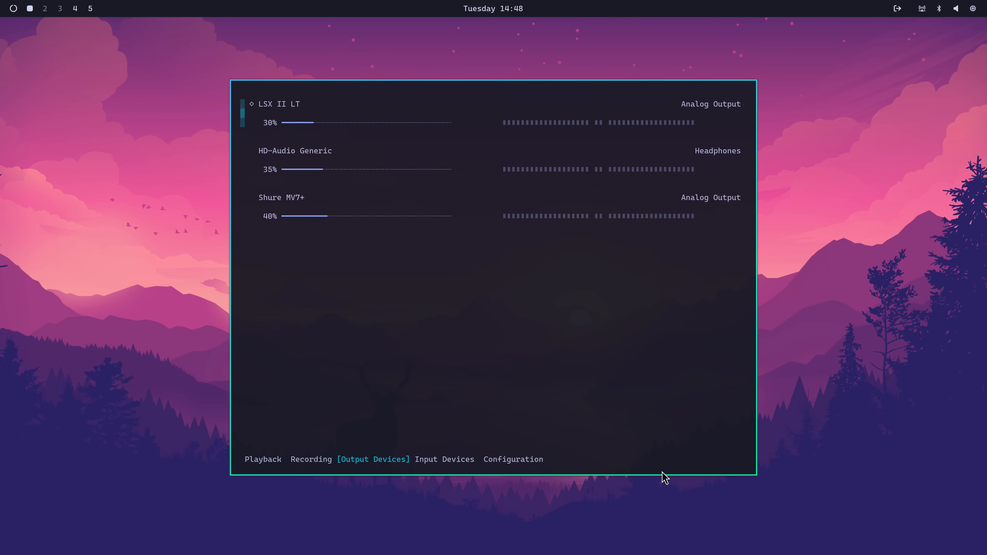
drag(314, 122, 359, 123)
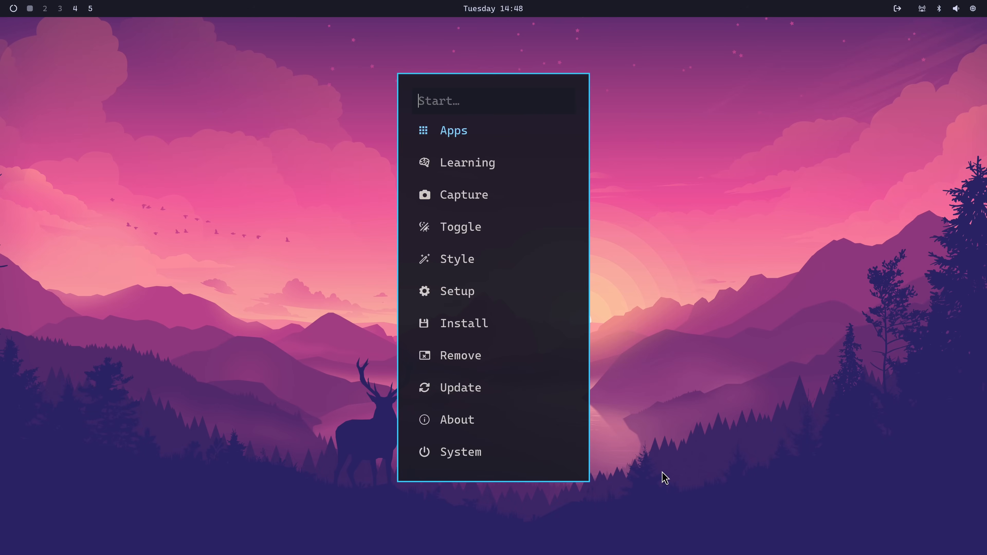
Narrow the menu search to Setup and enter its submenu of system settings.
click(466, 291)
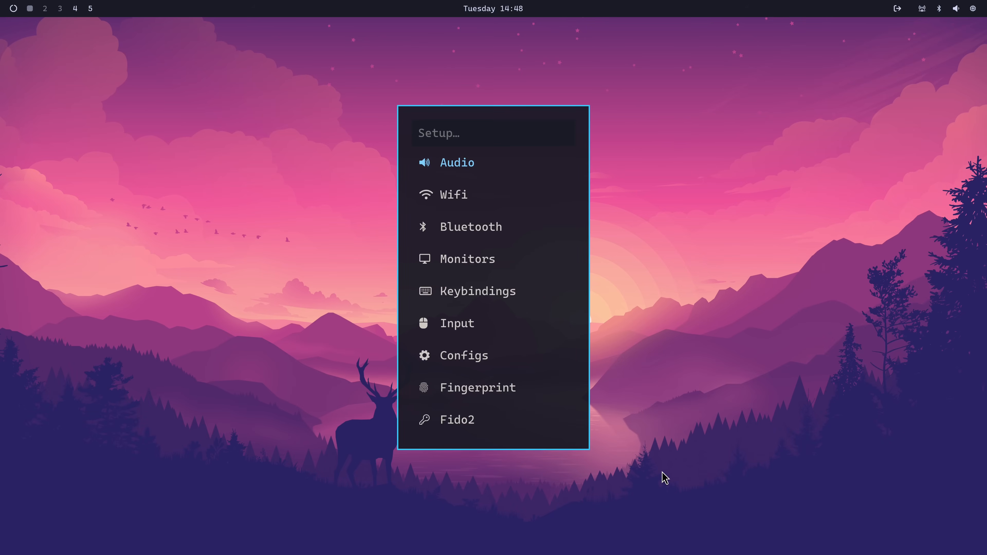
click(452, 194)
text(st)
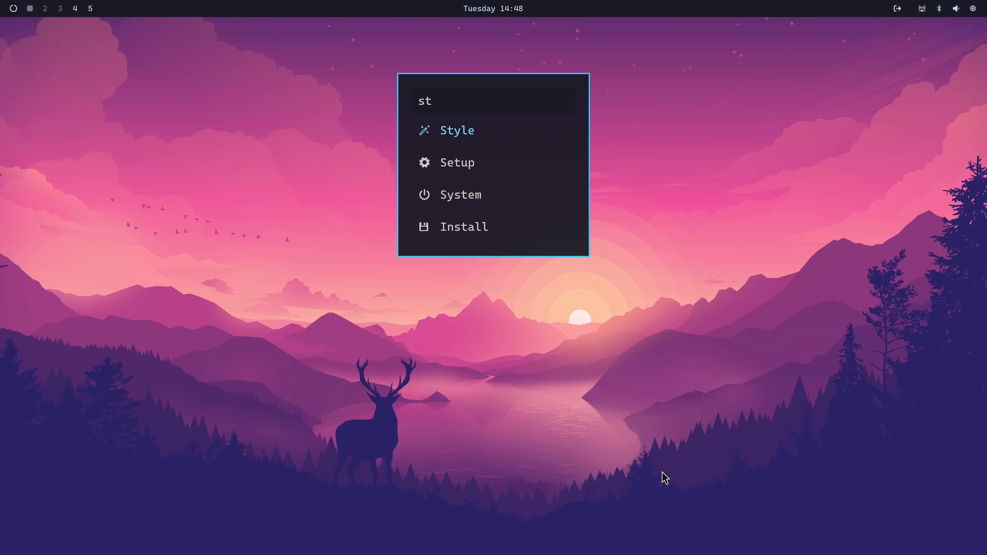
text(e)
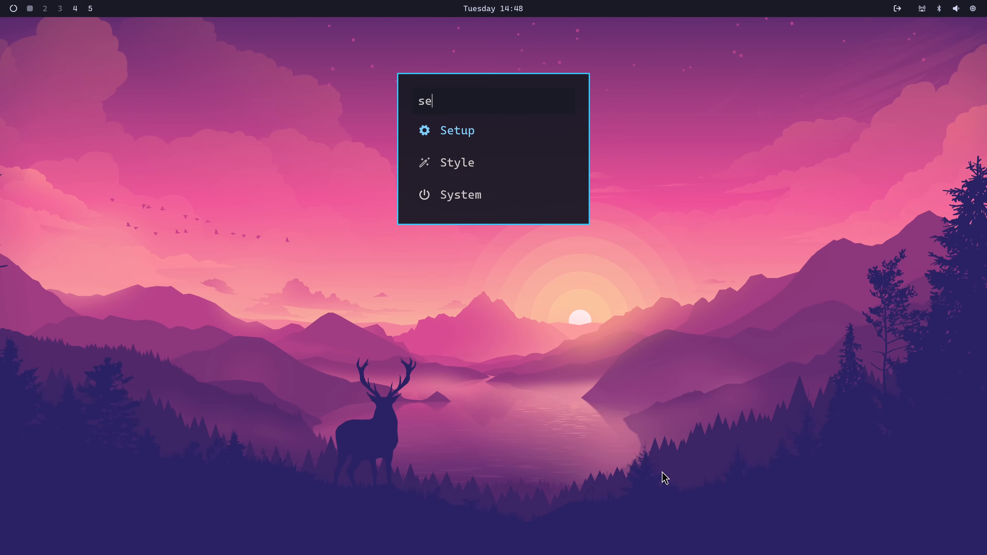
click(457, 130)
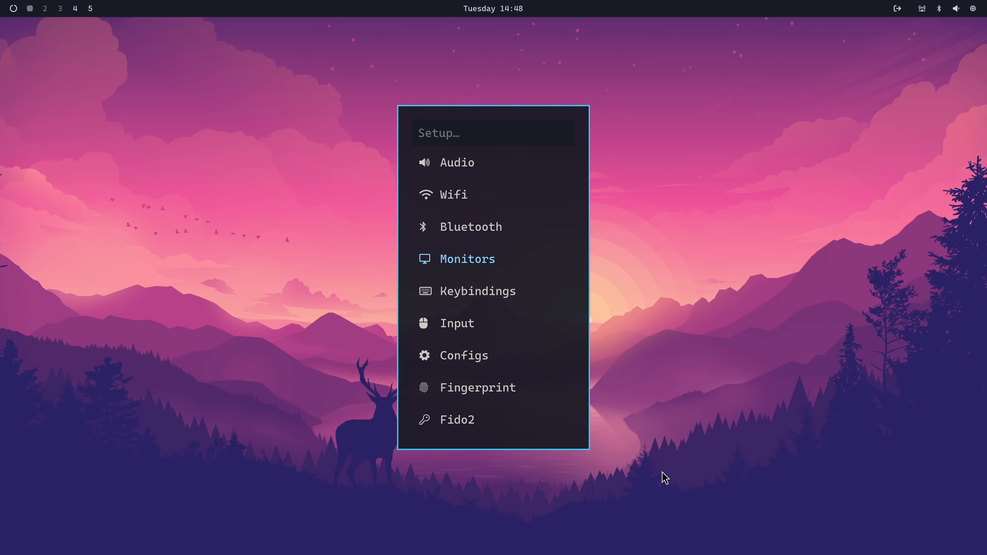
click(467, 259)
text(set)
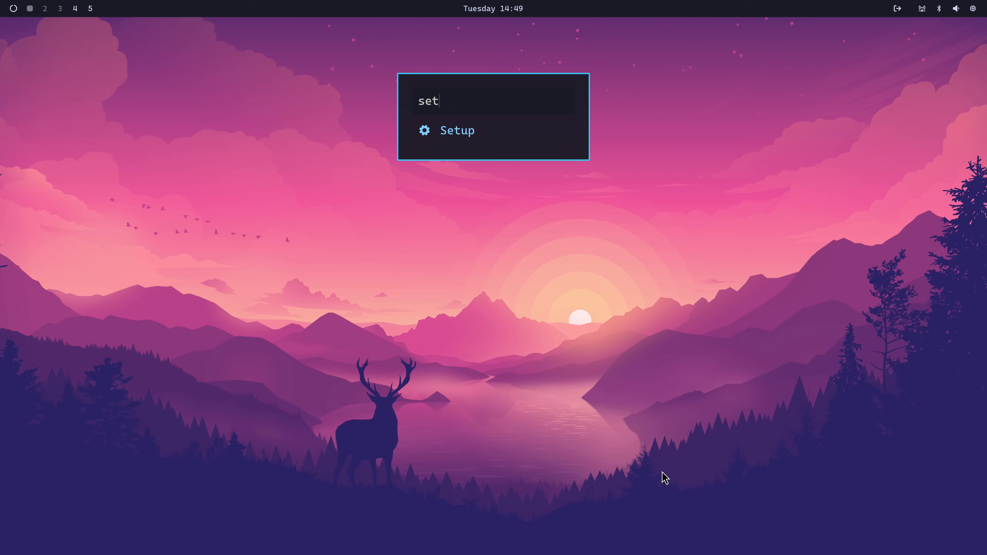
Duplicate the SUPER SHIFT X x.com compose-post binding as line 27 in bindings.conf.
click(457, 130)
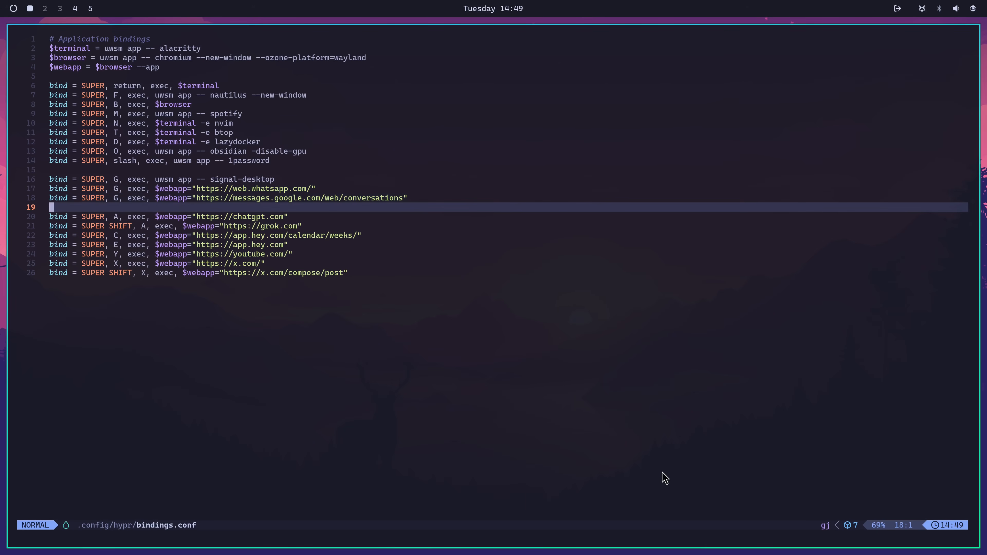
key(k)
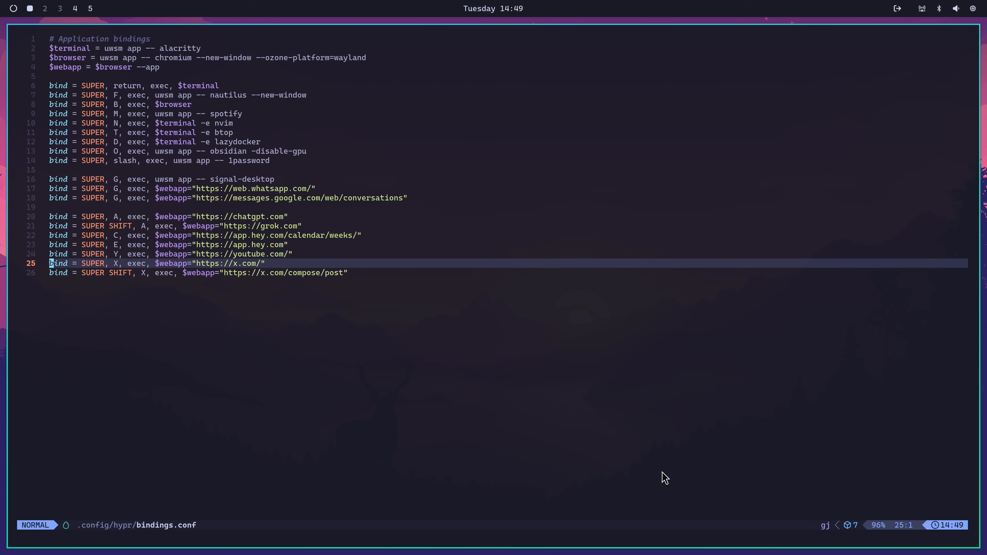
key(j)
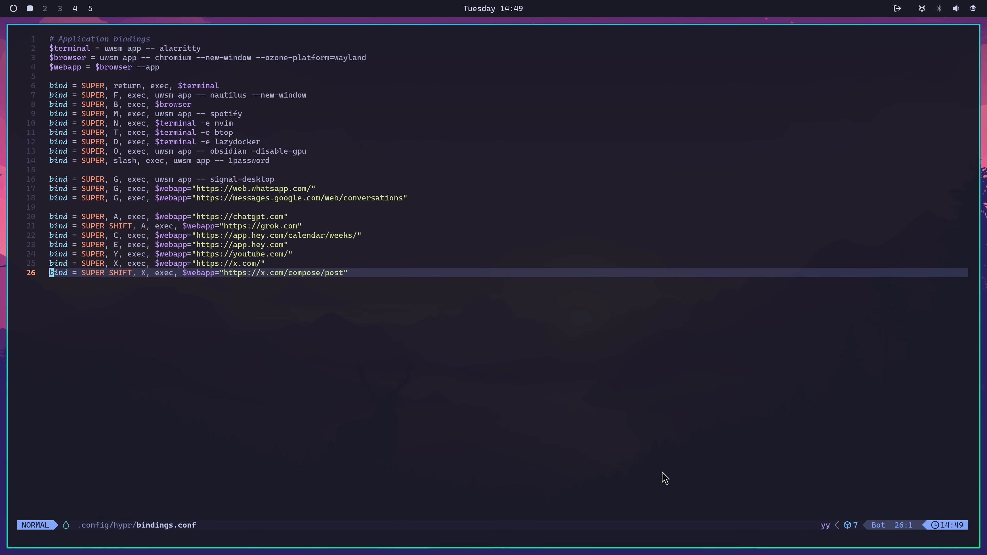
key(p)
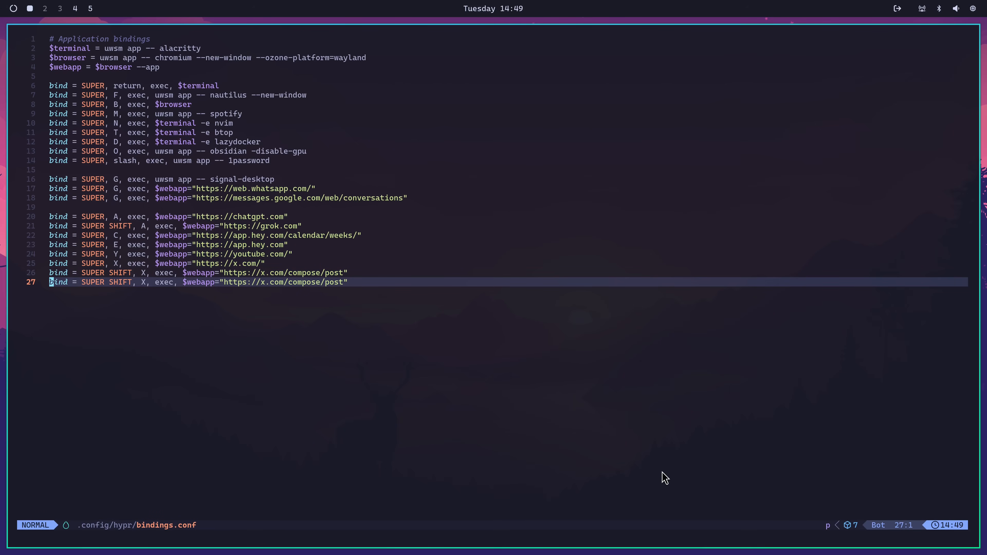
key(w)
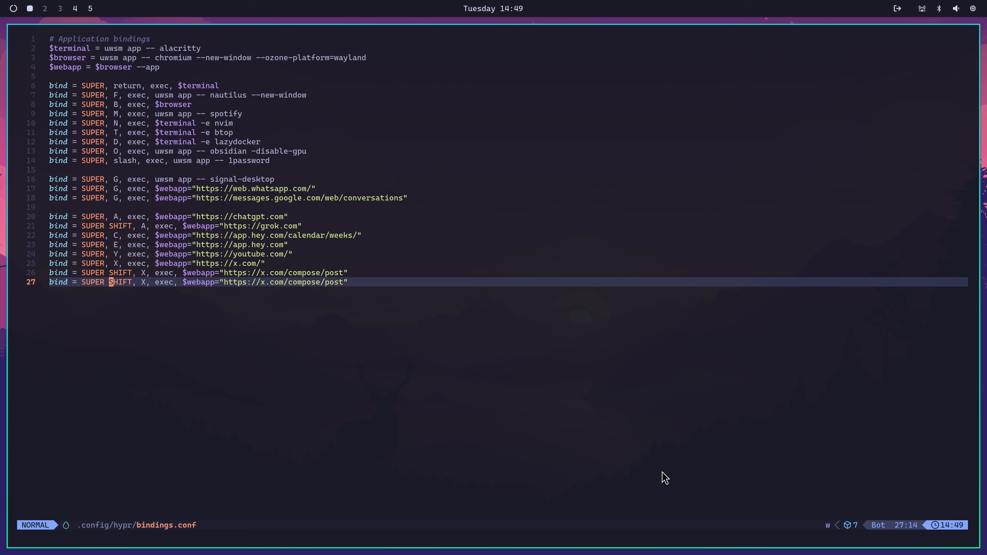
key(w)
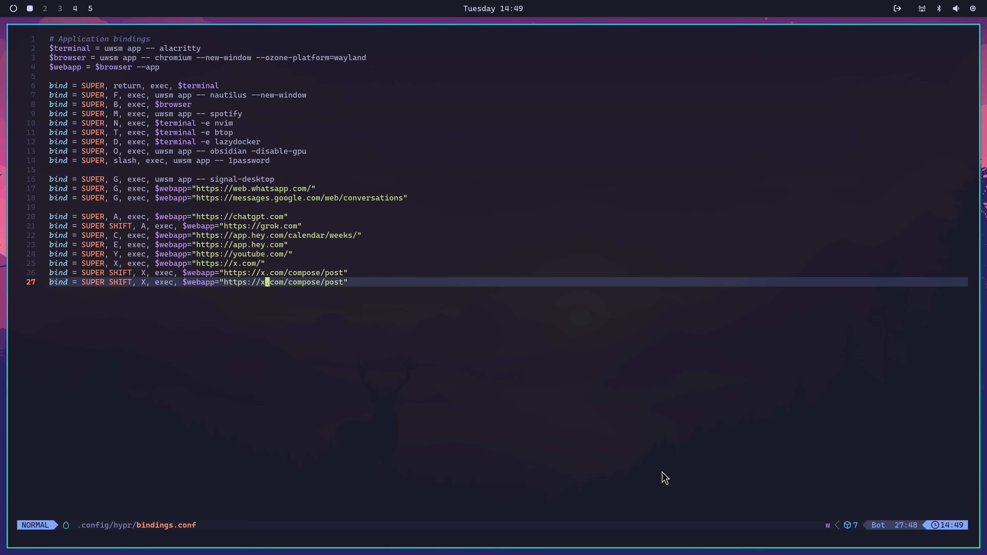
key(h)
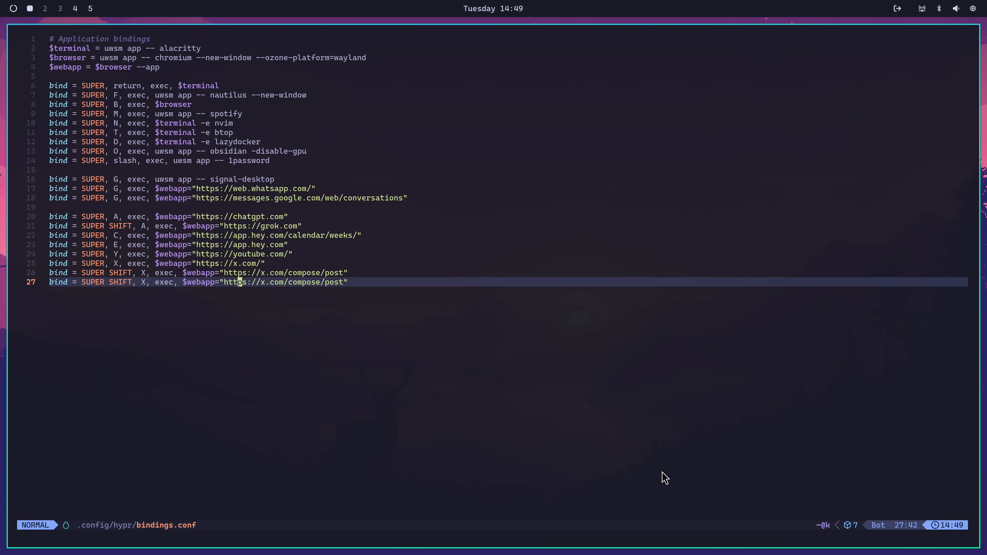
key(c)
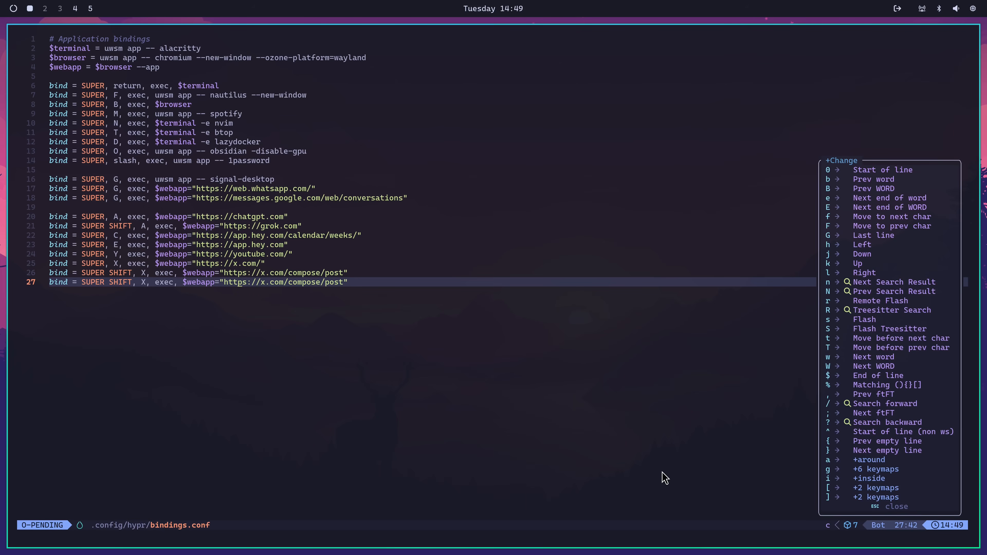
key(i)
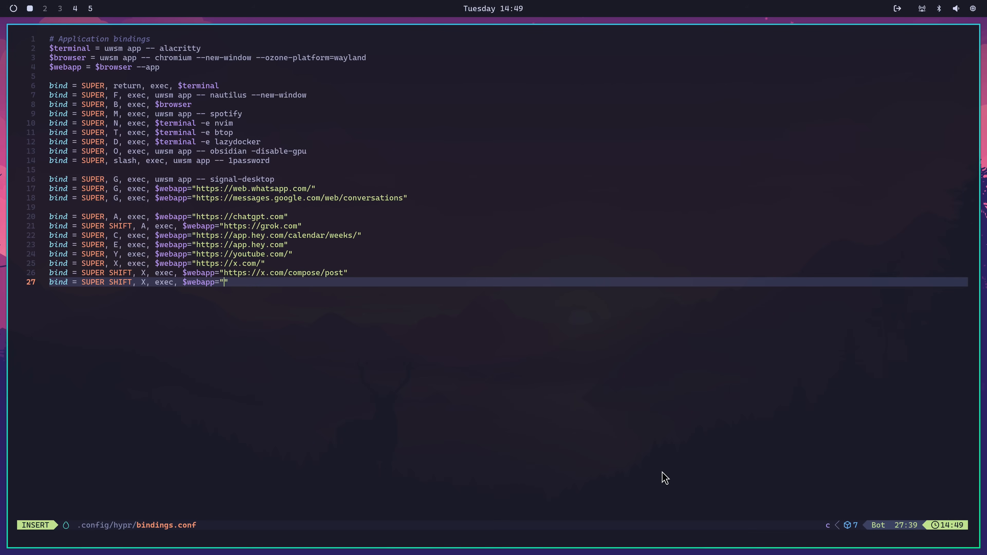
text(http)
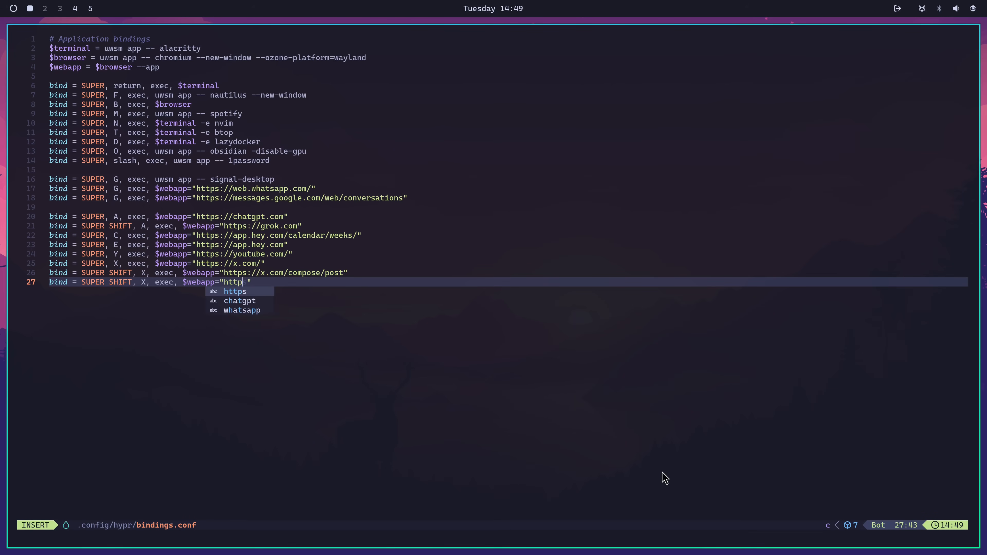
text(s://example)
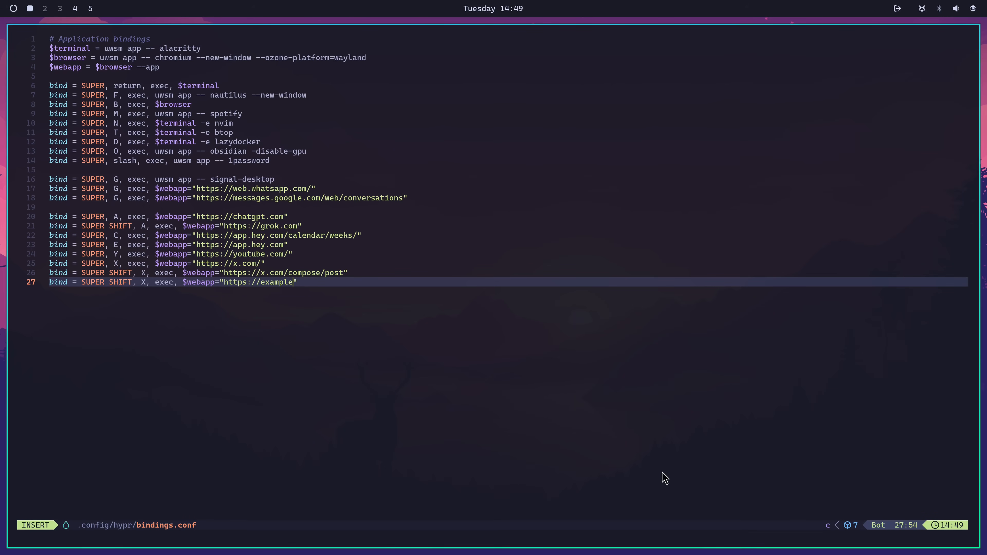
text(.com)
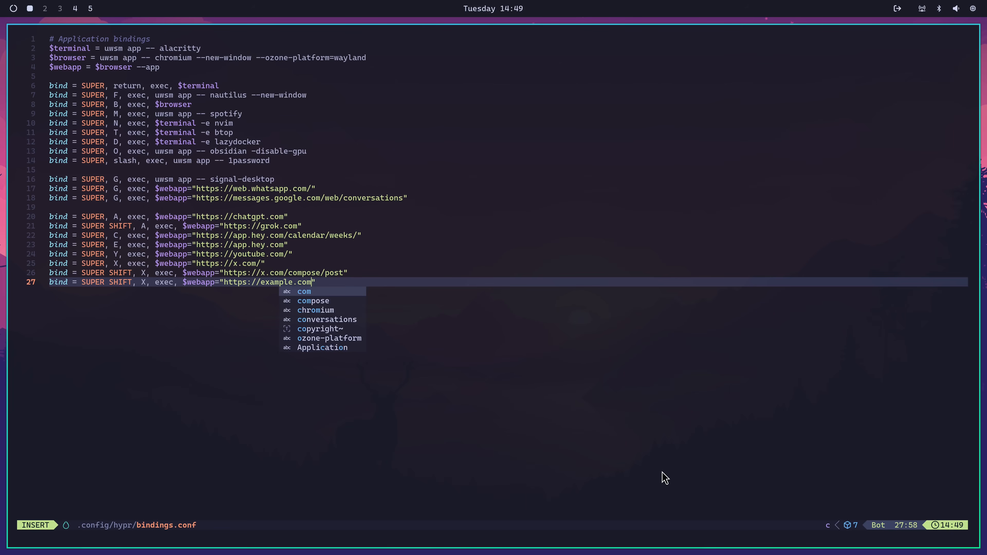
key(Escape)
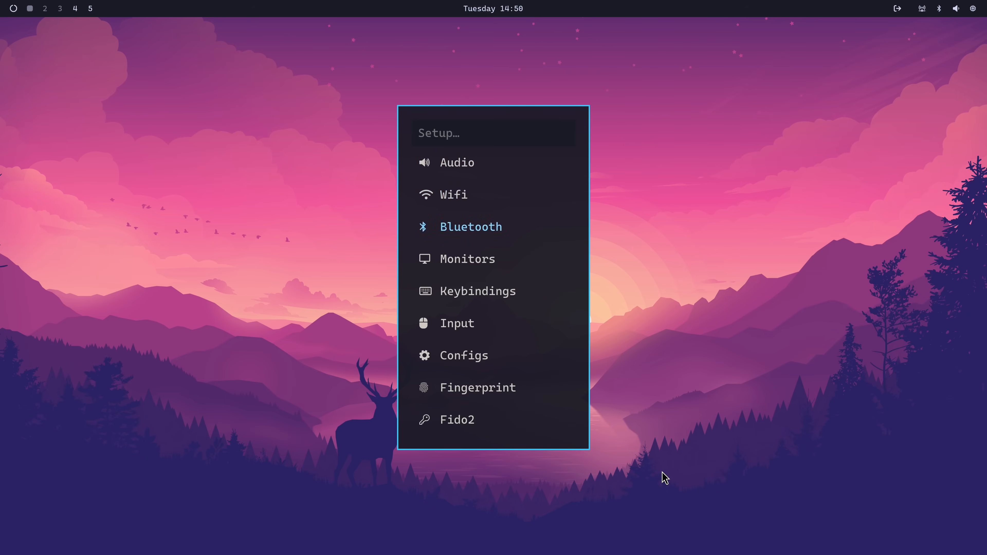
Review input.conf's keyboard repeat and touchpad settings, leaving kb_layout commented, then quit.
click(457, 322)
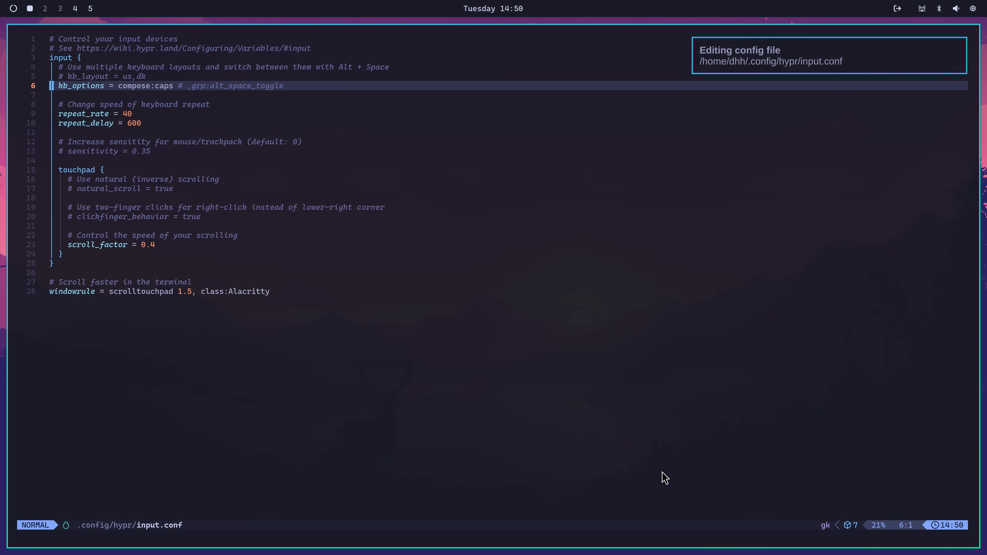
key(k)
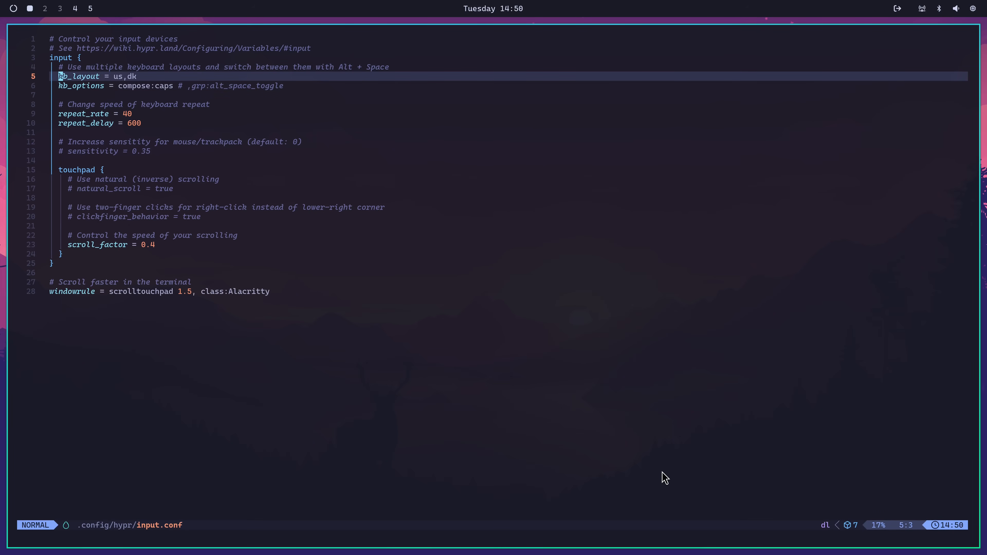
key(u)
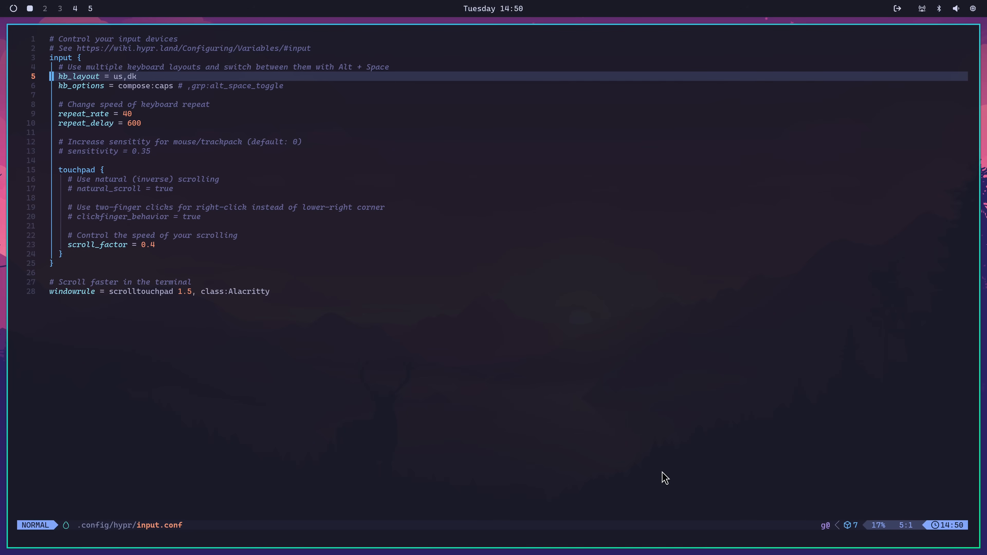
key(V)
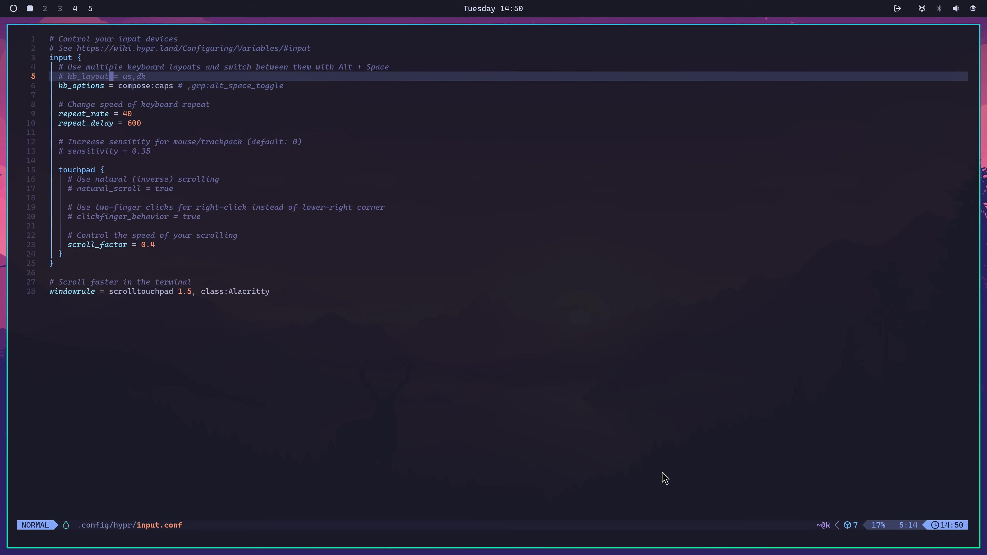
key(j)
text(set)
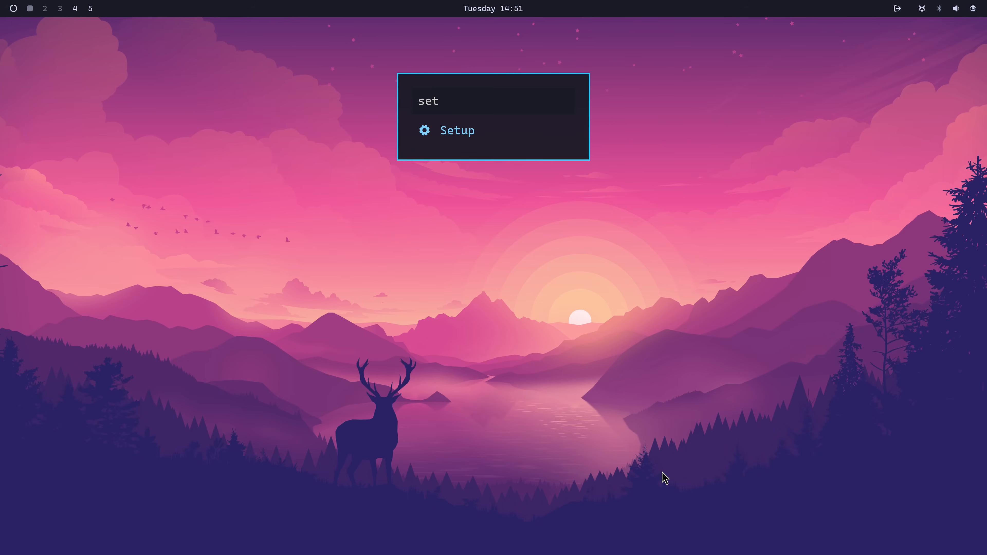
Load Waybar's config.jsonc in Neovim from Setup → Waybar.
click(457, 130)
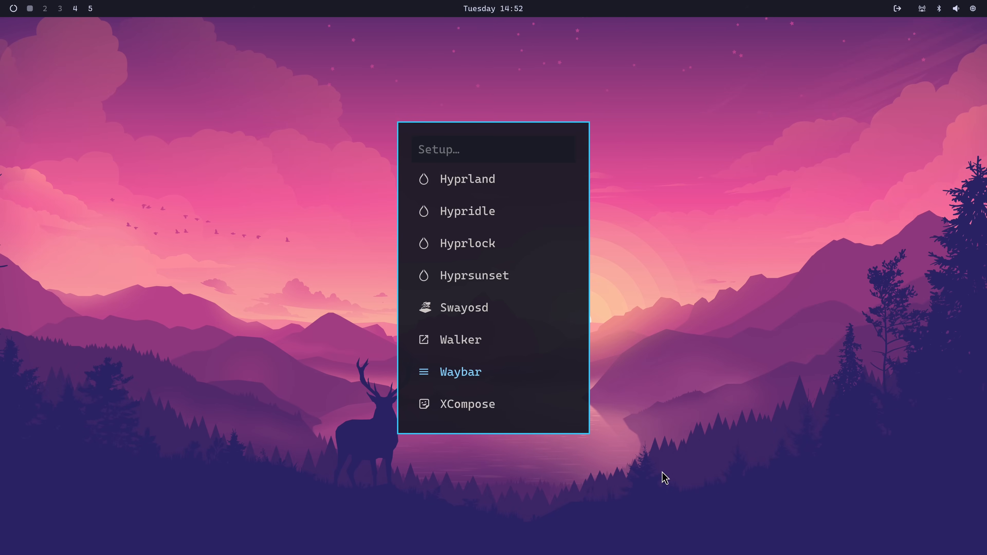
click(460, 371)
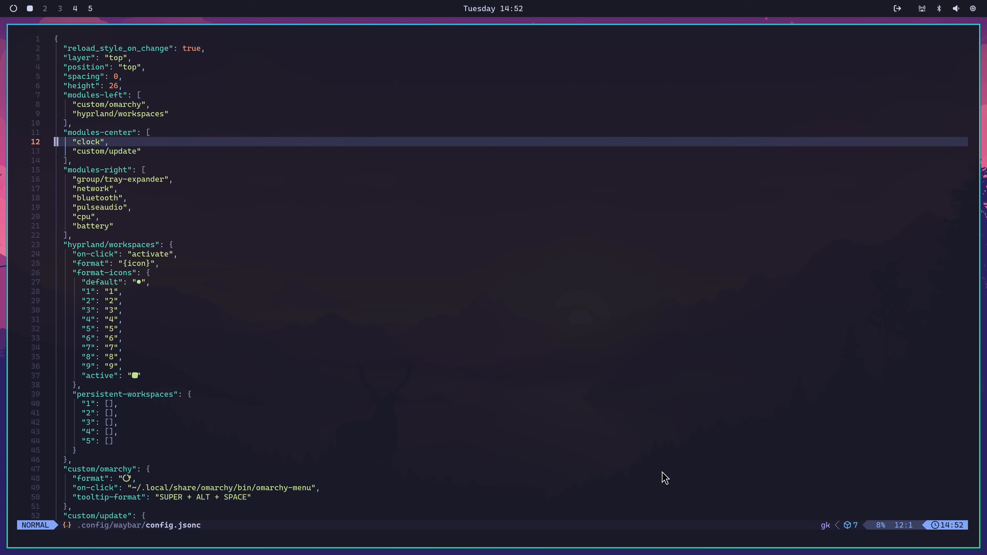
Quit config.jsonc and filter the launcher back to the Setup entry.
key(dd)
text(set)
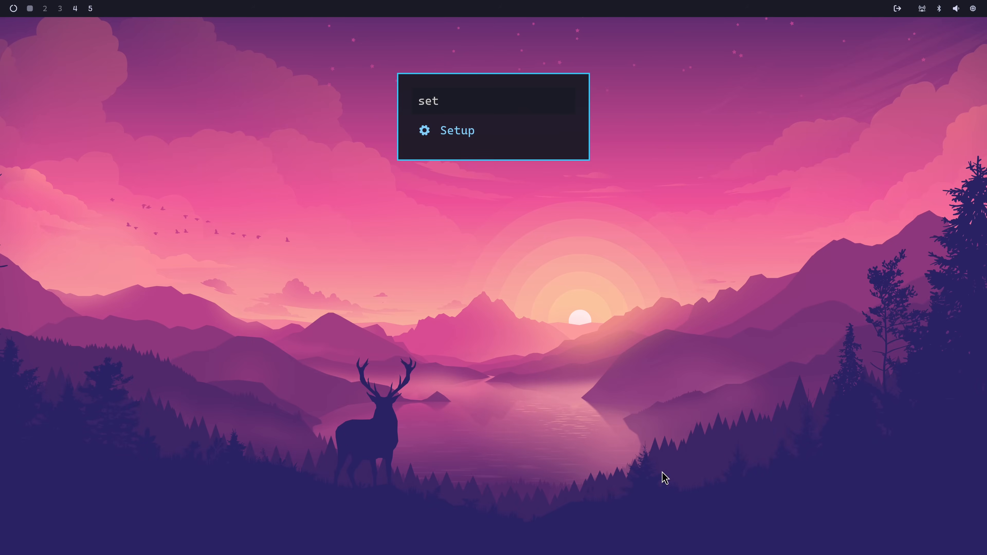
Visit Setup → Hyprland, then return to the main Omarchy menu.
click(456, 130)
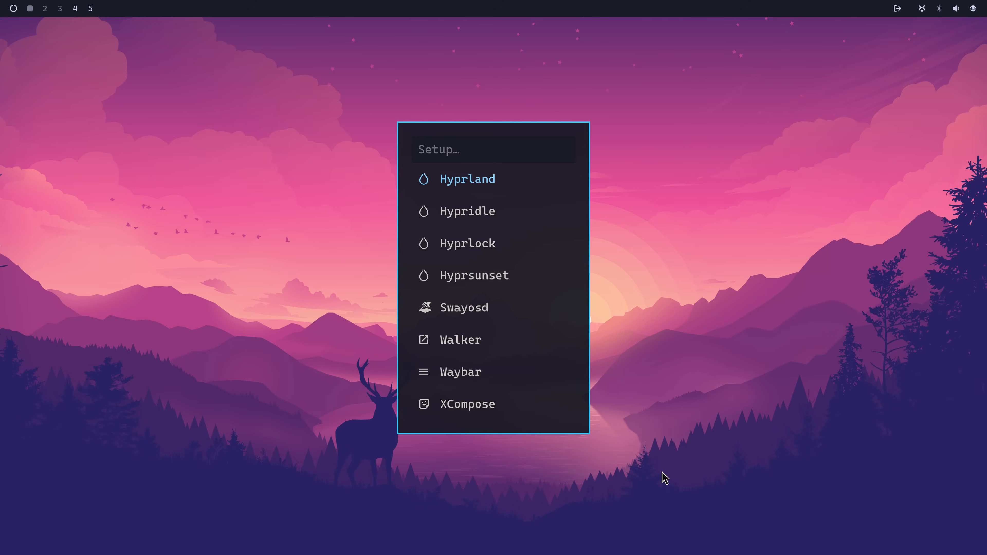
click(460, 372)
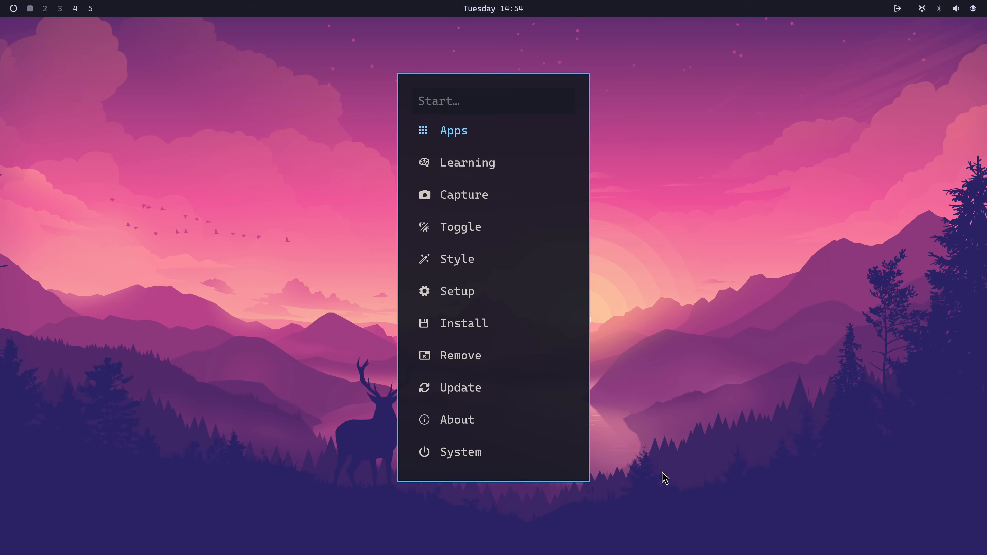
Reach the Install → Package picker listing AUR packages, starting at 0ad-boongui.
click(464, 322)
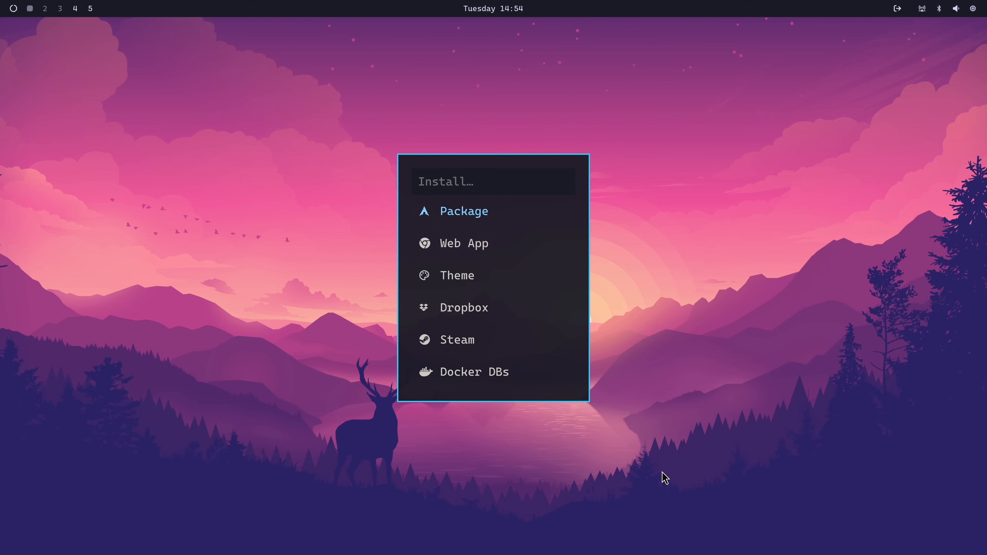
click(463, 211)
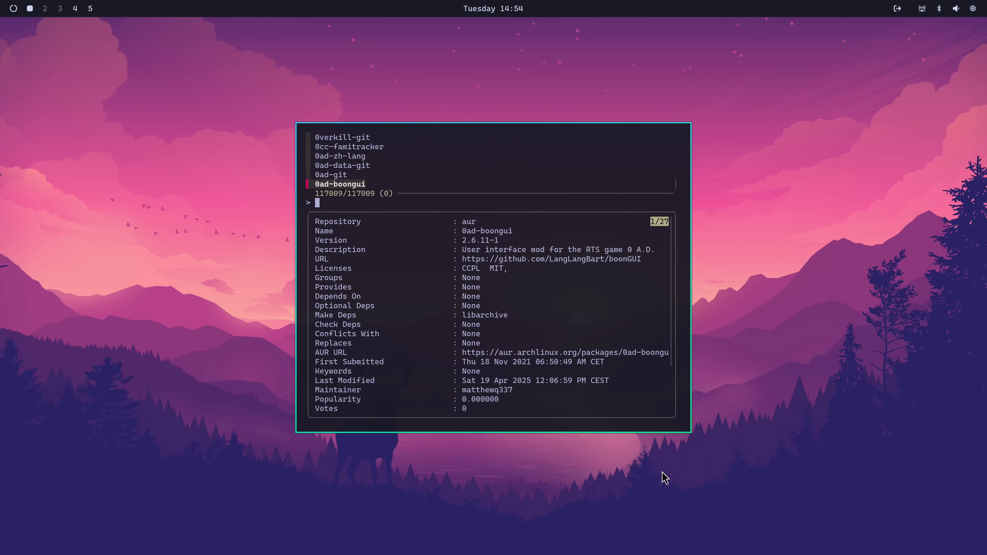
Search 'vs' in the package picker, then search 'vs' again in the Super+Space app launcher.
text(vs)
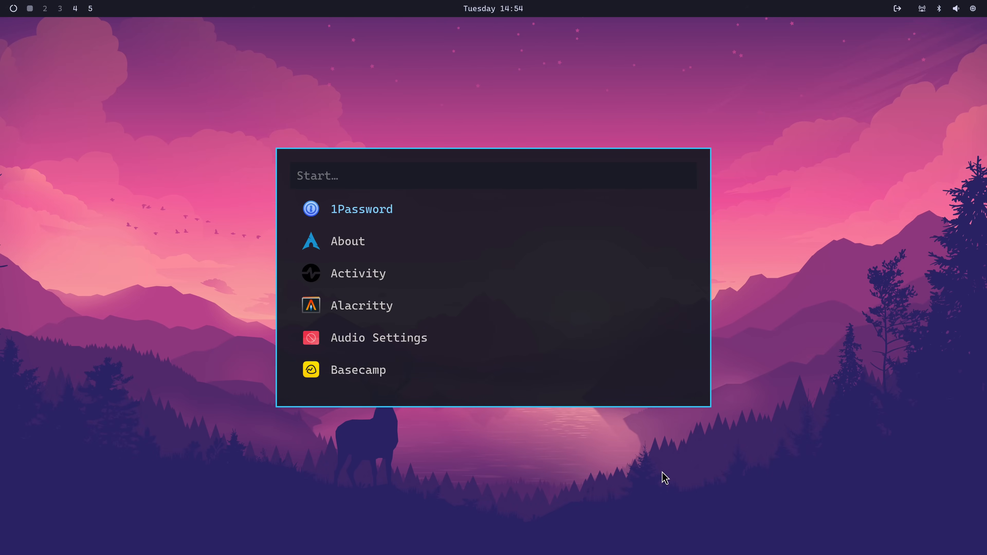
text(vs)
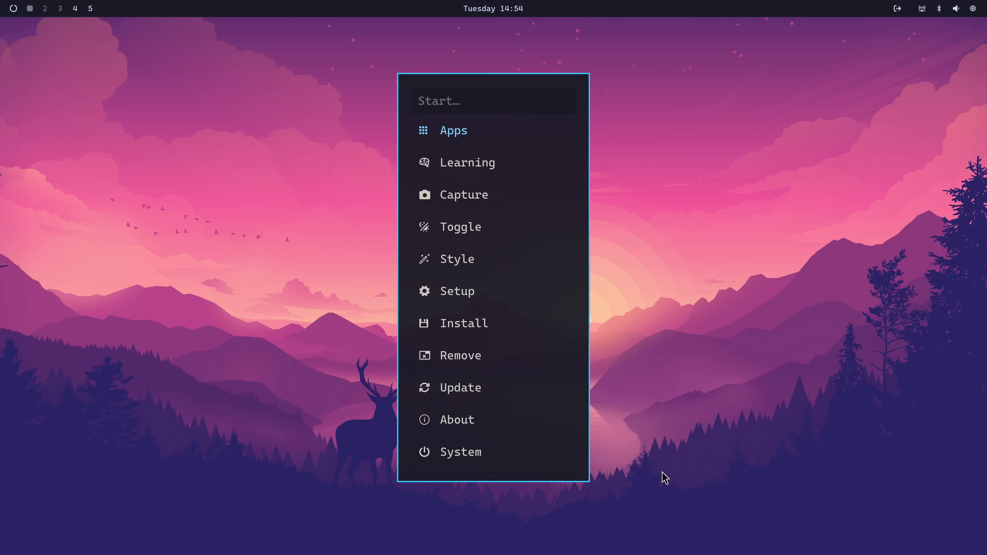
Choose Remove from the Omarchy menu to list the removal options.
click(460, 356)
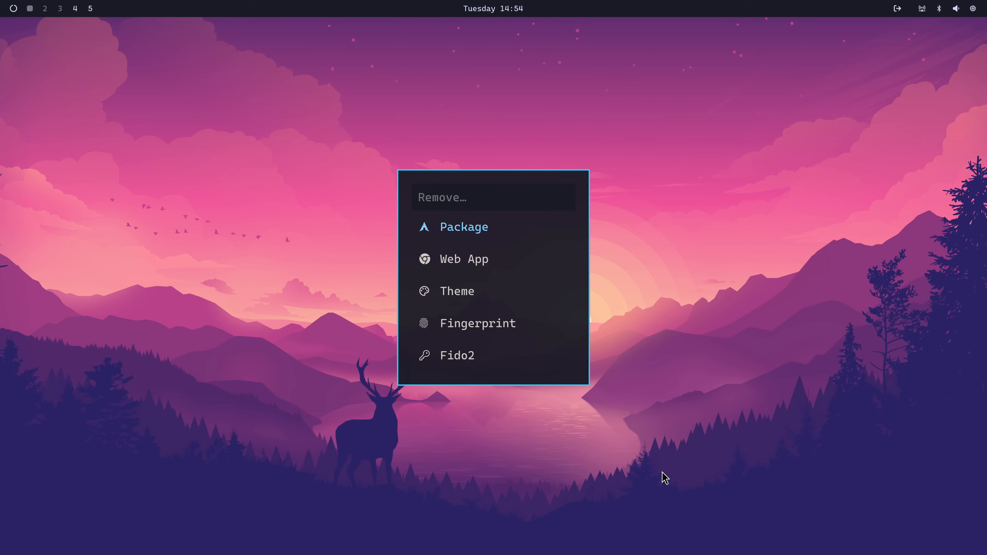
Remove the vscodium-bin package via a 'vsc' search, authorize with sudo, then search 'vsc' again.
click(463, 228)
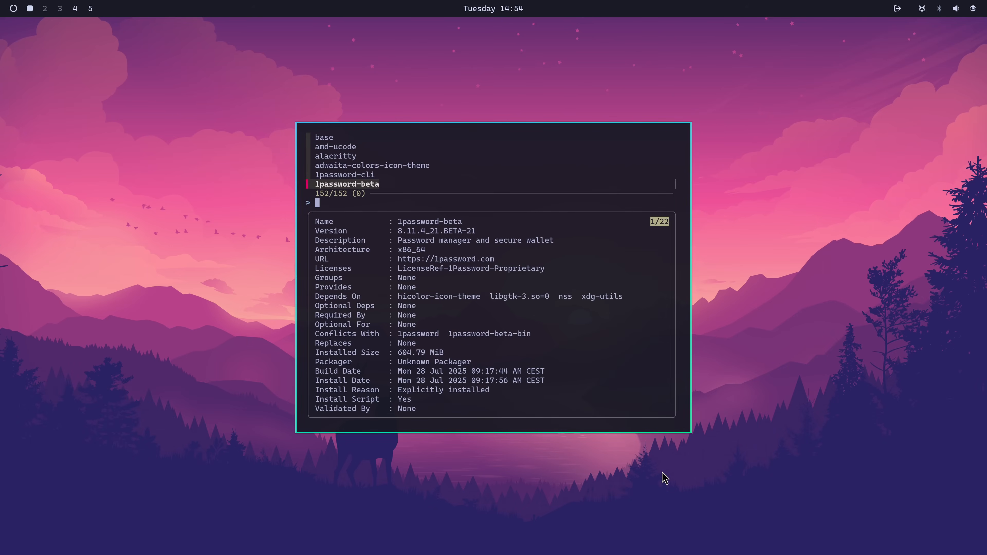
text(vsc)
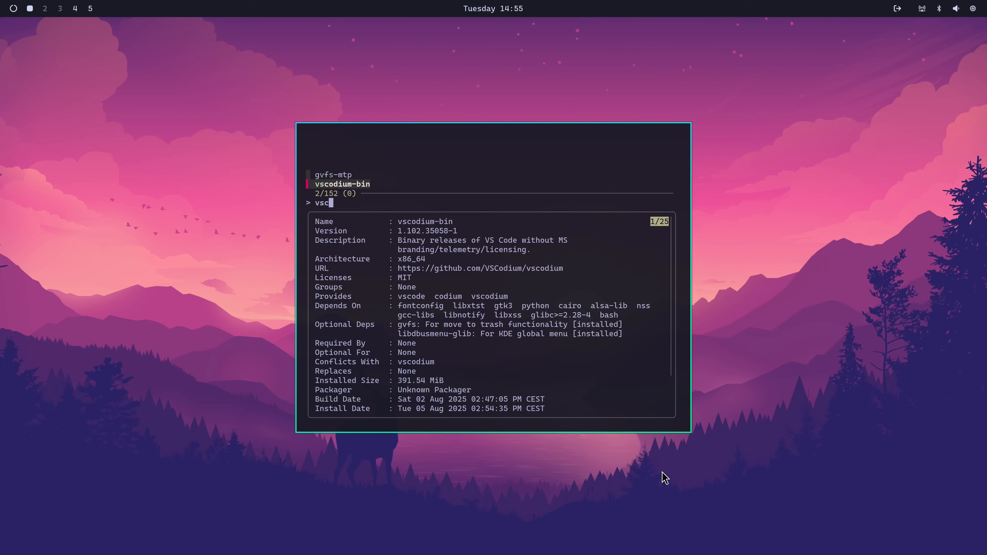
key(Return)
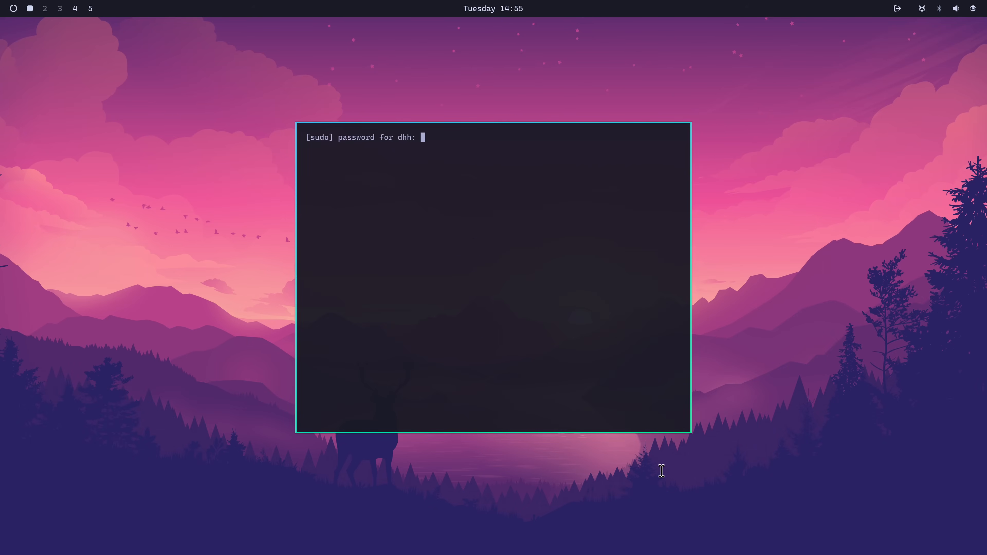
key(Return)
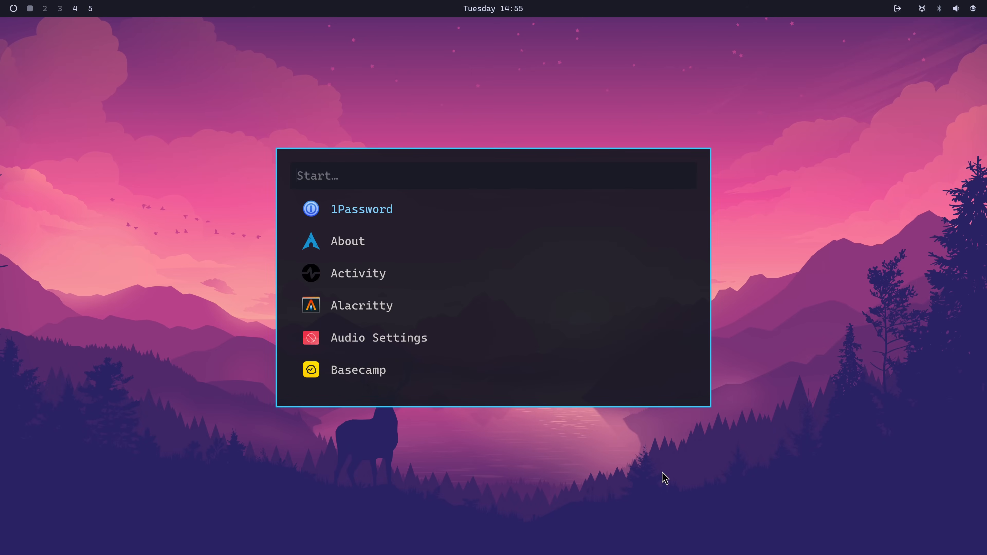
text(vsc)
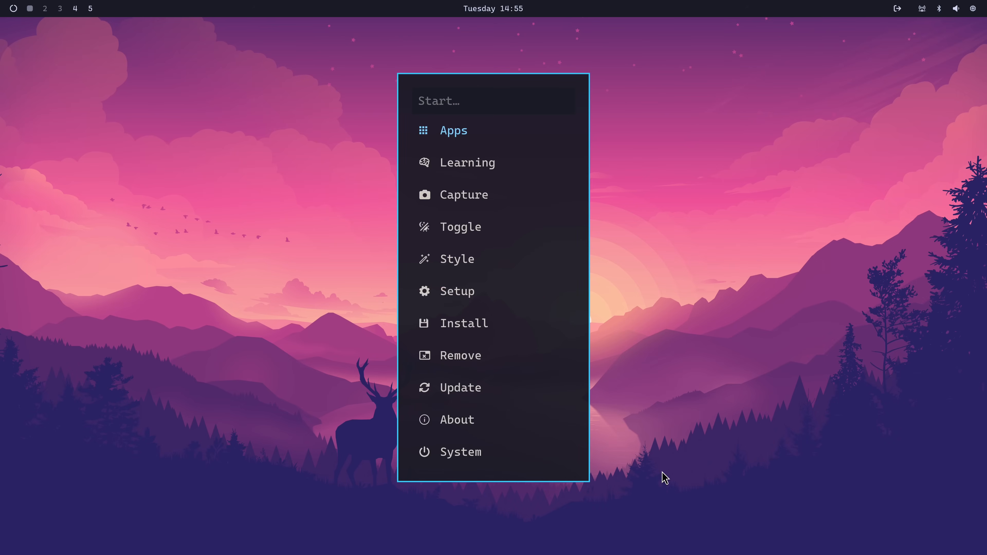
Start a new web app from Install > Web App named DHH's B….
click(463, 323)
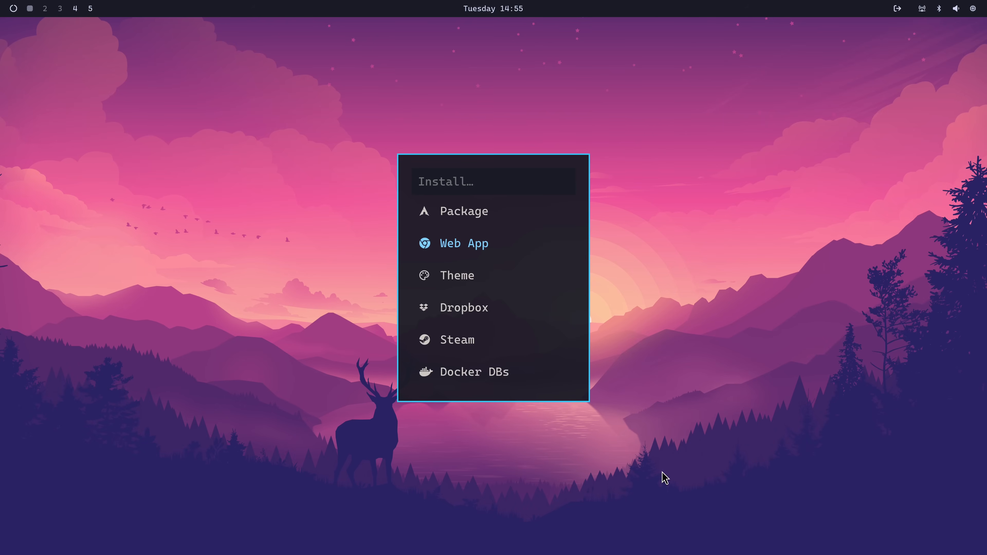
click(464, 244)
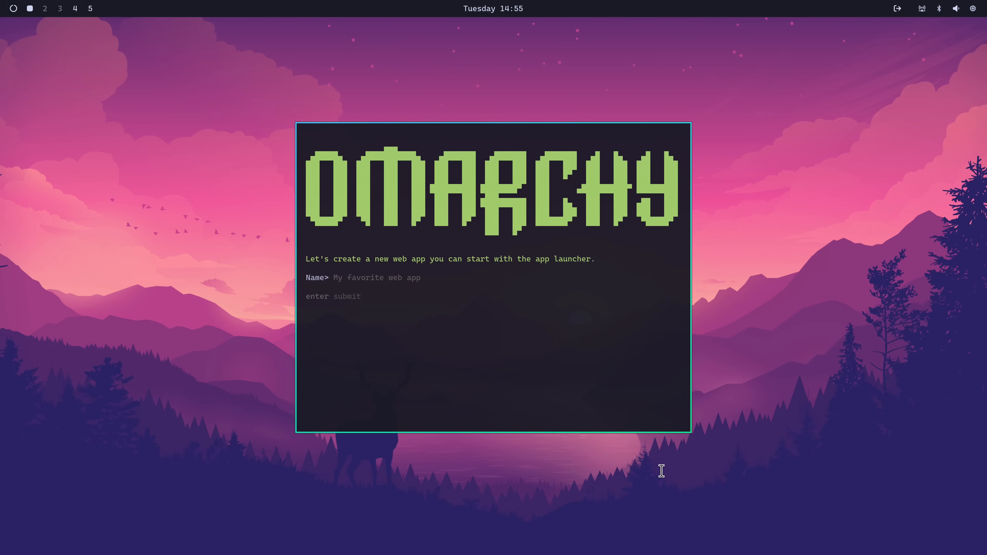
click(335, 278)
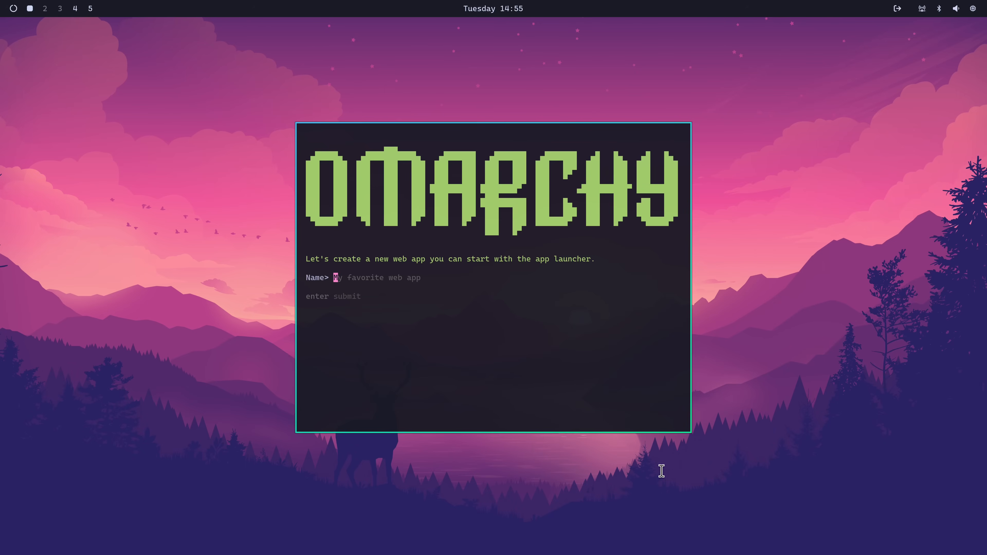
text(DHH's B)
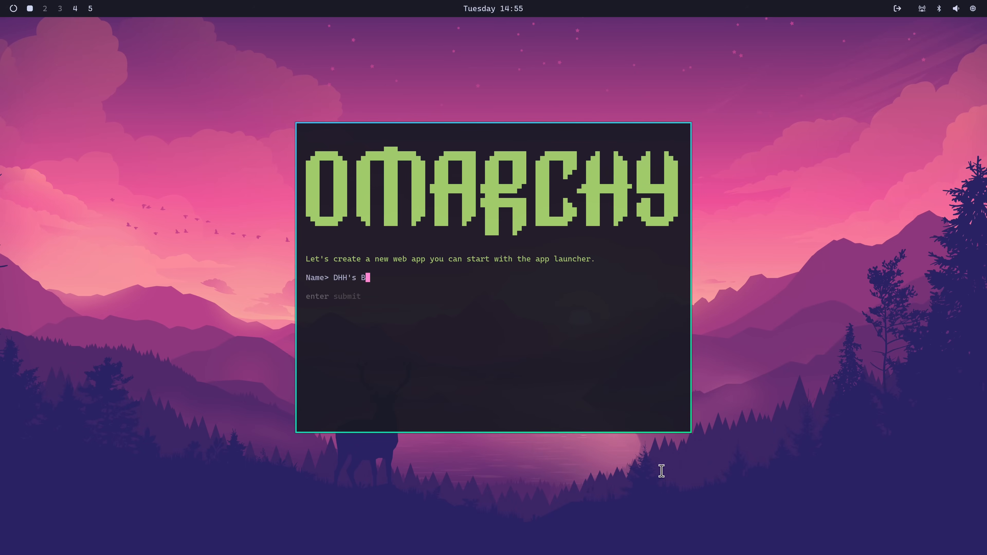
key(Return)
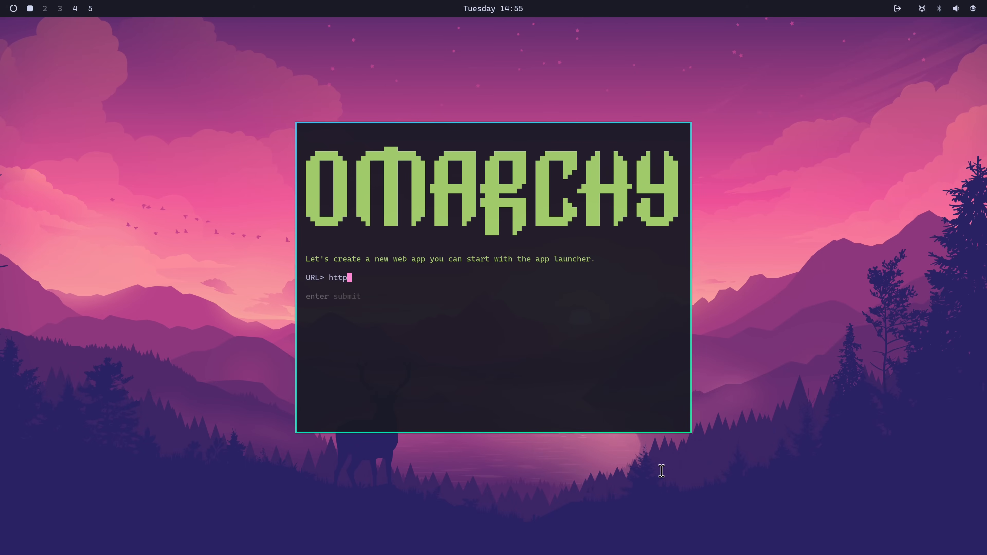
text(s://world.)
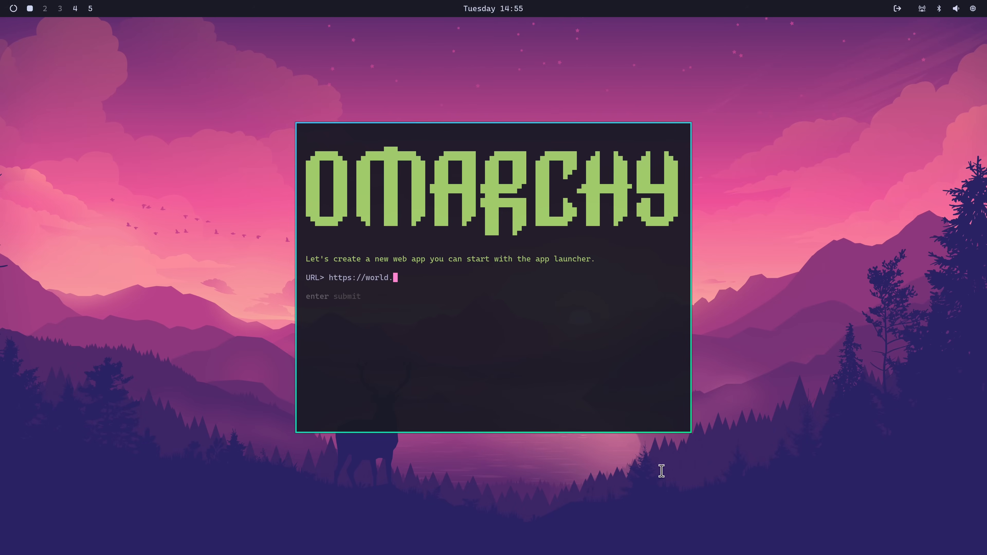
key(Return)
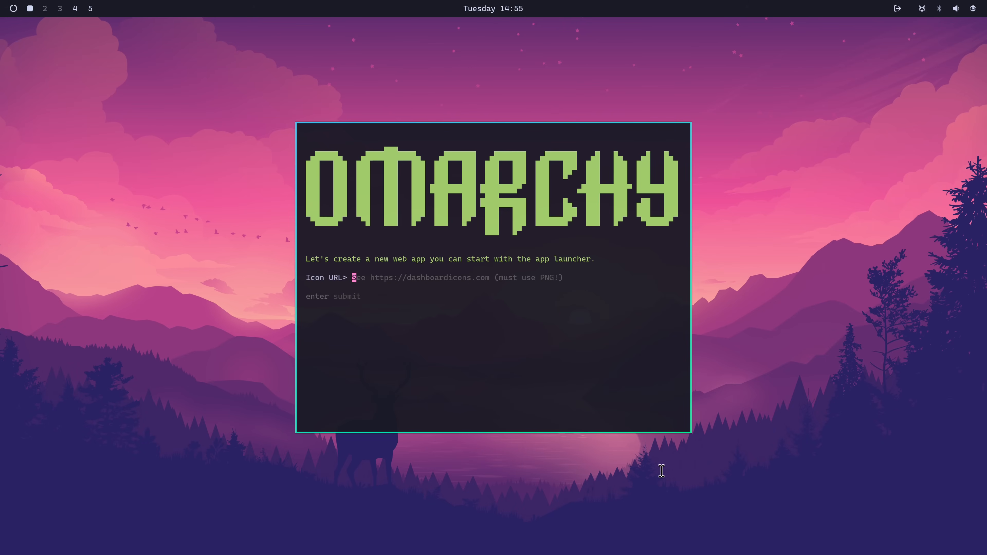
mouse_move(495, 316)
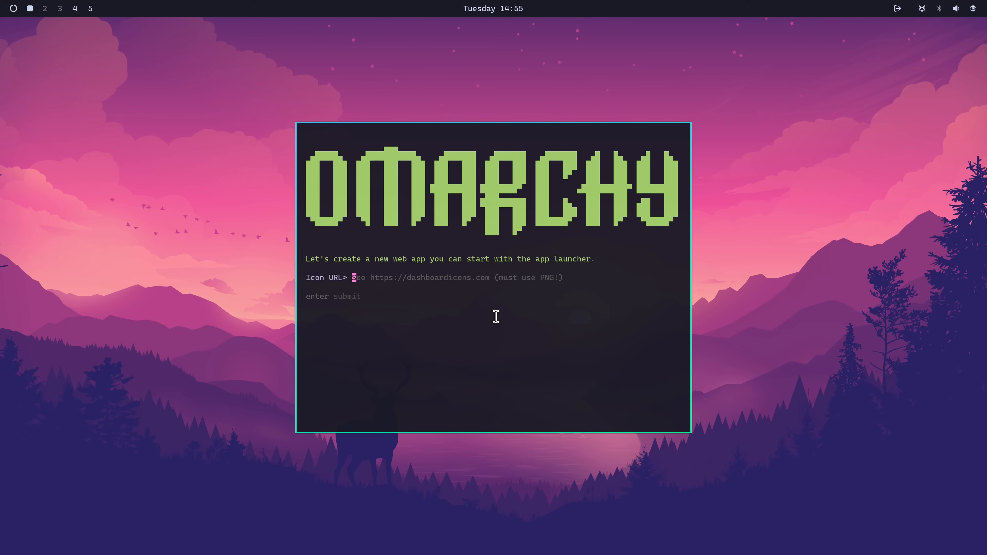
mouse_move(437, 284)
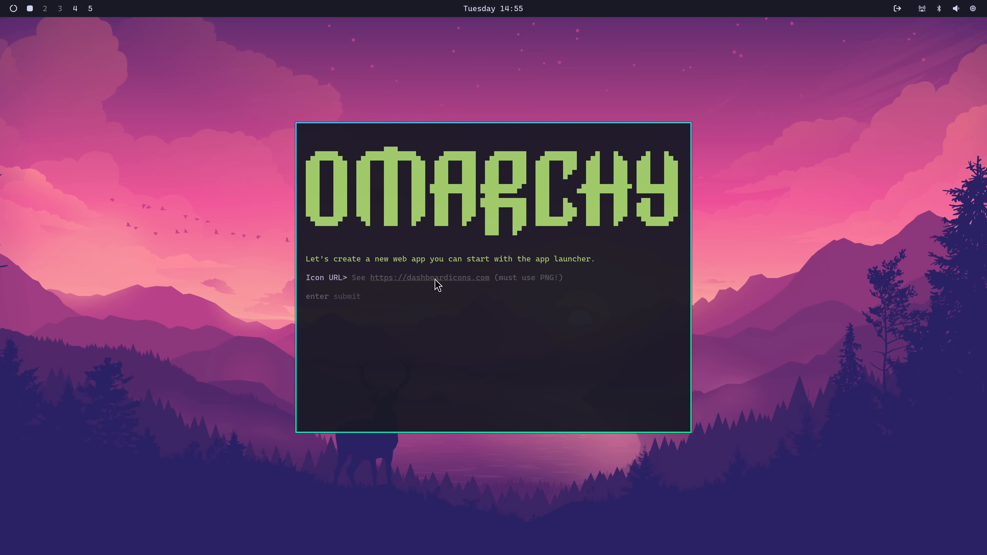
mouse_move(445, 283)
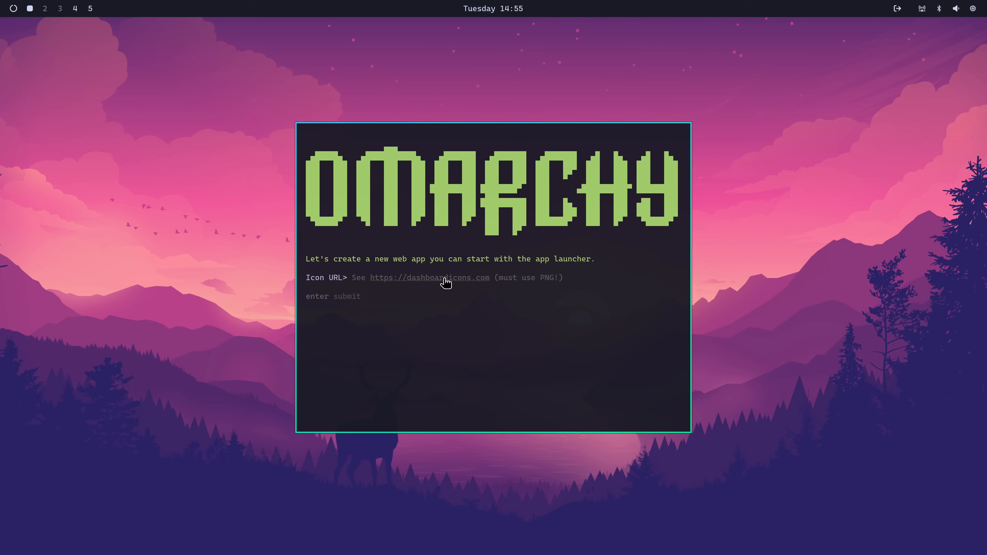
mouse_move(433, 288)
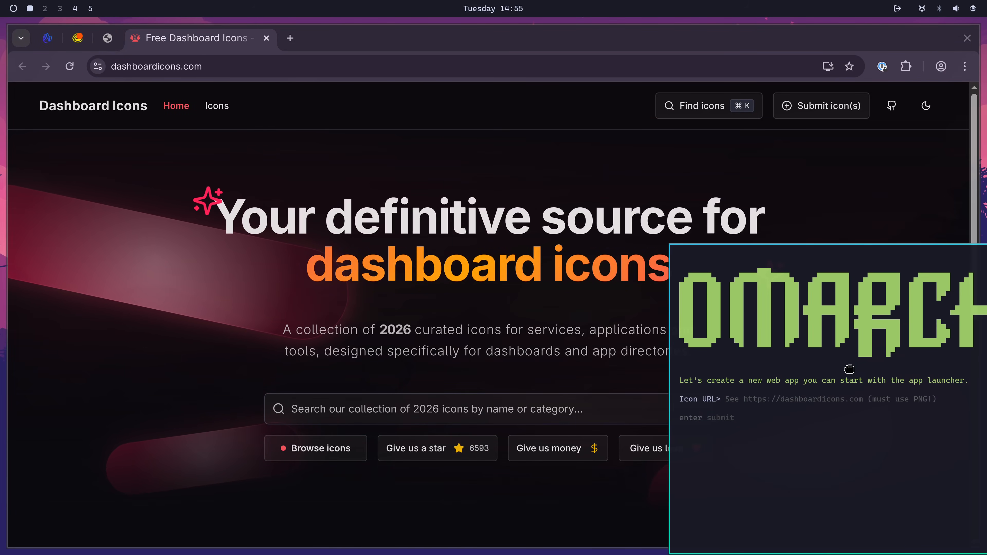
Search Dashboard Icons for 'paper', open Paperless and copy its PNG icon link.
click(448, 409)
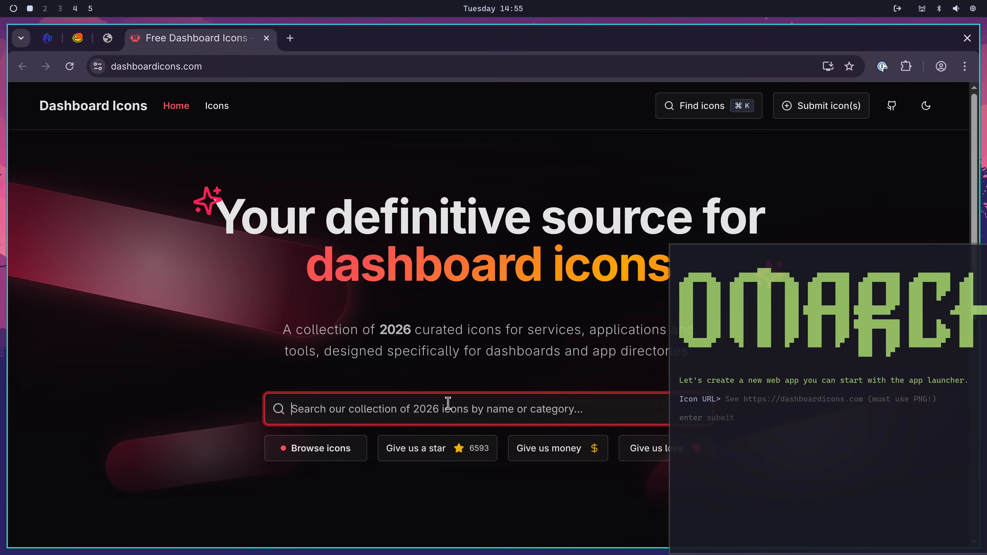
text(paper)
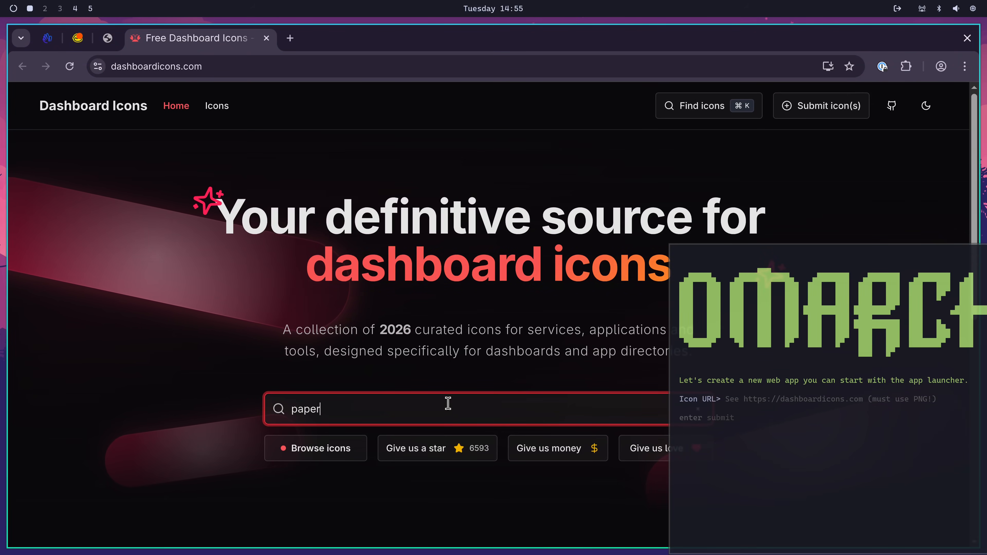
key(Return)
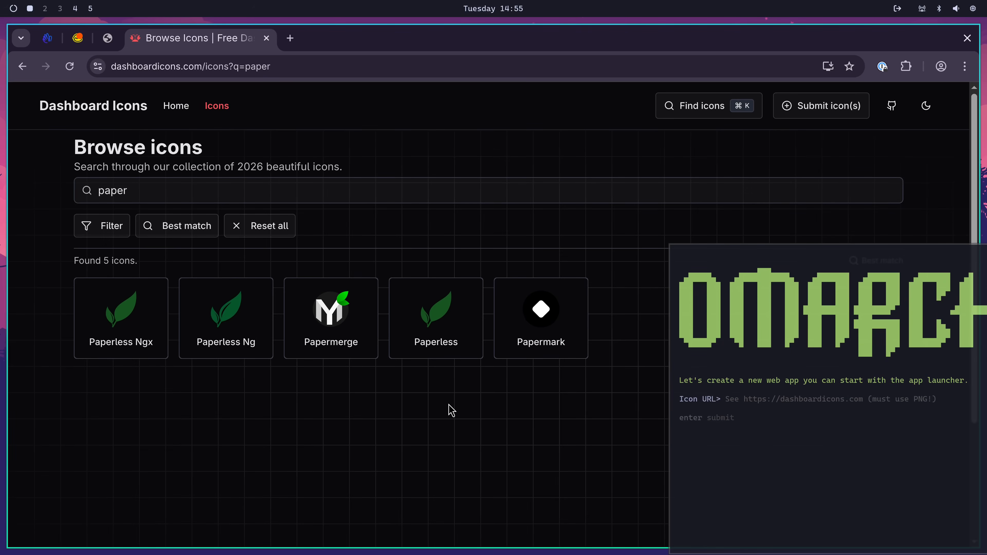
click(435, 309)
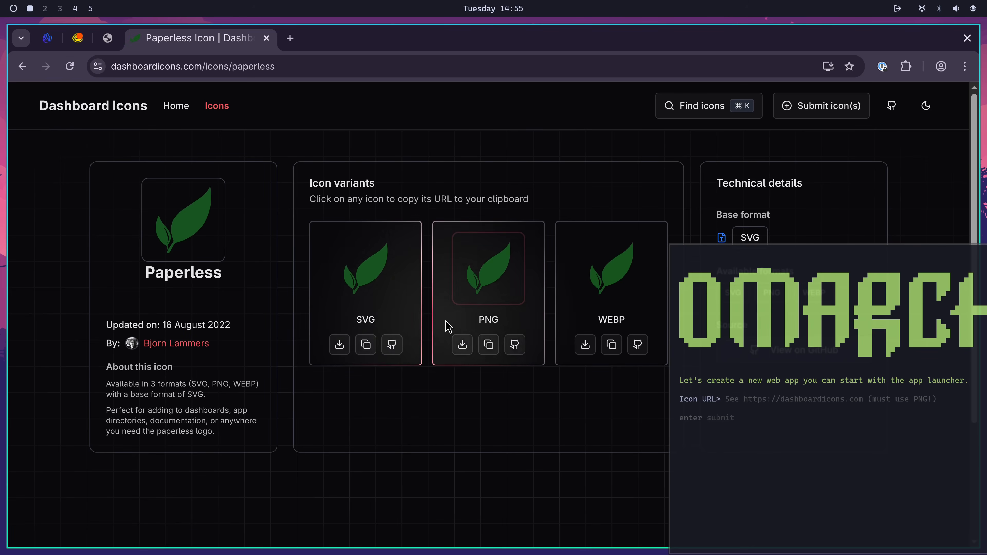
mouse_move(489, 344)
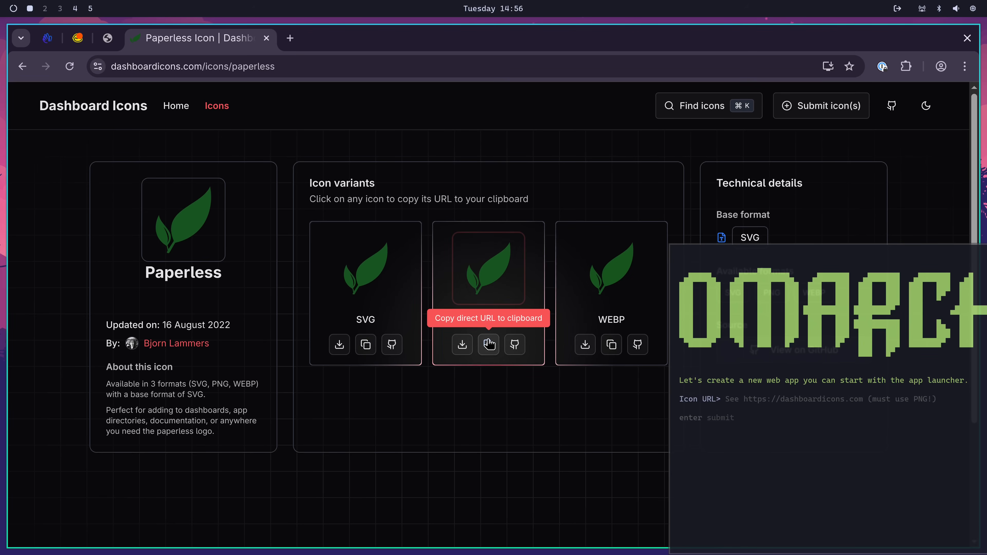
click(488, 344)
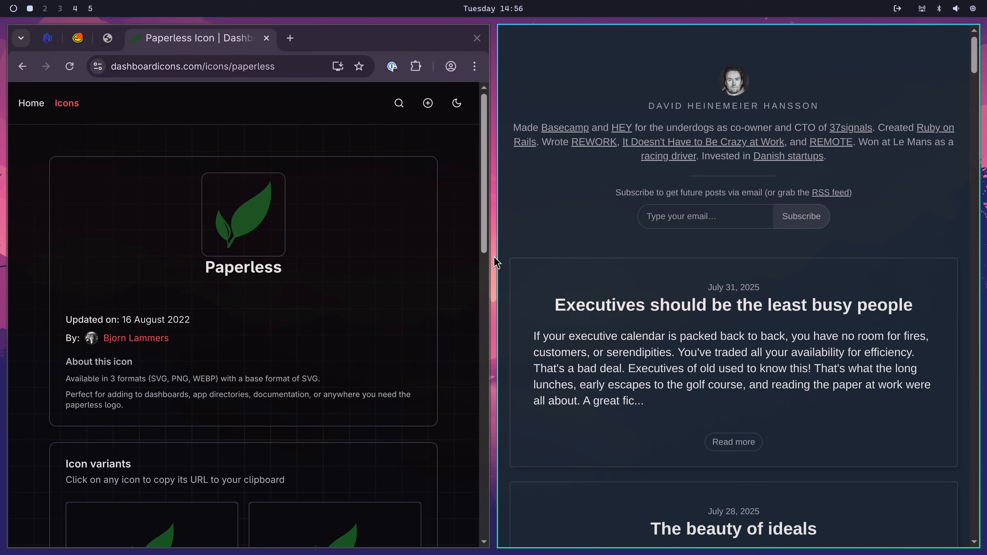
mouse_move(695, 314)
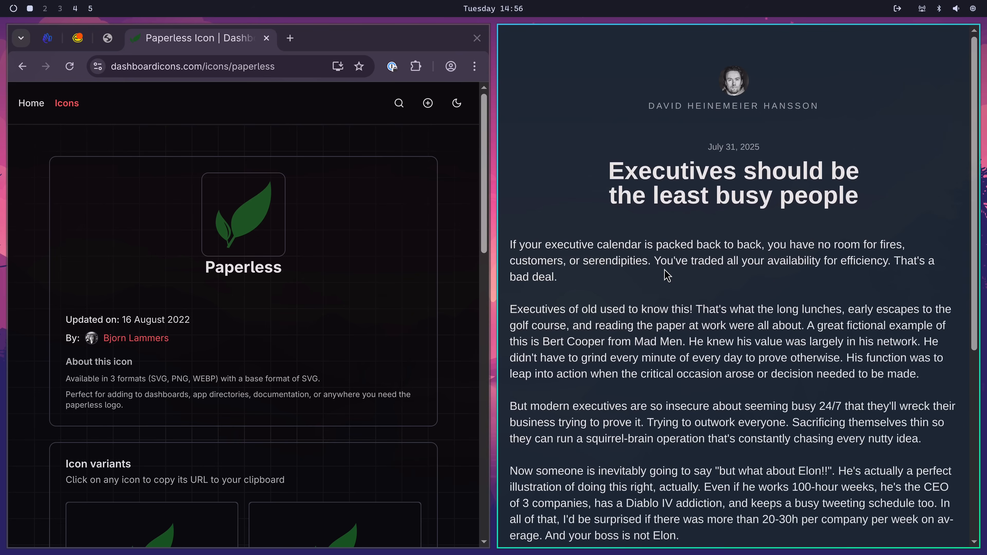
mouse_move(727, 305)
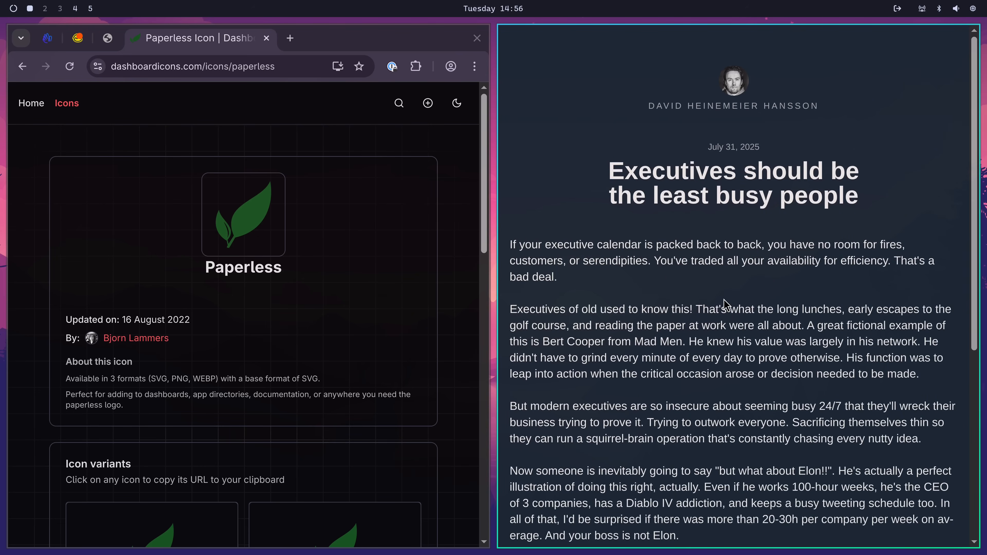
mouse_move(671, 314)
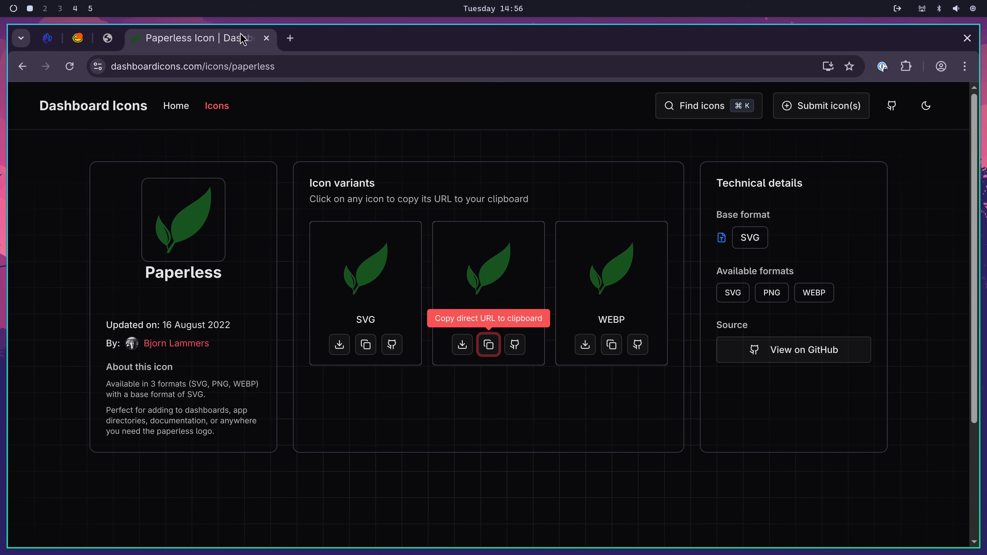
Remove the DHH's Blog web app via Remove > Web App, then search 'dhh' in the launcher.
click(968, 38)
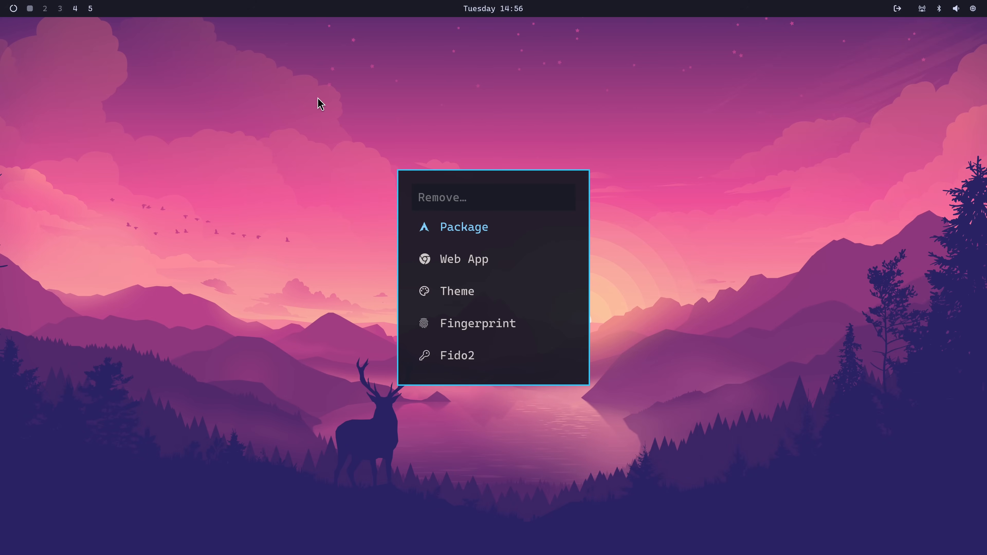
click(463, 258)
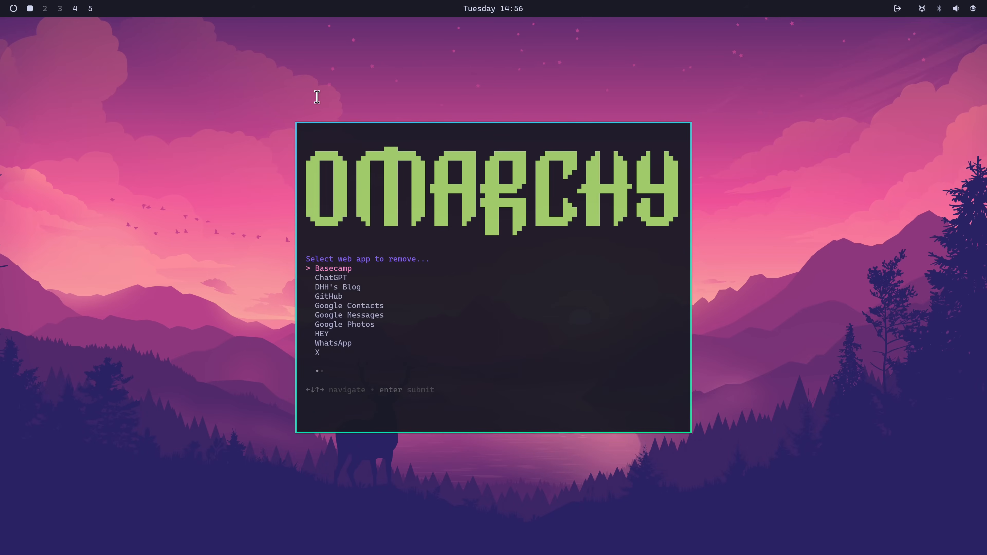
key(Down)
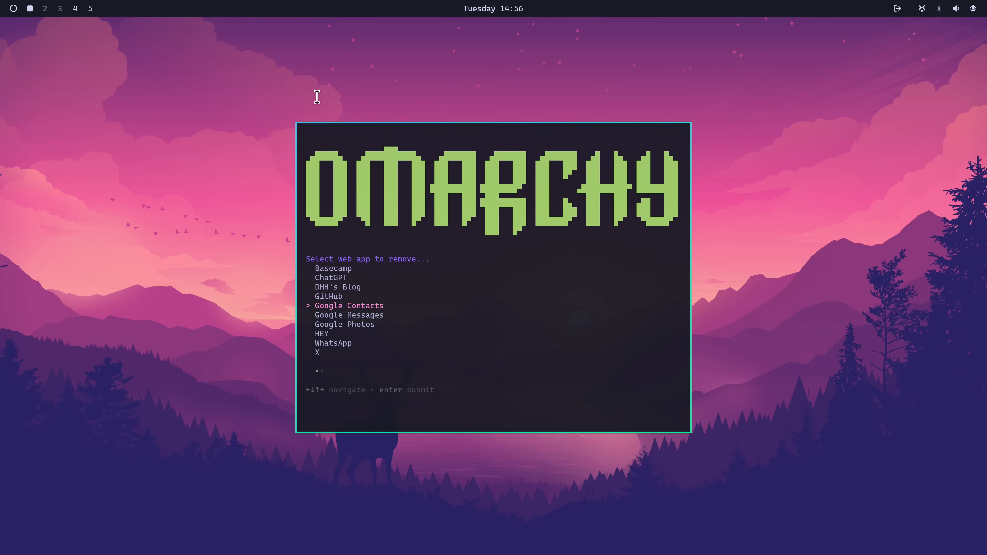
key(Up)
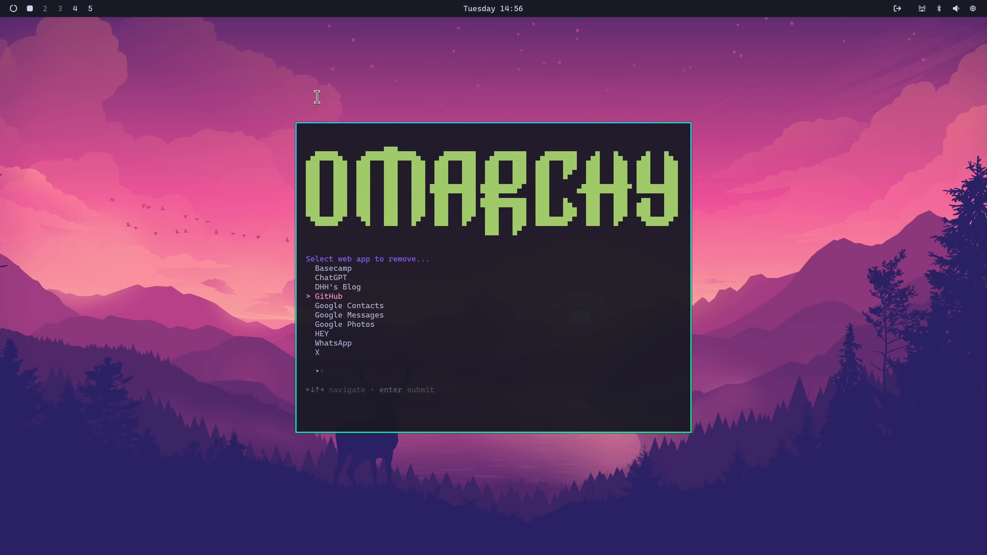
key(Up)
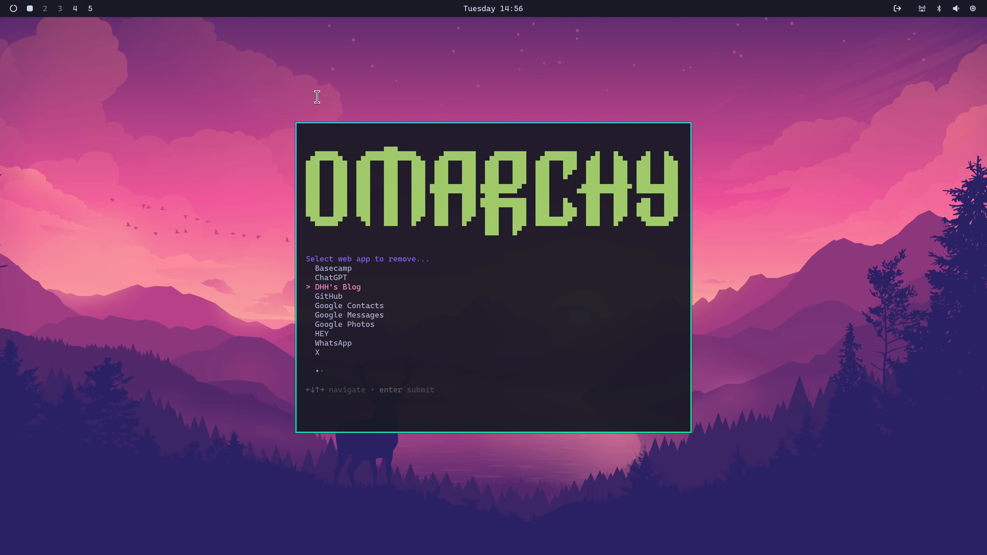
key(Return)
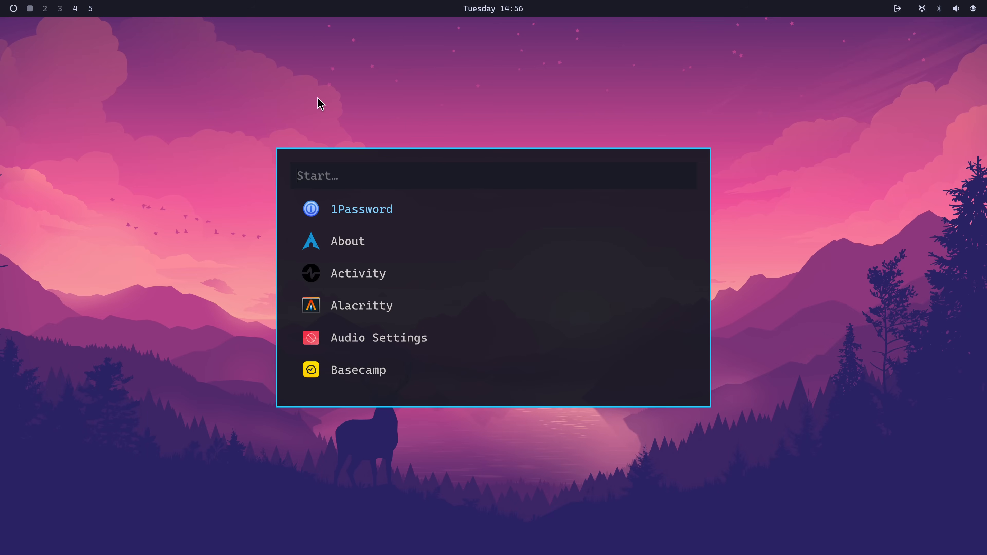
text(dhh)
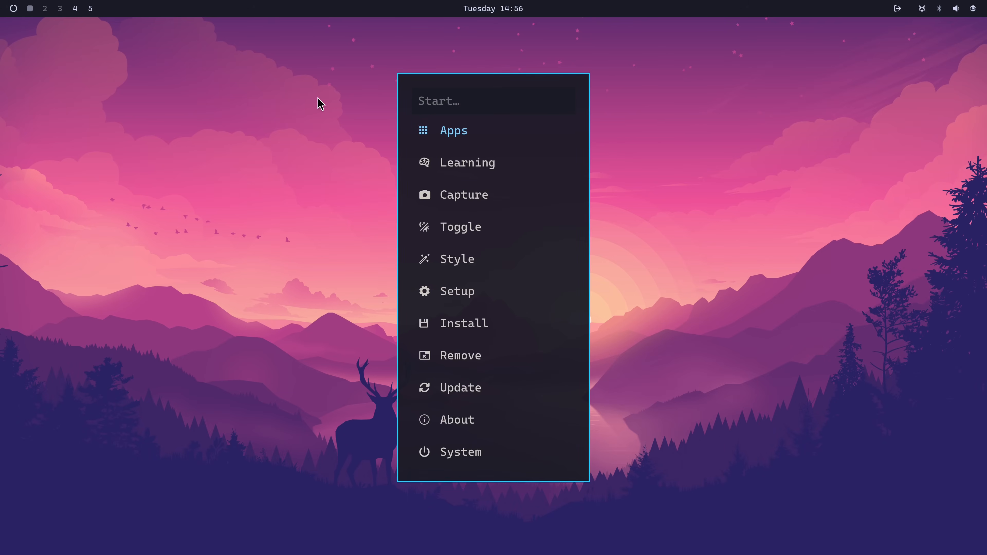
Open the Omarchy Manual from the menu's Learning section.
click(463, 323)
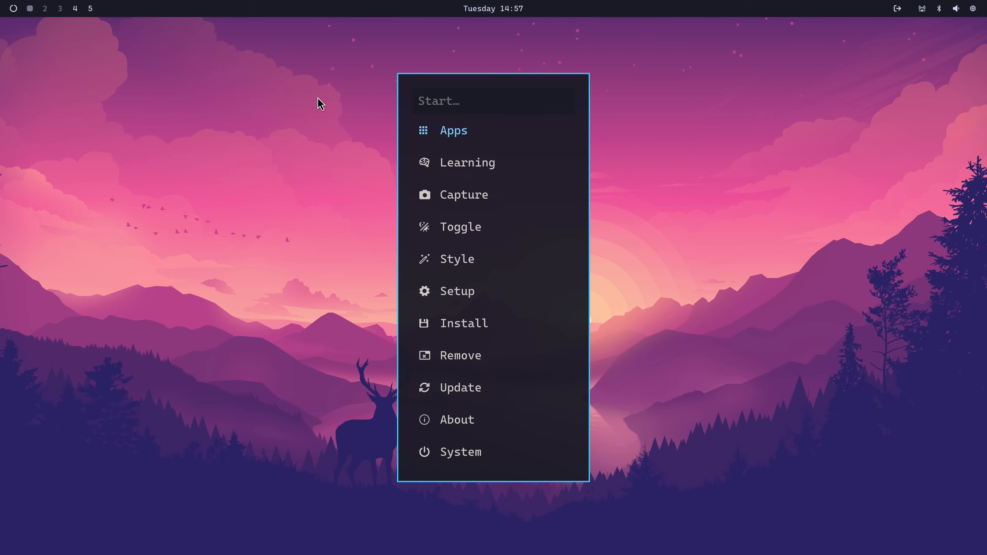
click(467, 162)
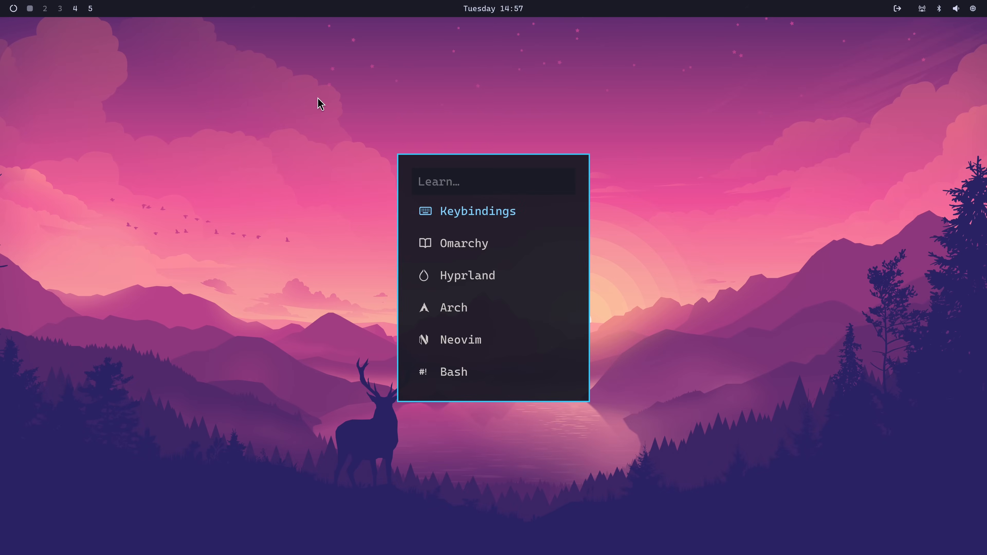
click(464, 243)
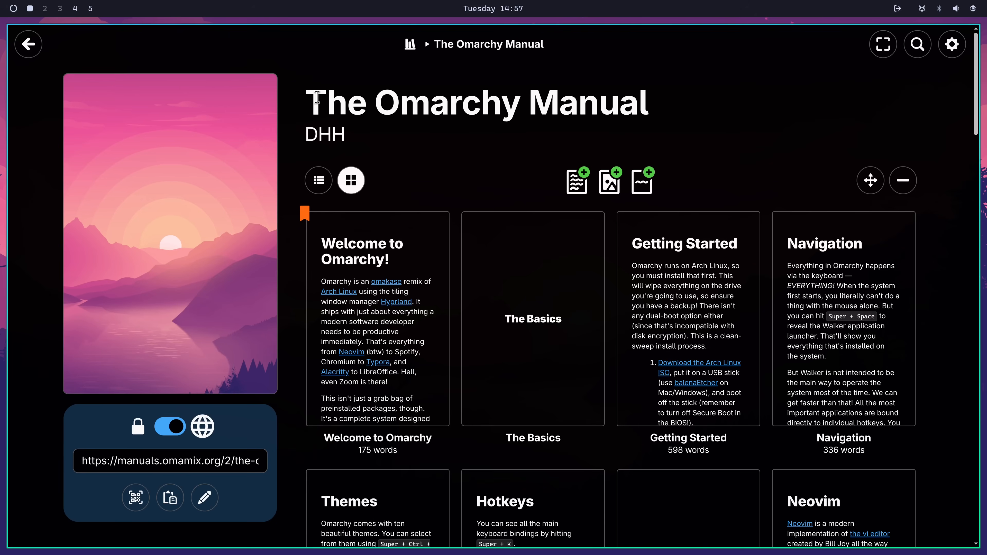
Scroll the Extra themes page down to RetroPC and open its repository.
scroll(down, 3)
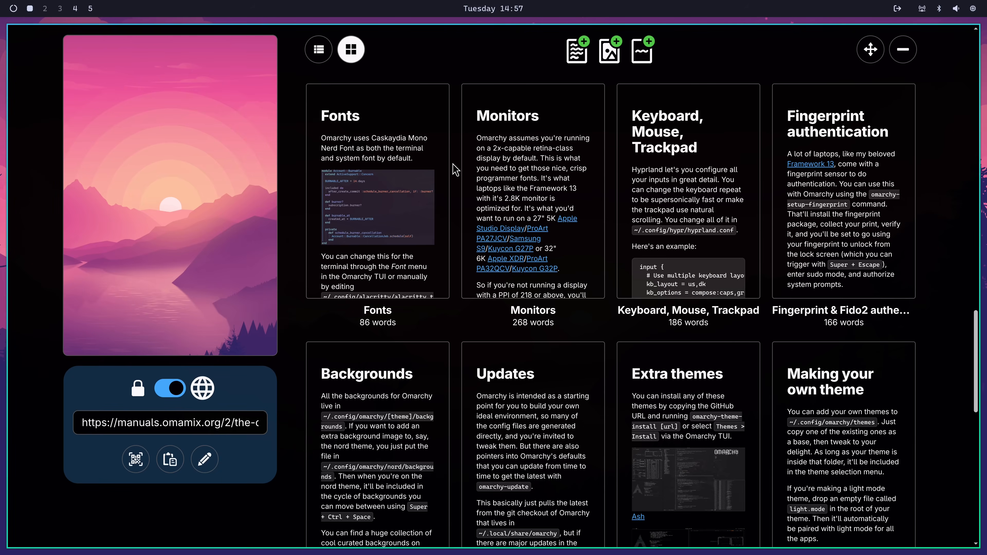
scroll(down, 3)
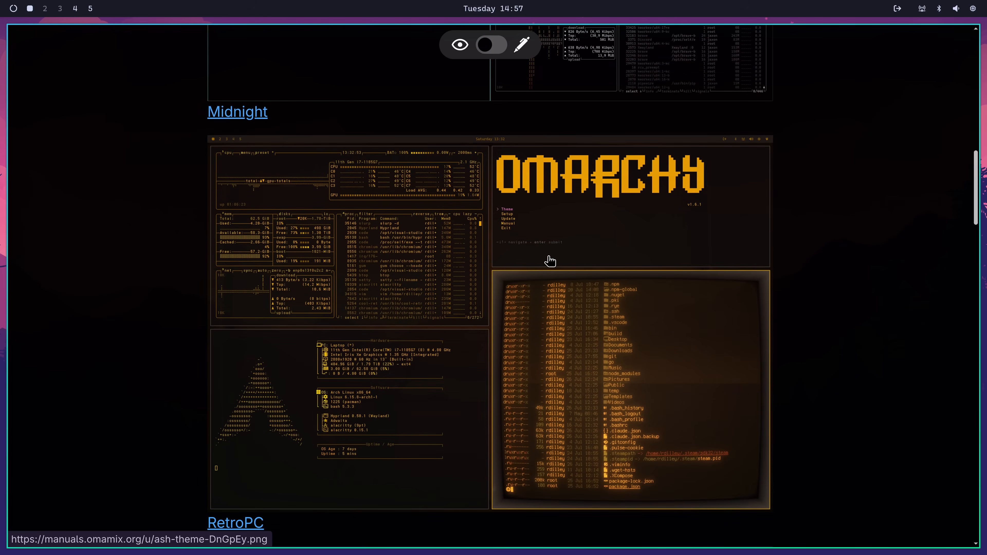
scroll(down, 3)
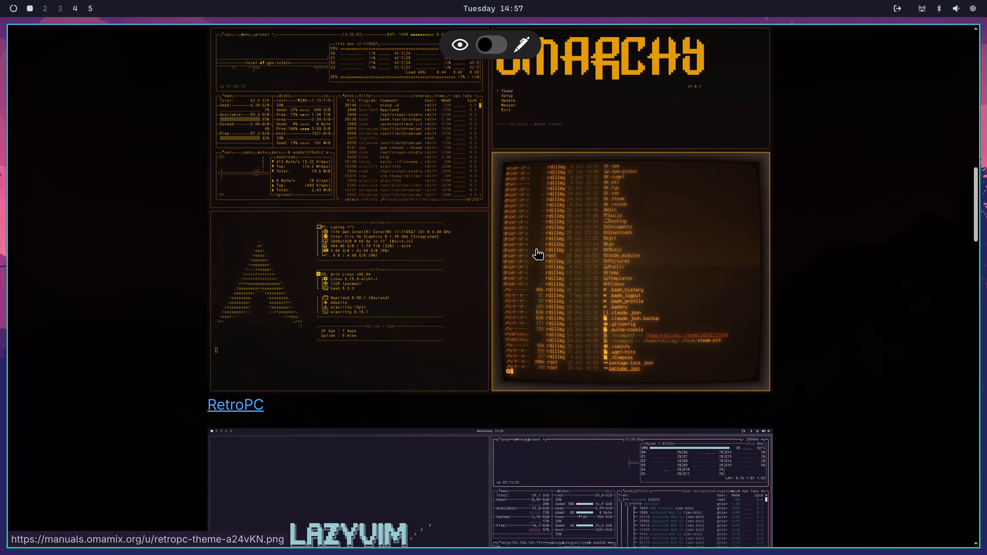
mouse_move(287, 418)
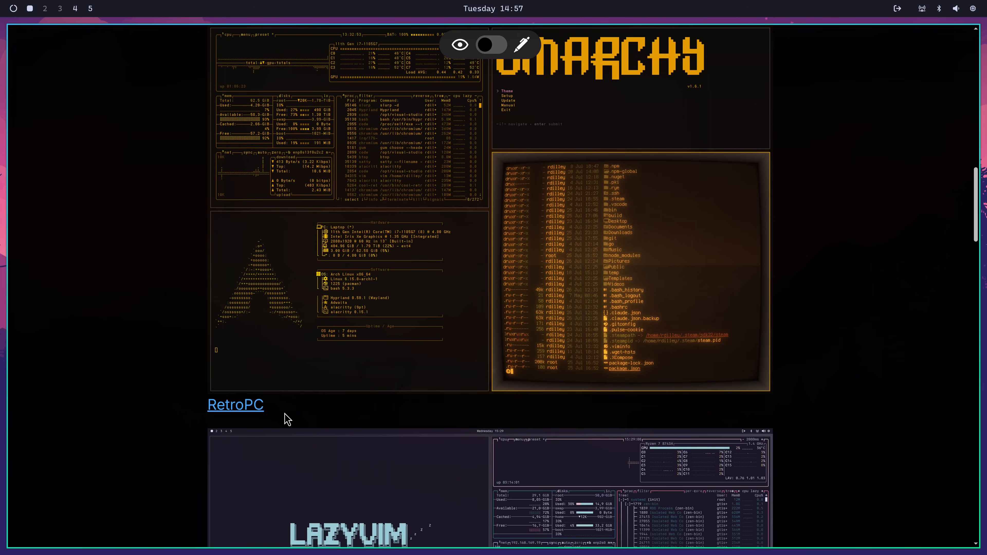
click(234, 404)
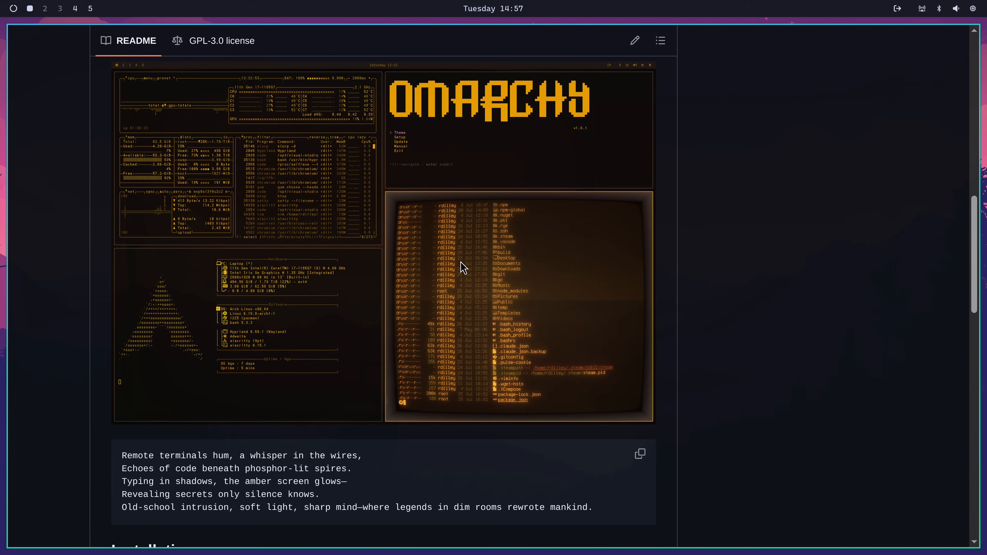
mouse_move(608, 334)
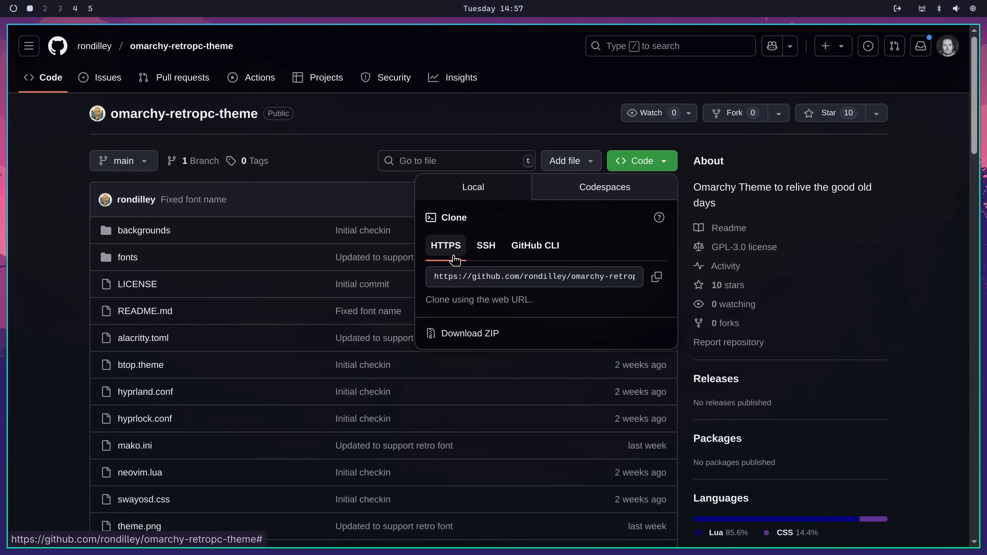
mouse_move(655, 277)
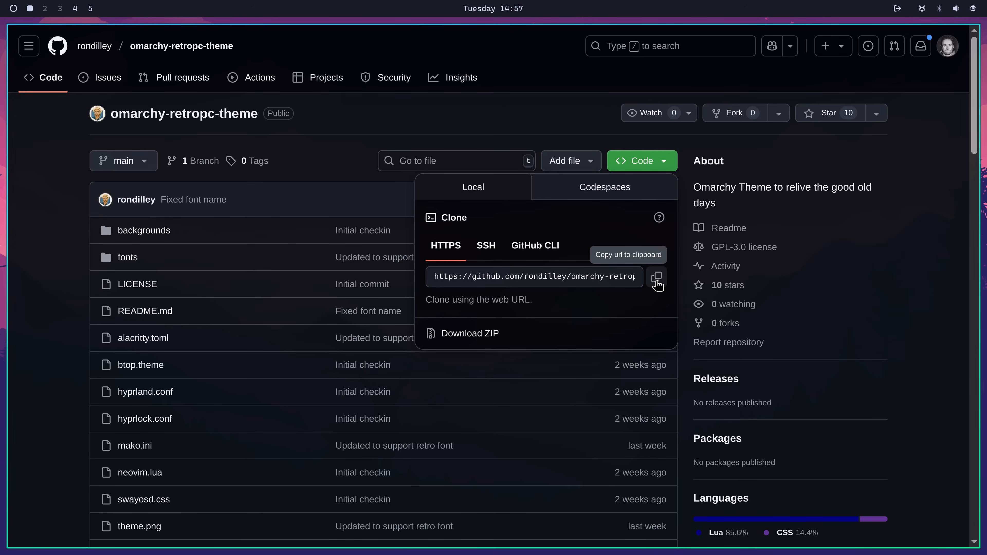
Copy the HTTPS clone URL of the omarchy-retropc-theme repository.
click(656, 277)
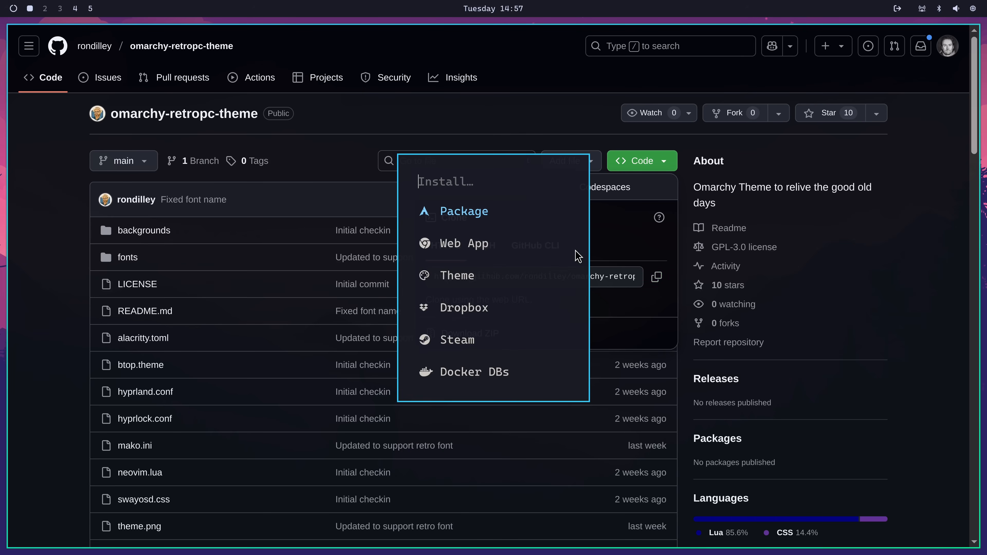
click(457, 275)
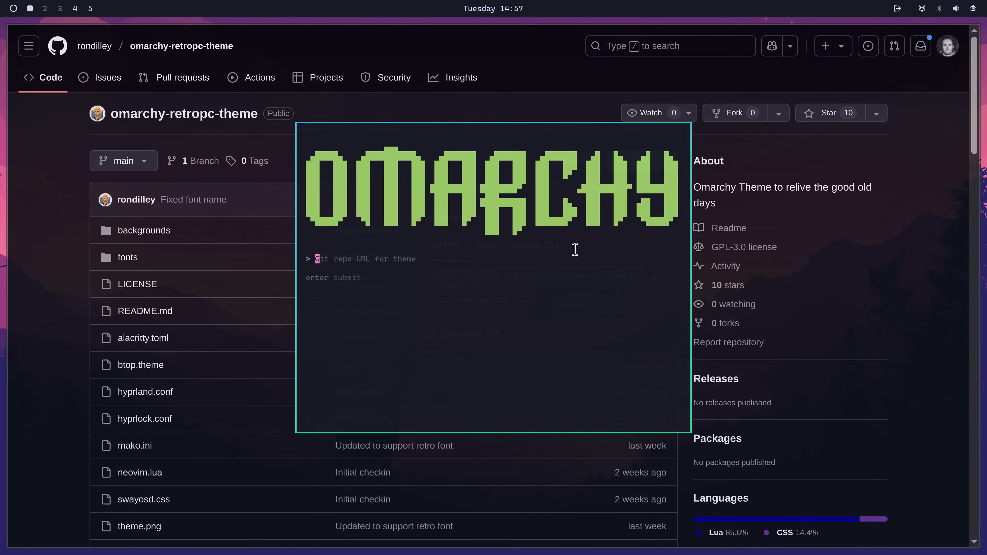
text(https://github.com/rondilley/omarchy-retropc-theme.git)
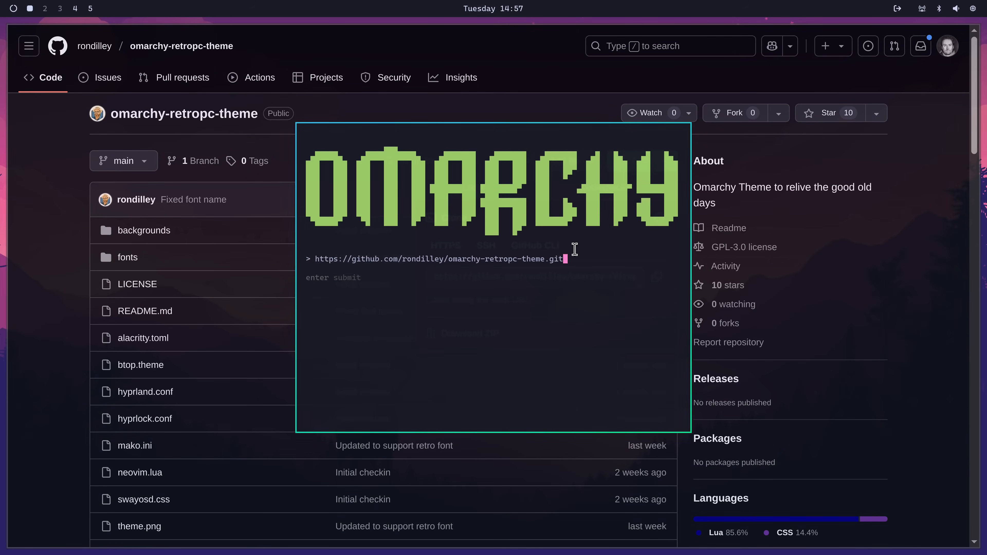
click(637, 160)
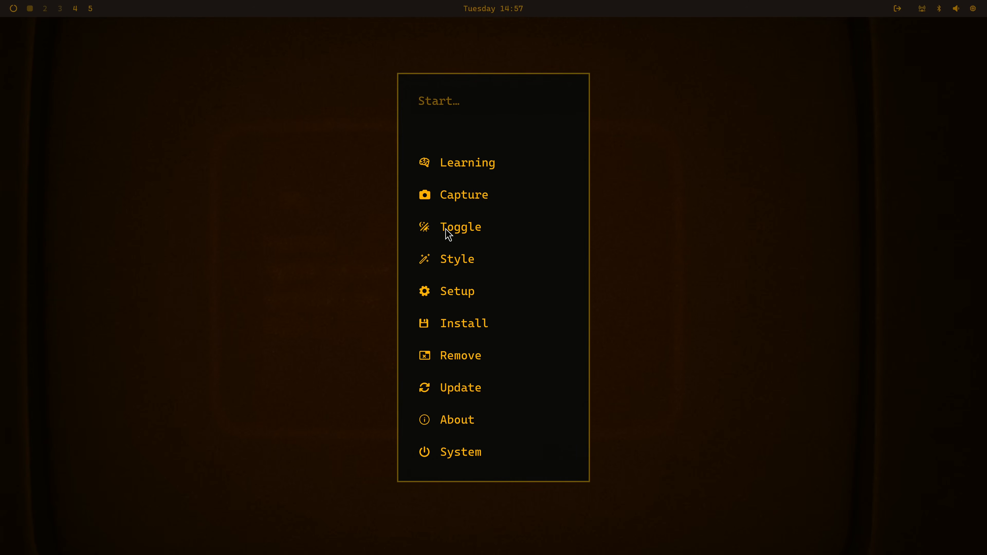
Remove the retropc theme via Remove → Theme, falling back to the wavy orange theme.
click(460, 356)
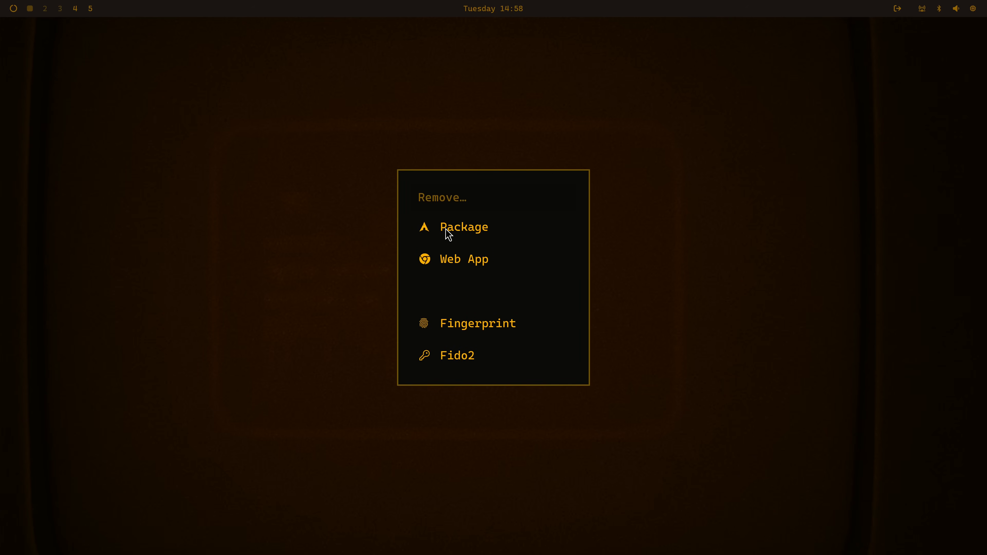
click(464, 227)
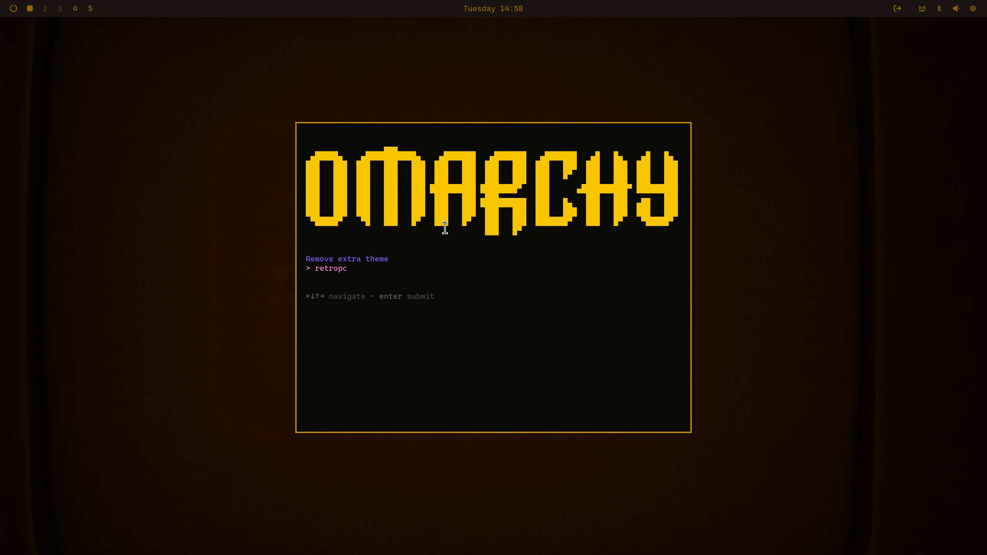
key(Return)
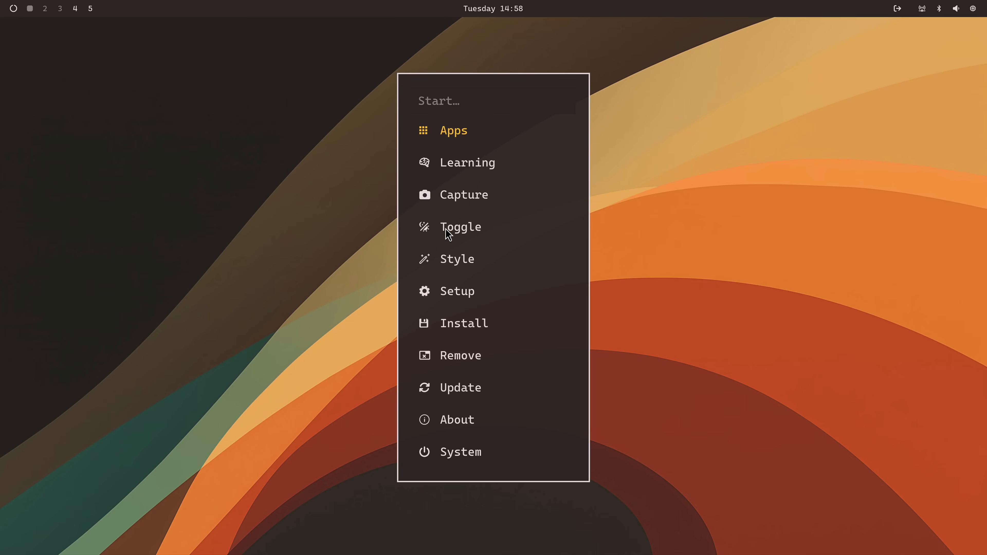
Search 't' for Theme and restore the pink mountain-landscape theme.
text(t)
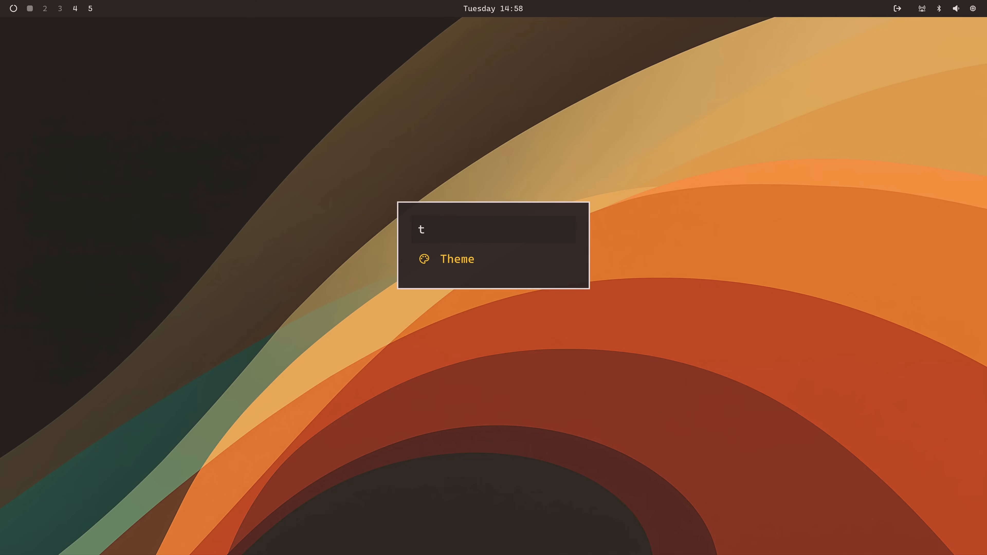
click(456, 259)
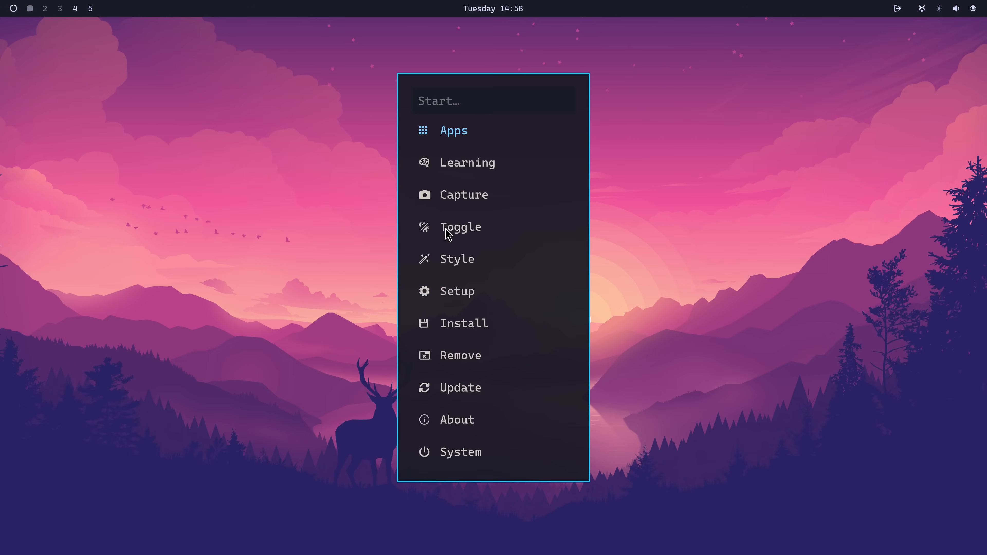
Show the Install → Docker DBs chooser listing MariaDB, MySQL, Redis and PostgreSQL.
click(464, 323)
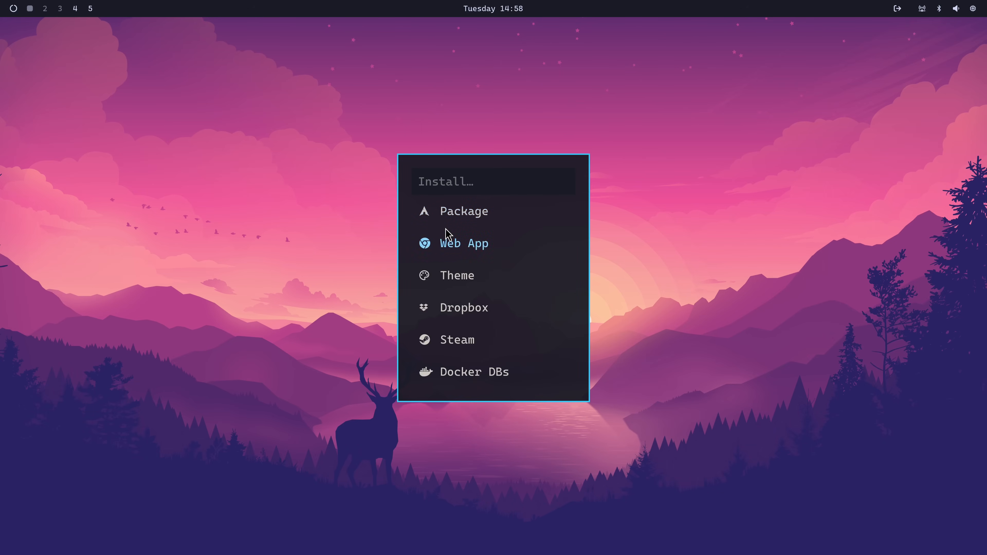
mouse_move(464, 308)
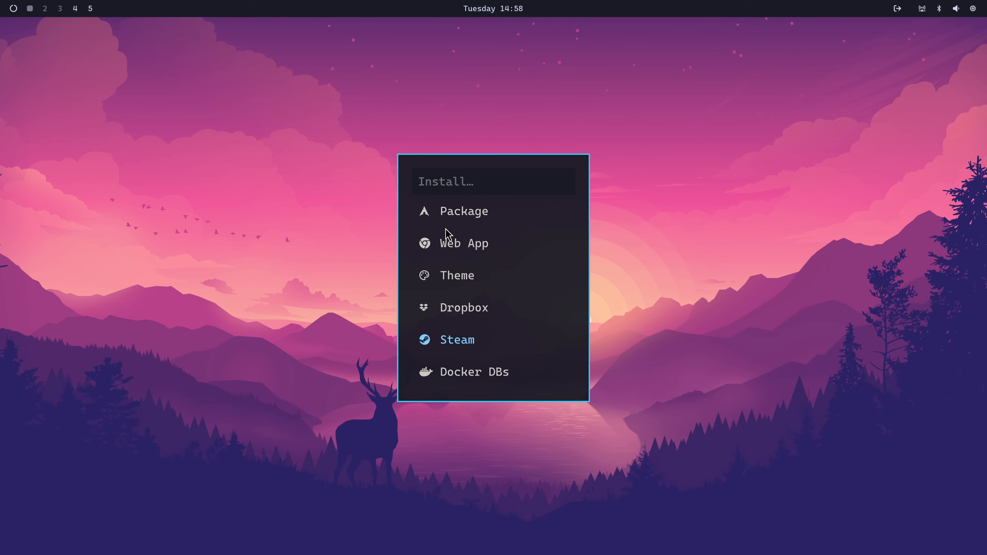
click(474, 371)
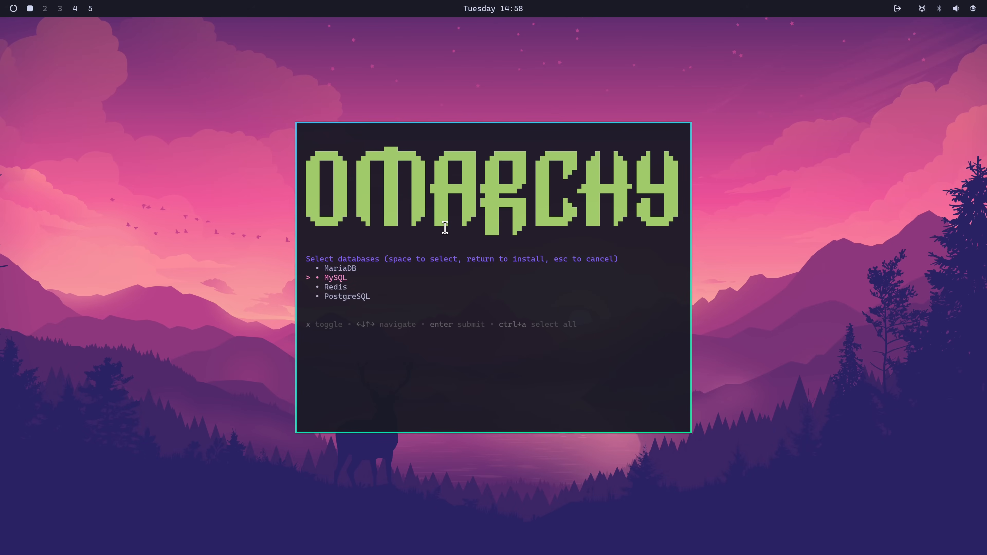
Install MariaDB with the sudo password so a mariadb11 container appears in lazydocker.
key(Down)
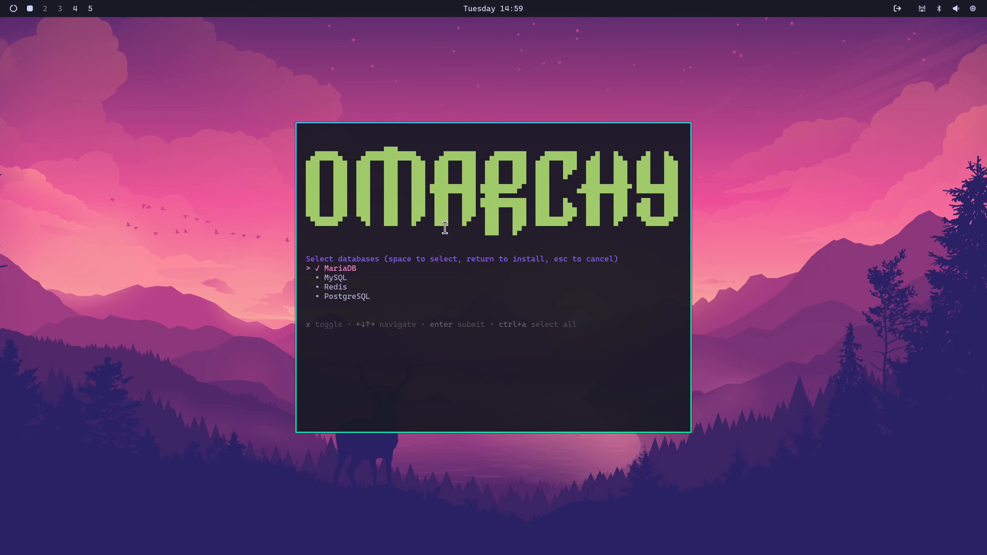
key(Down)
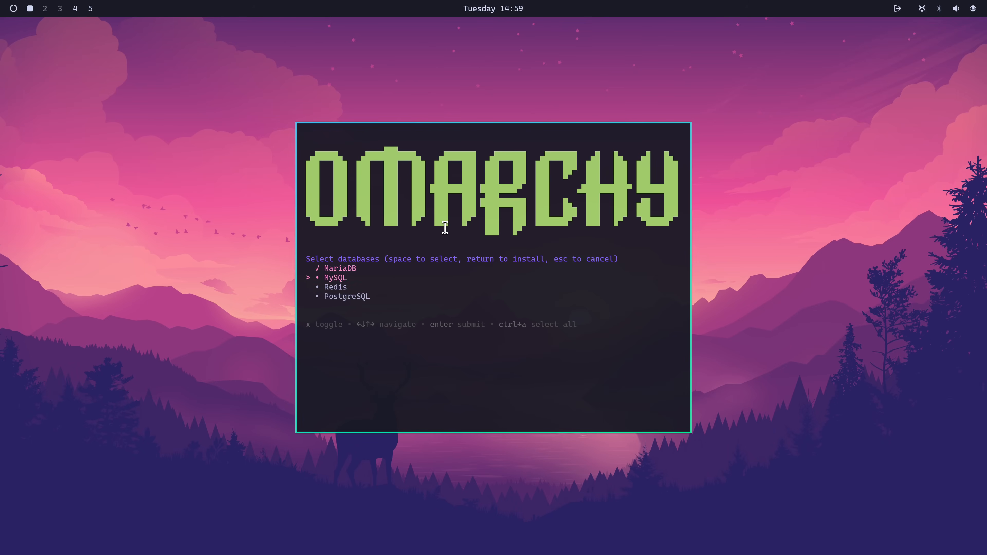
key(Up)
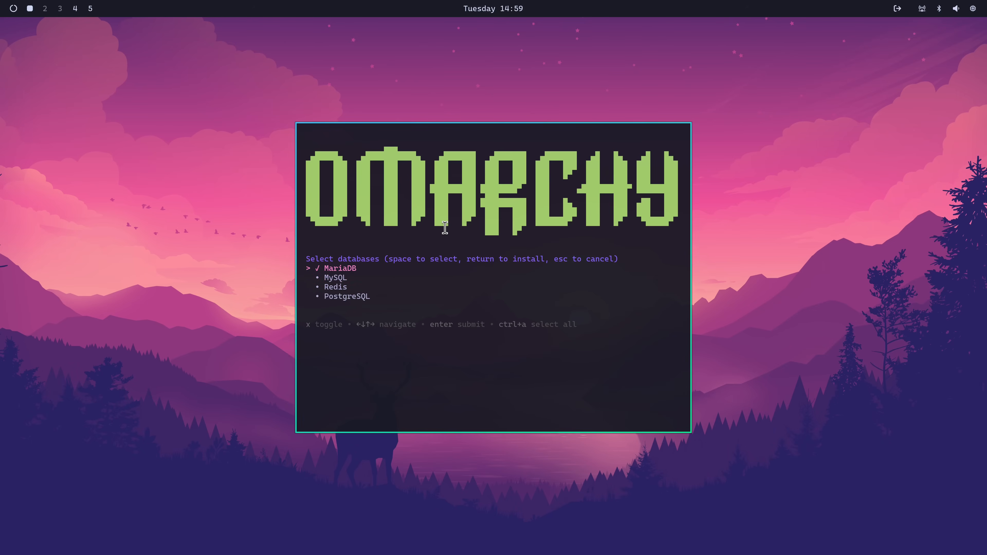
key(Return)
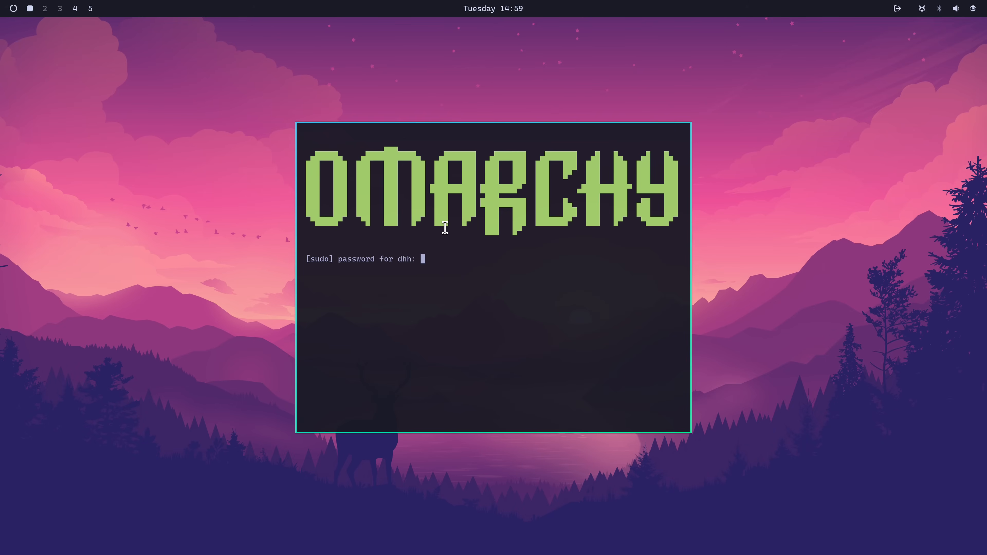
key(Return)
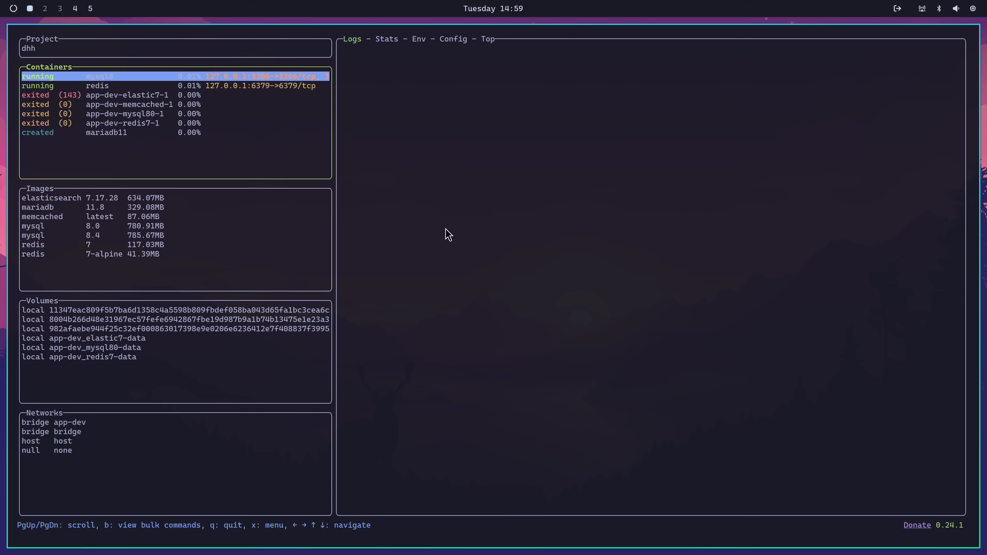
Review the mariadb11 container, quit lazydocker and return to the Omarchy menu.
key(Down)
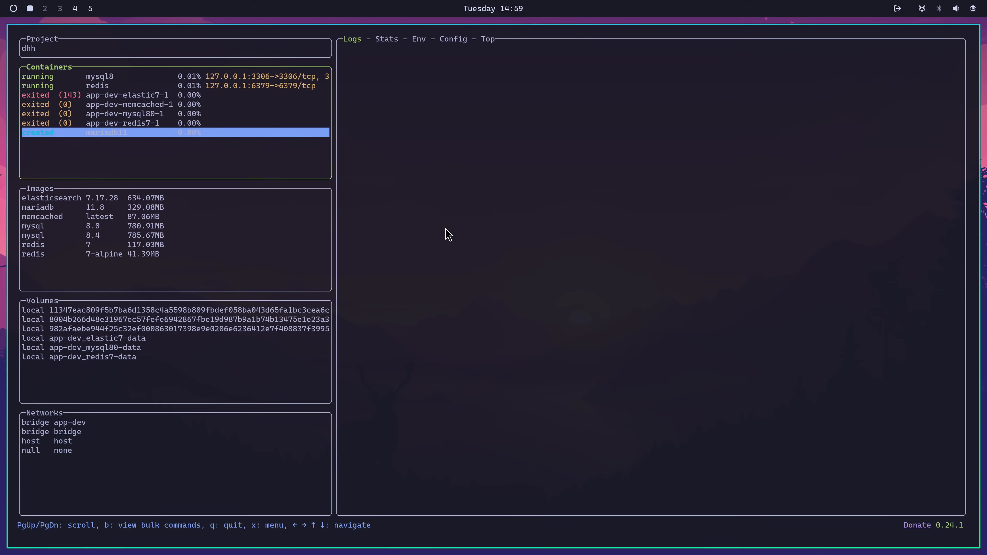
click(386, 39)
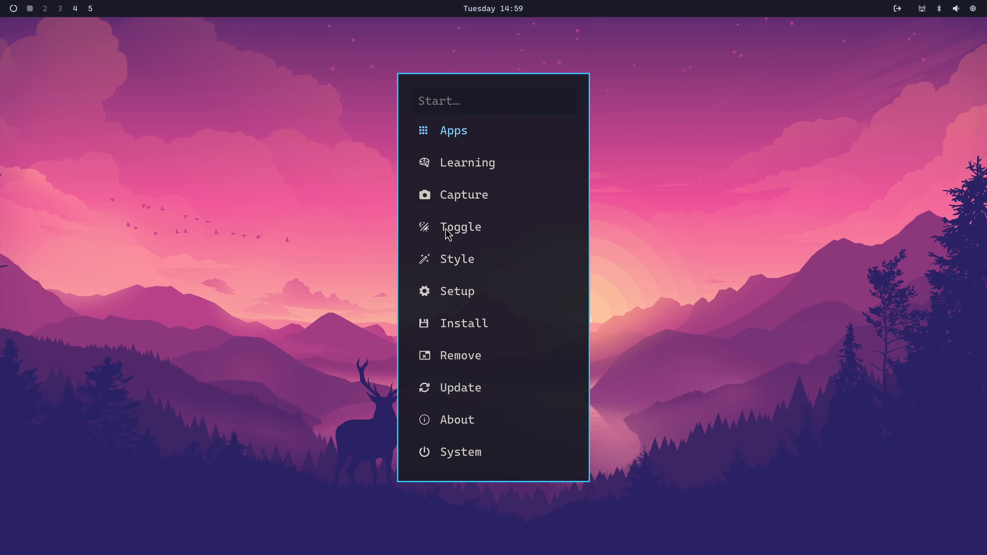
Show the Update submenu with Omarchy, Configs, Themes and Timezone.
click(460, 355)
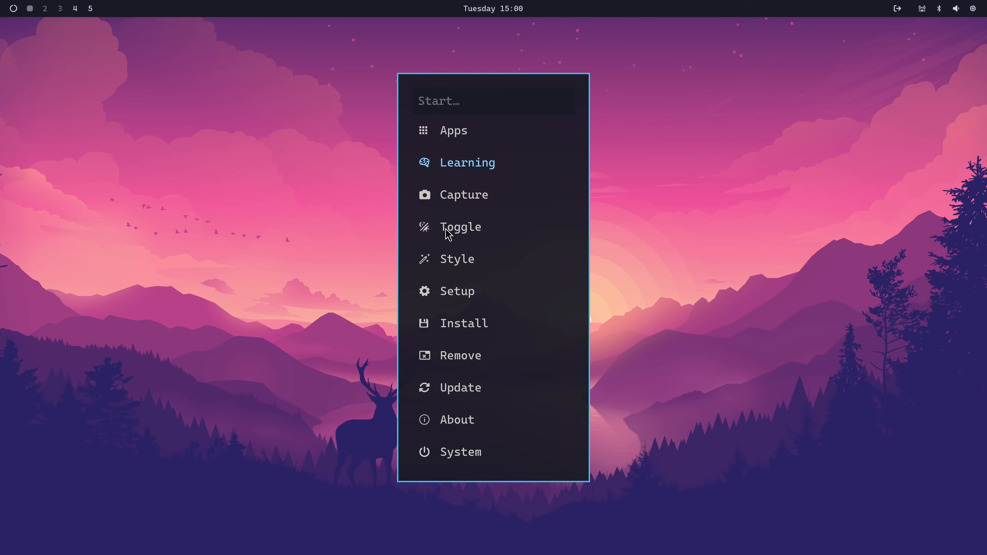
click(460, 387)
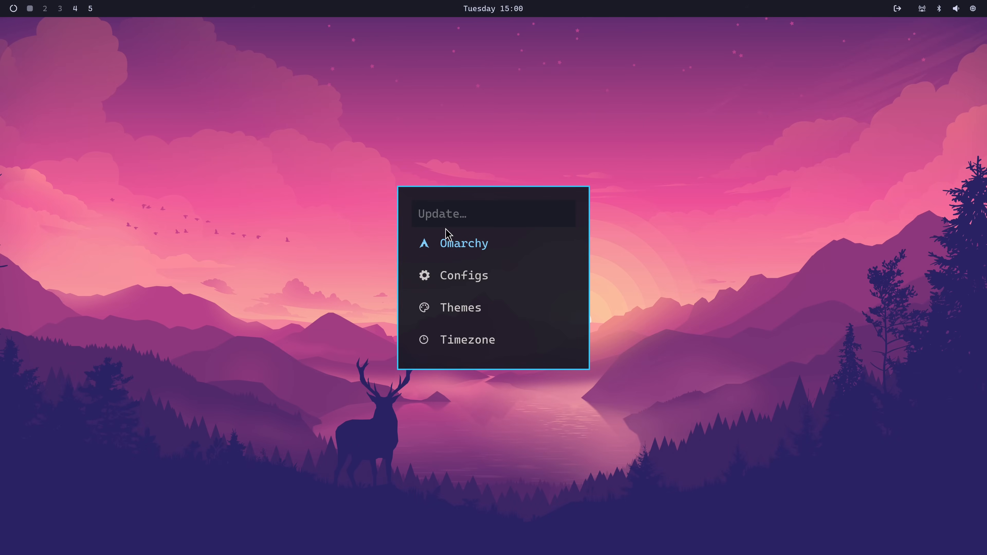
mouse_move(538, 163)
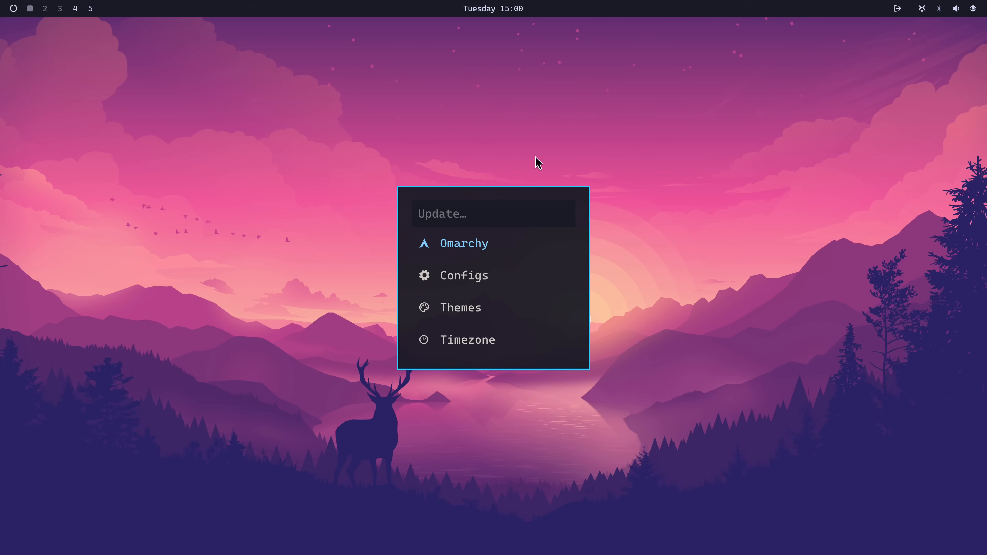
mouse_move(531, 15)
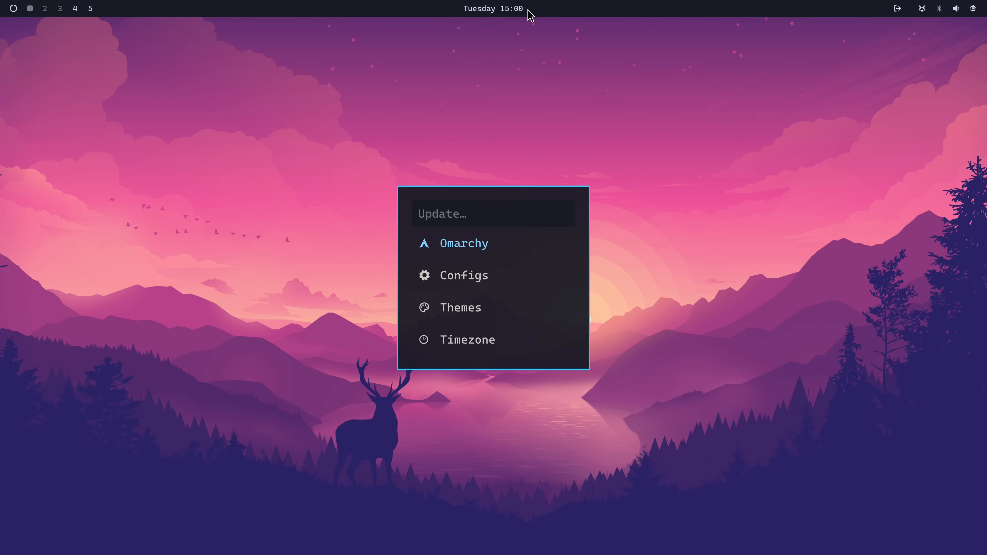
mouse_move(533, 12)
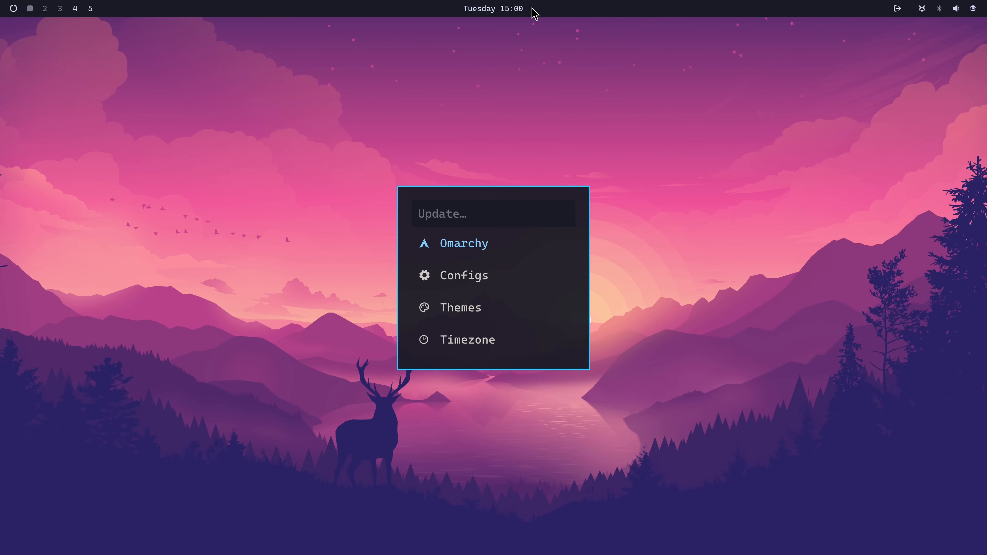
mouse_move(531, 17)
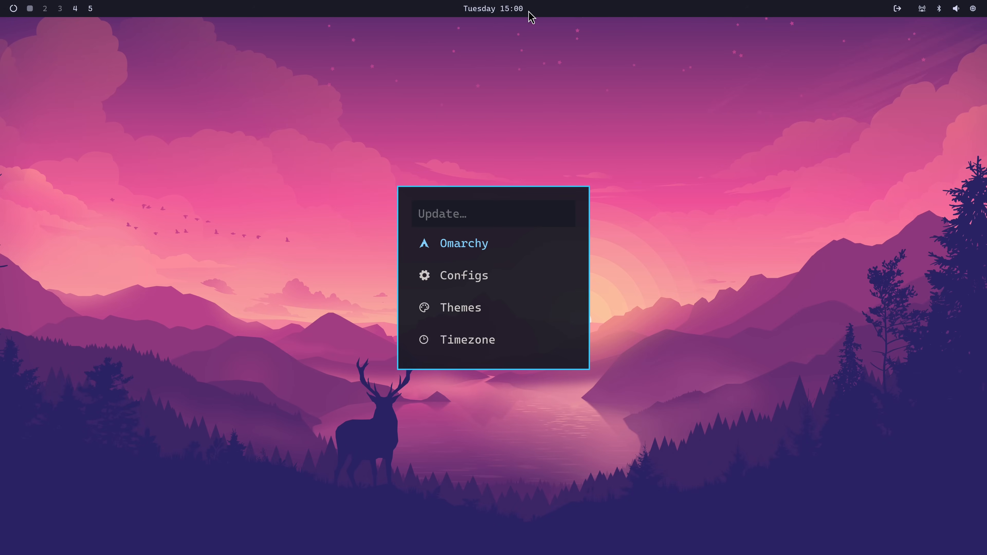
mouse_move(530, 51)
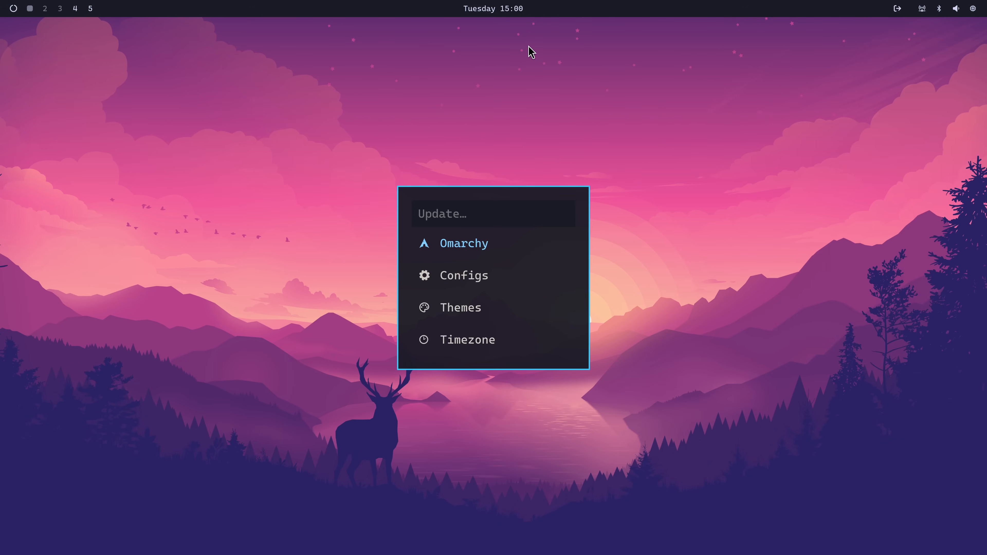
mouse_move(523, 185)
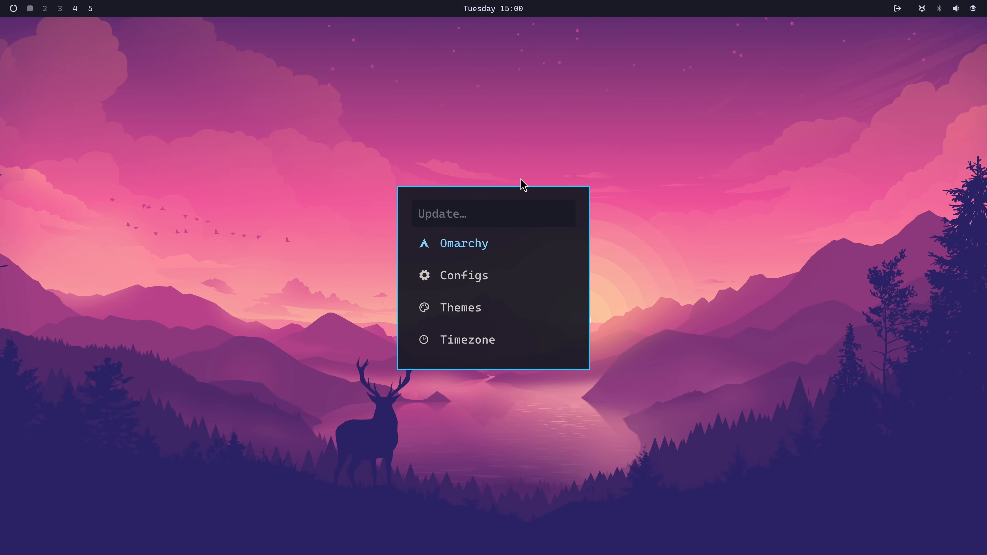
Run the Omarchy self-update, which reports already up to date, and go back to the main menu.
click(463, 244)
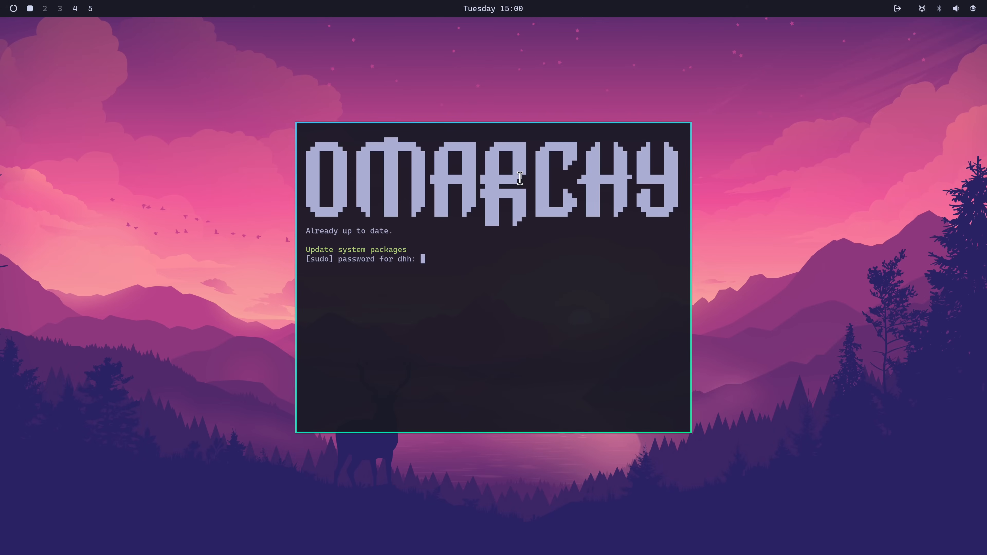
key(Return)
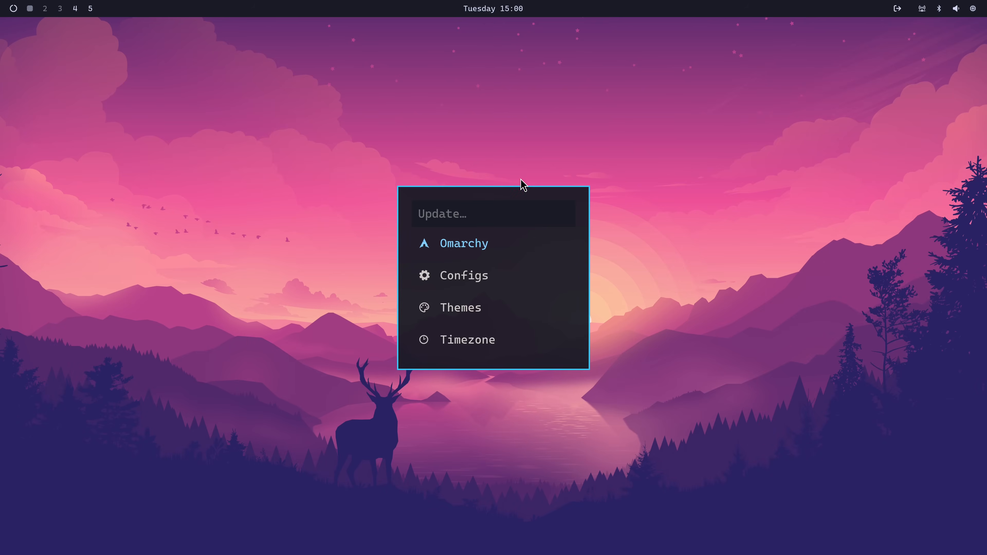
click(463, 275)
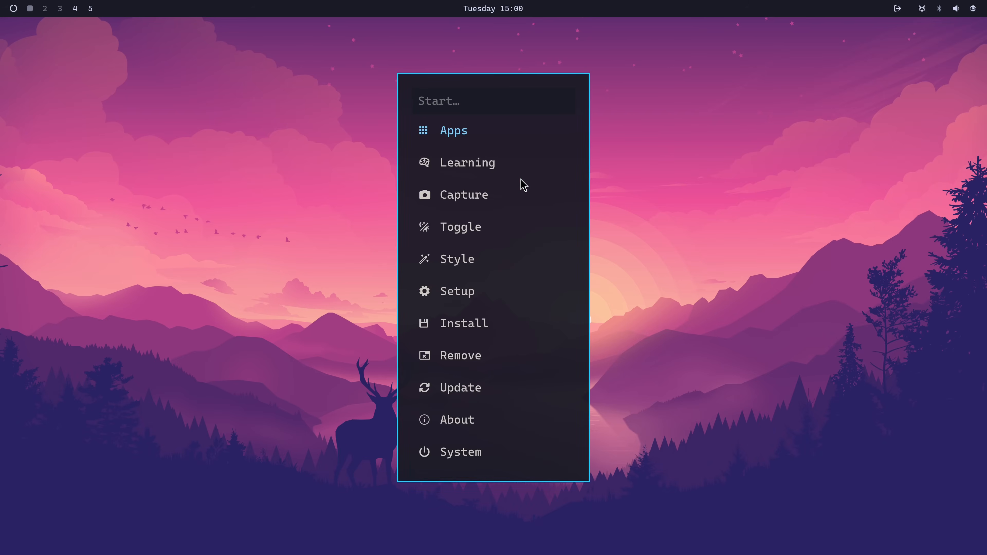
click(460, 387)
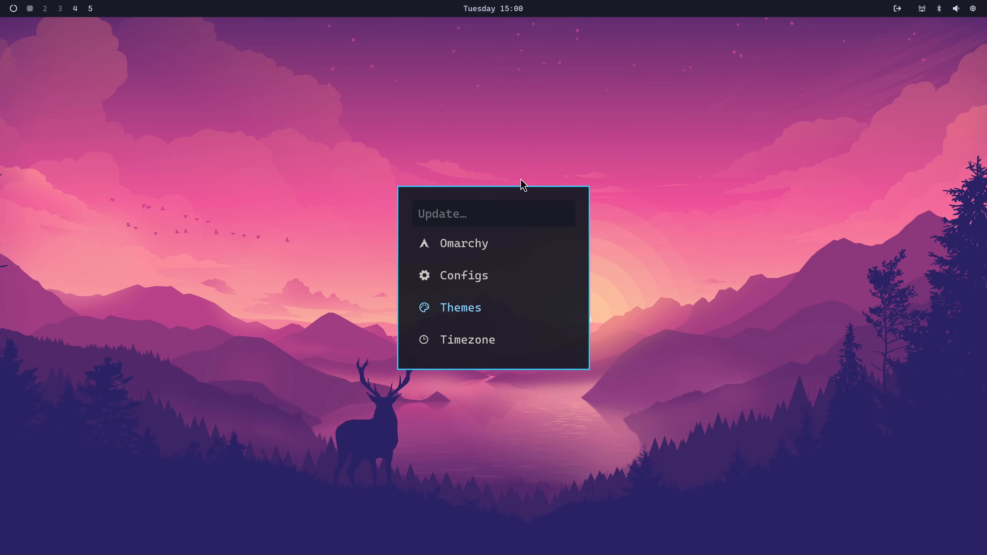
click(464, 244)
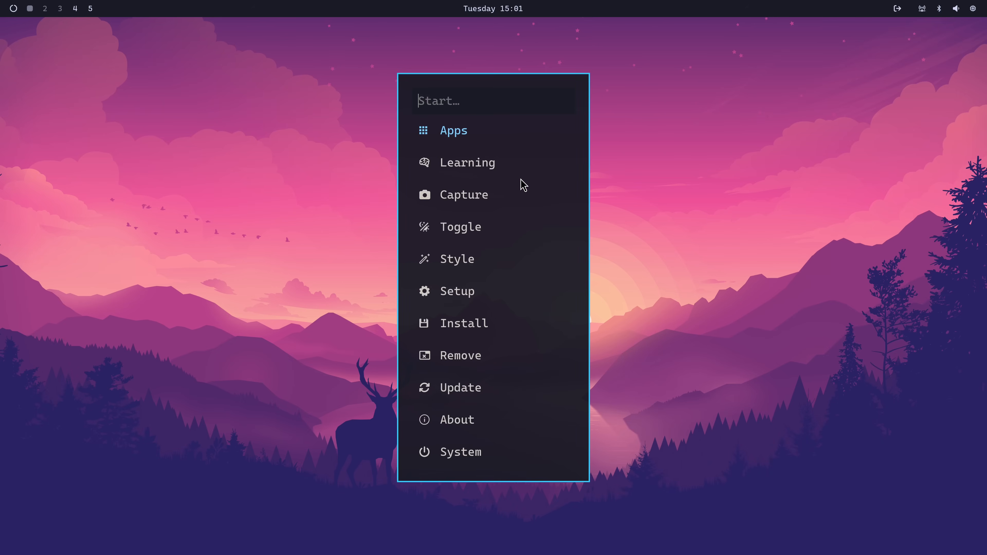
Set the timezone to Europe/Copenhagen and switch the top-bar clock to the full date.
click(460, 387)
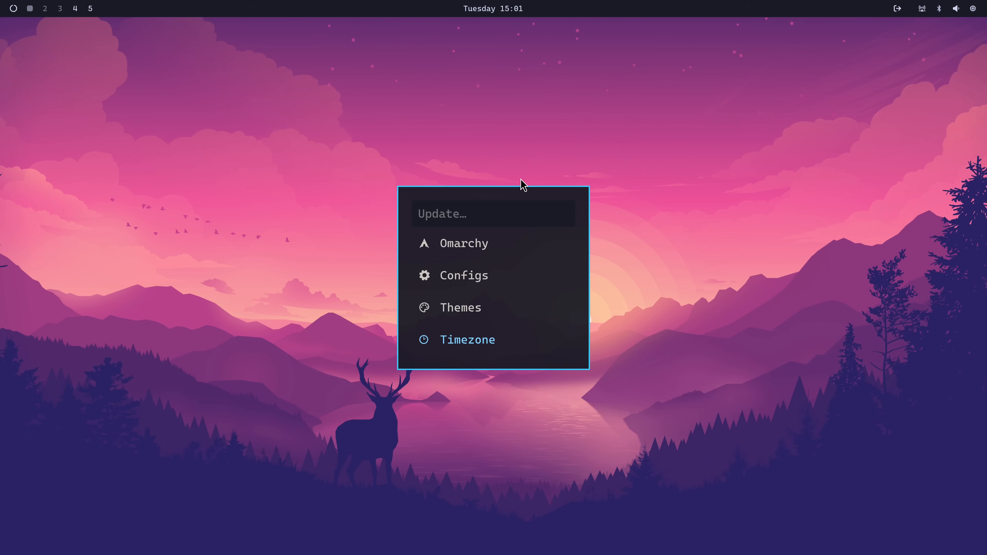
mouse_move(480, 13)
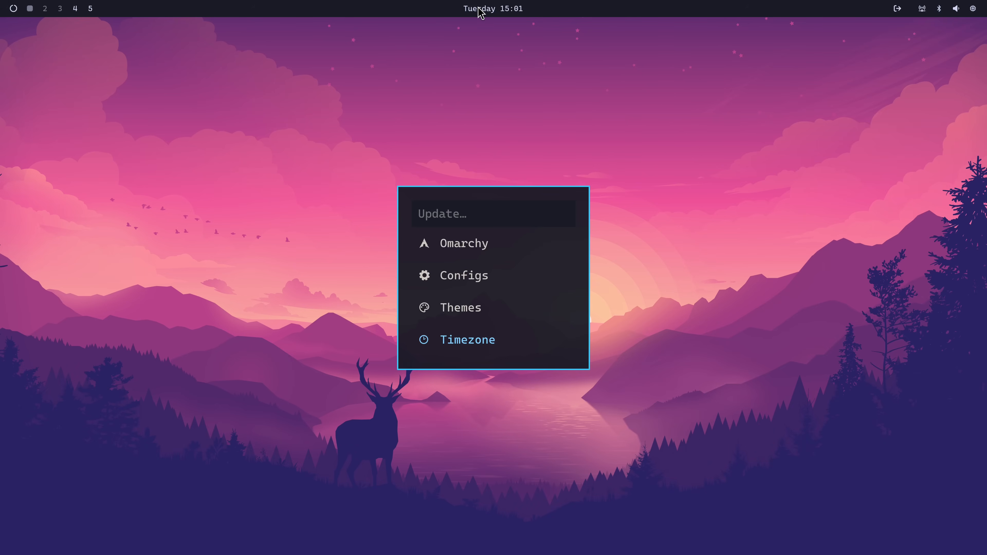
mouse_move(504, 14)
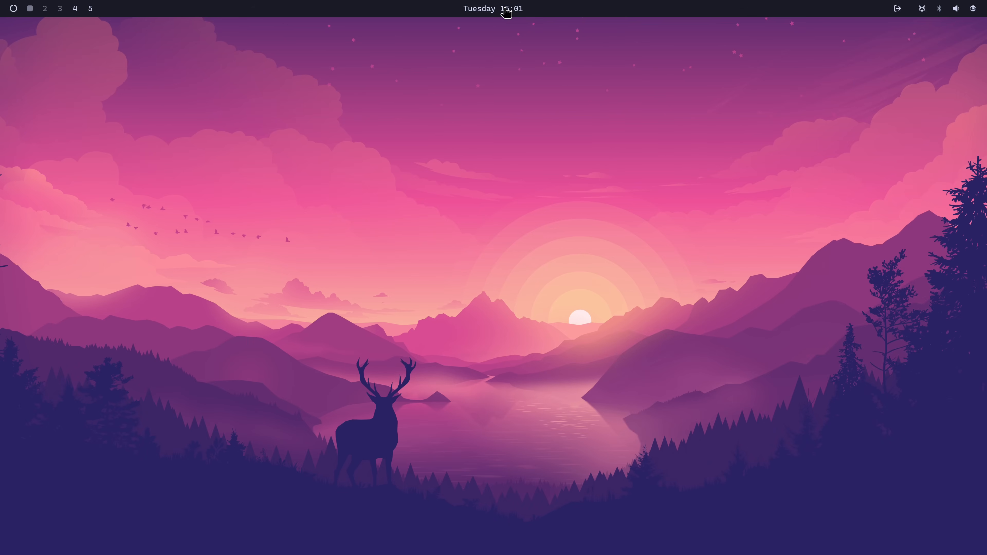
click(493, 8)
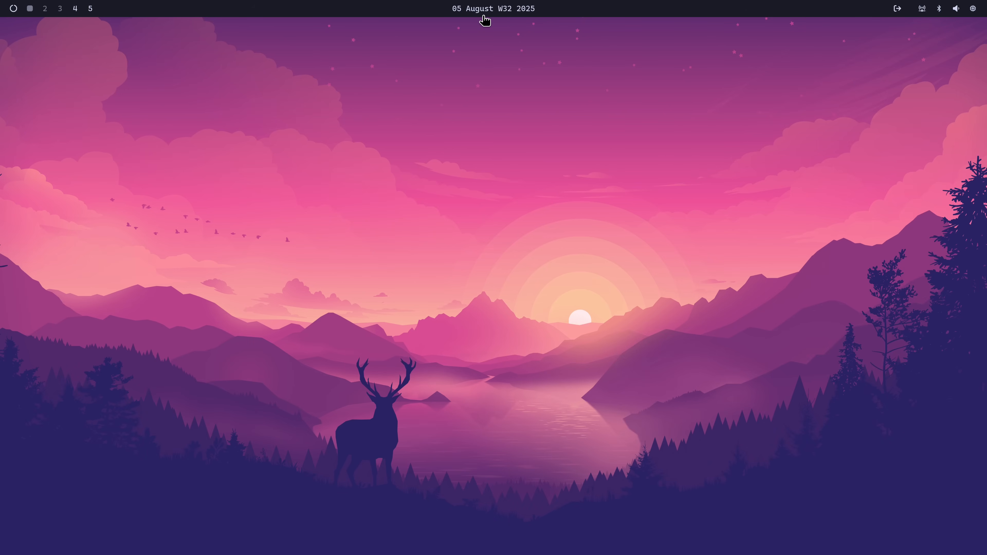
mouse_move(511, 14)
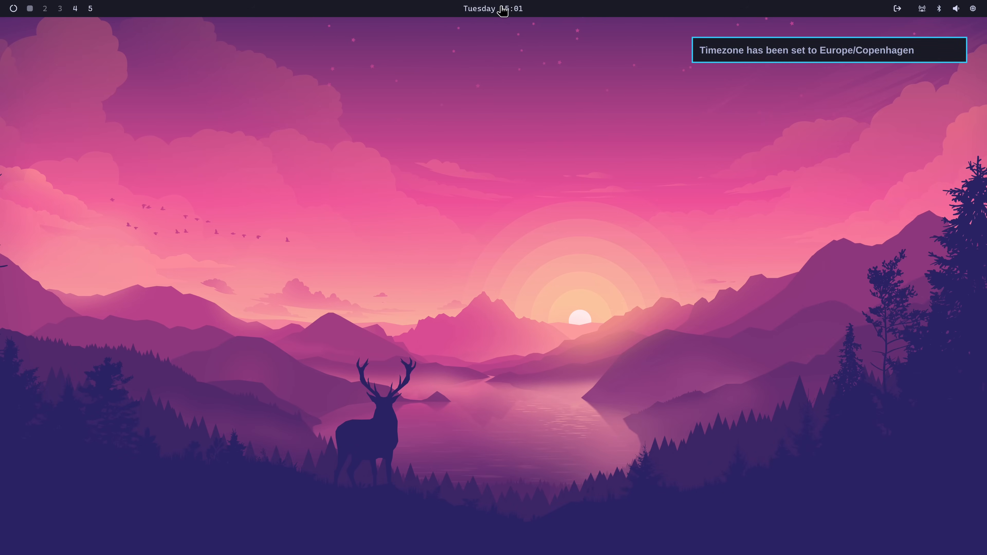
mouse_move(497, 38)
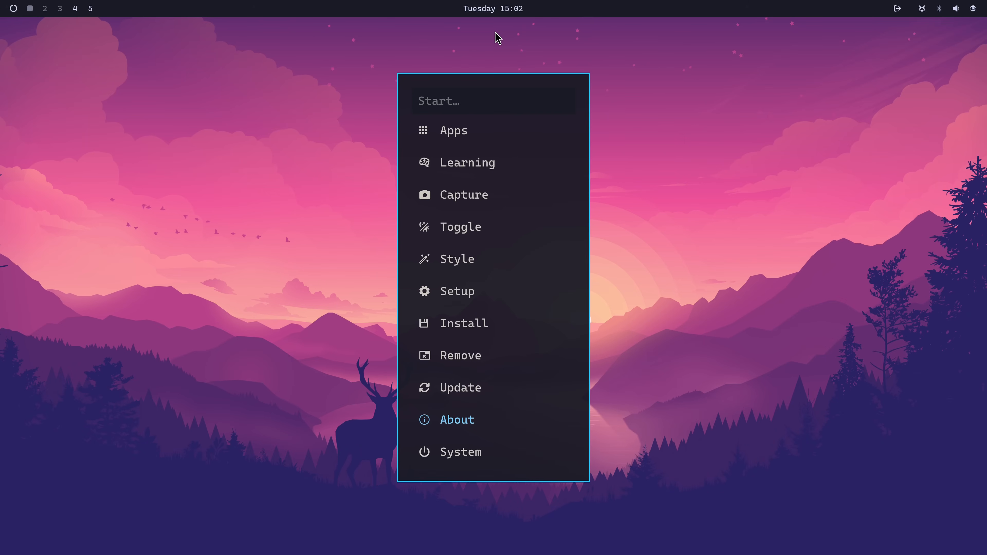
Show the System submenu with Lock, Suspend, Relaunch, Restart and Shutdown.
click(460, 451)
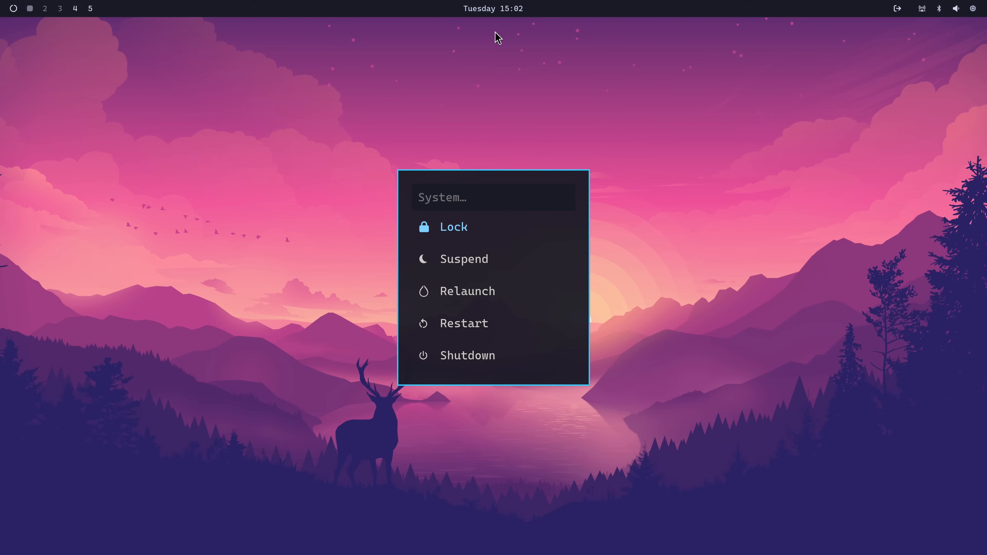